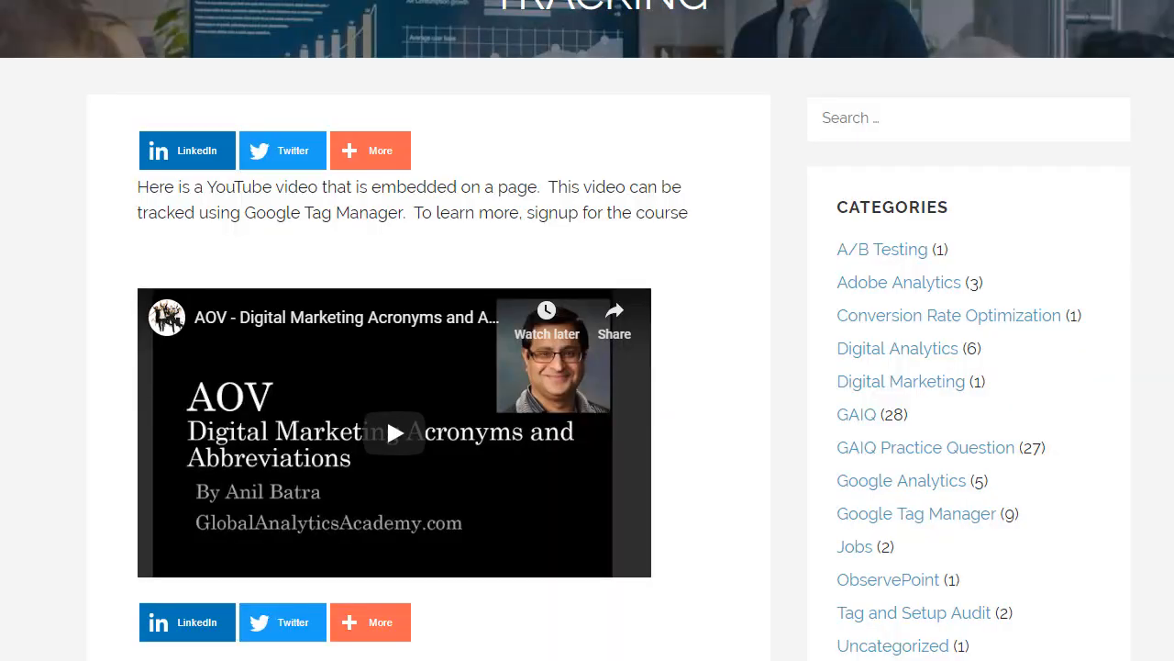
- Play, then pause, the embedded AOV YouTube video on the blog post
{"action": "left_click", "coordinate": [393, 433]}
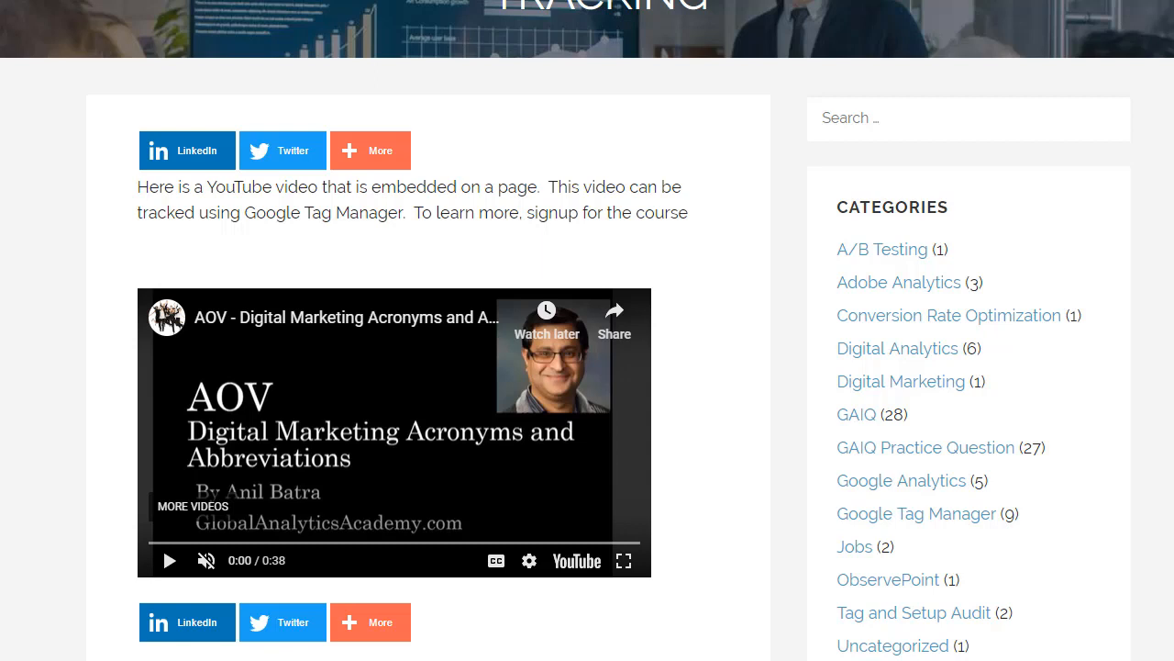
{"action": "left_click", "coordinate": [394, 433]}
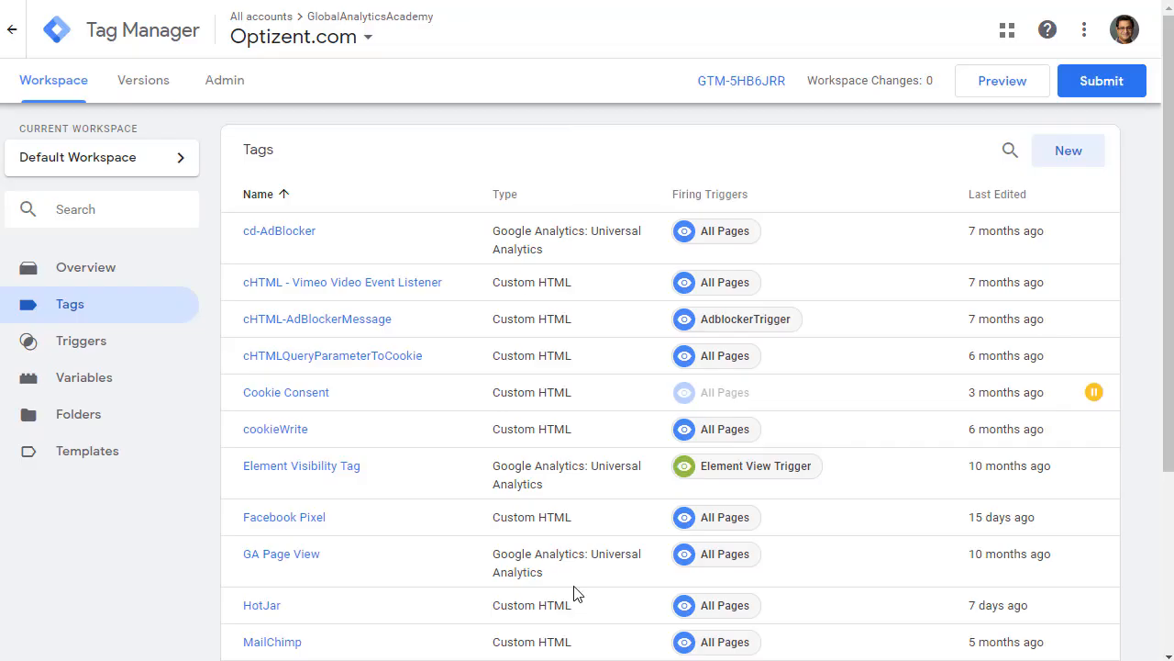
{"action": "mouse_move", "coordinate": [211, 573]}
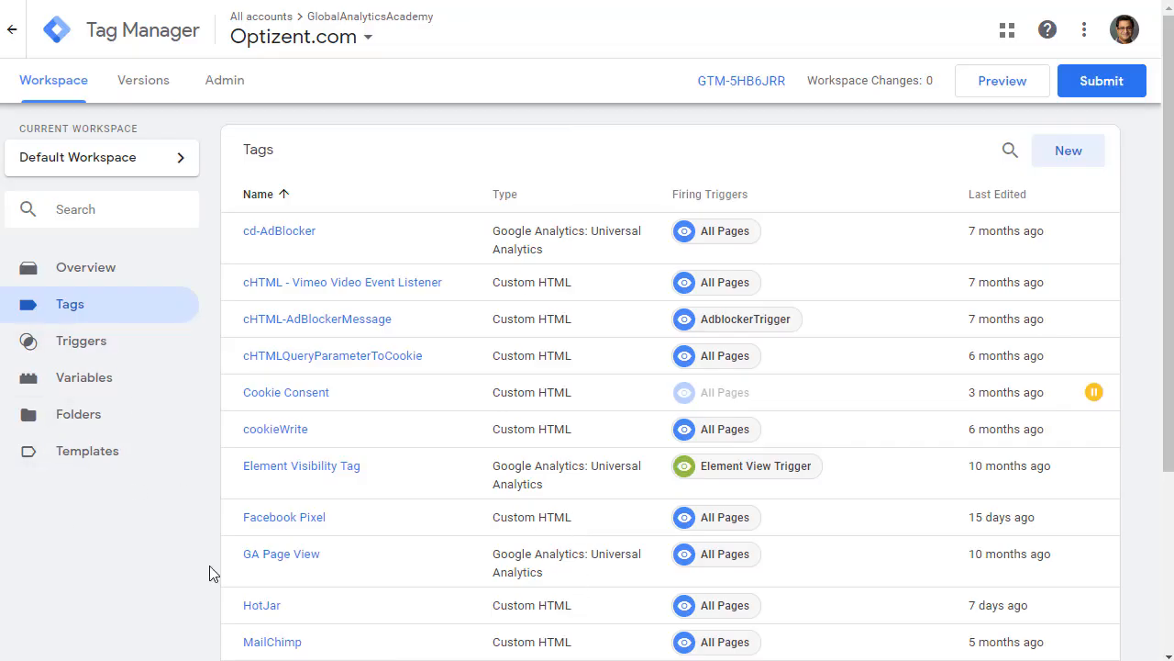
{"action": "mouse_move", "coordinate": [121, 407]}
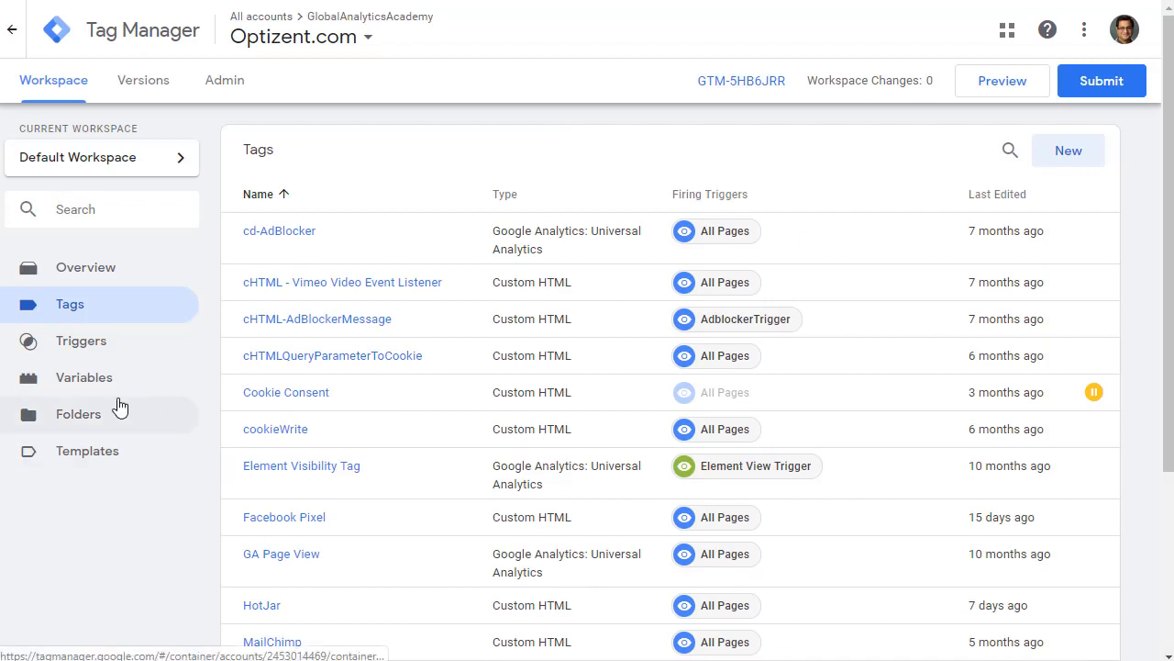
{"action": "mouse_move", "coordinate": [156, 480]}
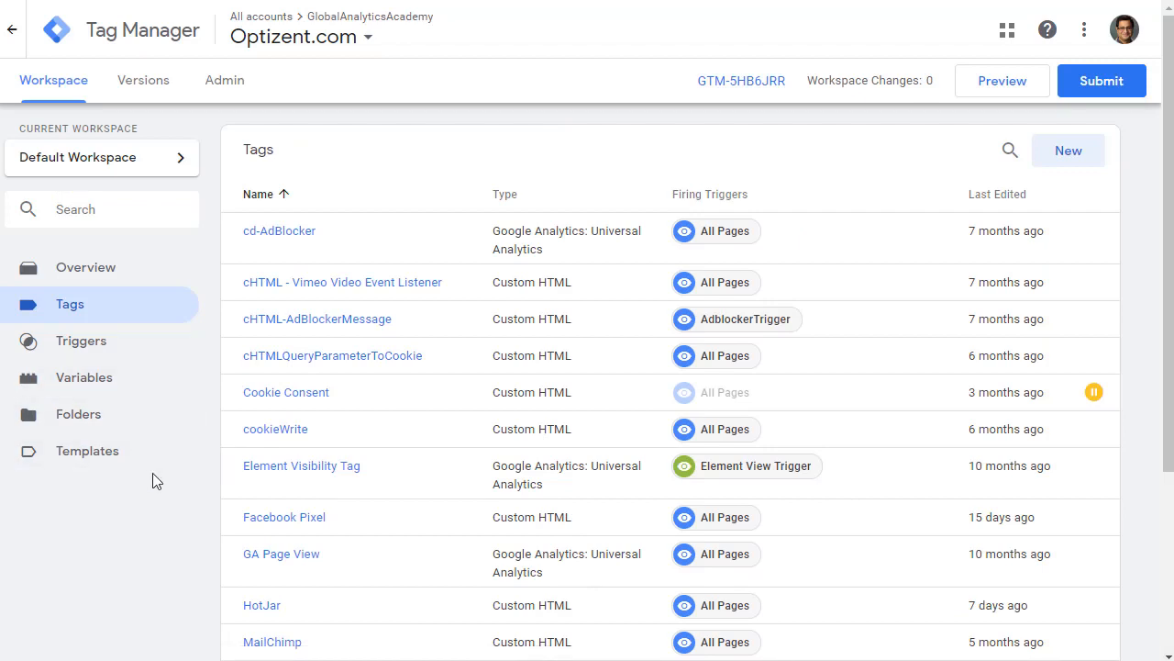
- Show the container's Built-In Variables list and scroll through the Video entries
{"action": "left_click", "coordinate": [84, 378]}
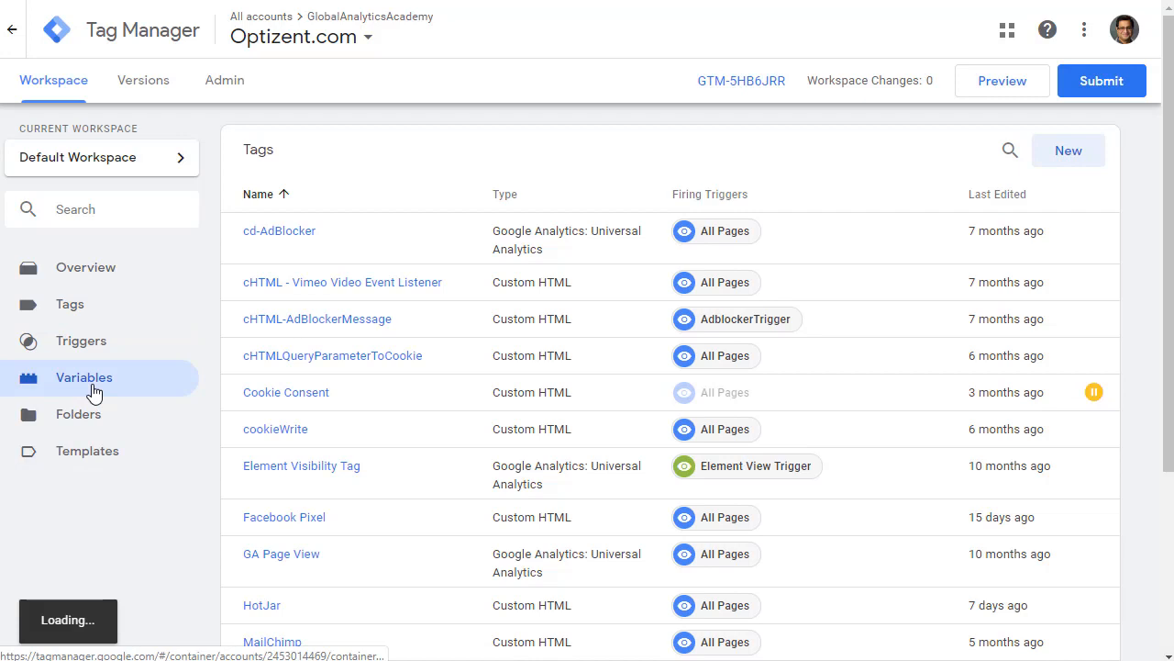
{"action": "left_click", "coordinate": [84, 378]}
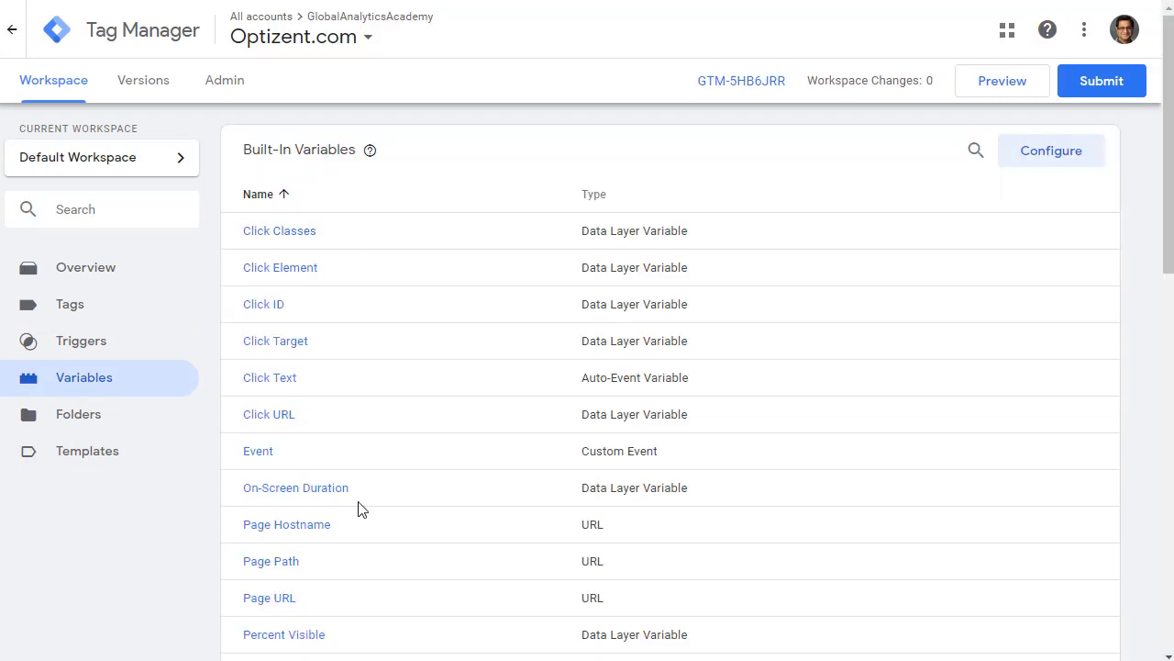
{"action": "scroll", "scroll_direction": "down", "scroll_amount": 3}
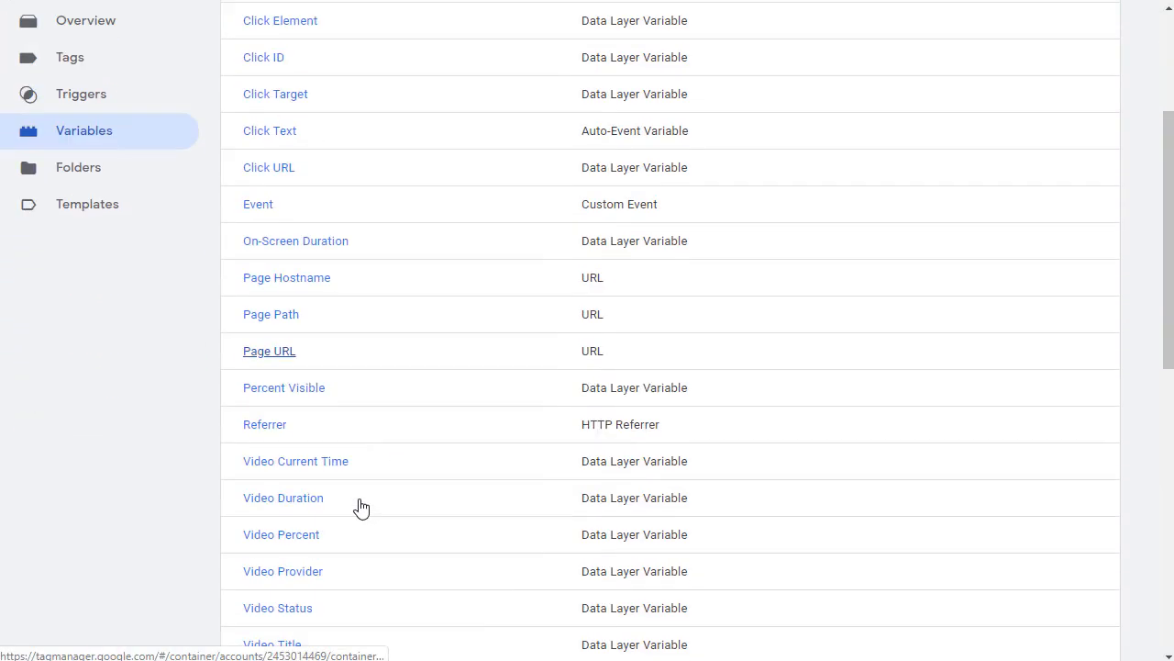
{"action": "scroll", "scroll_direction": "down", "scroll_amount": 3}
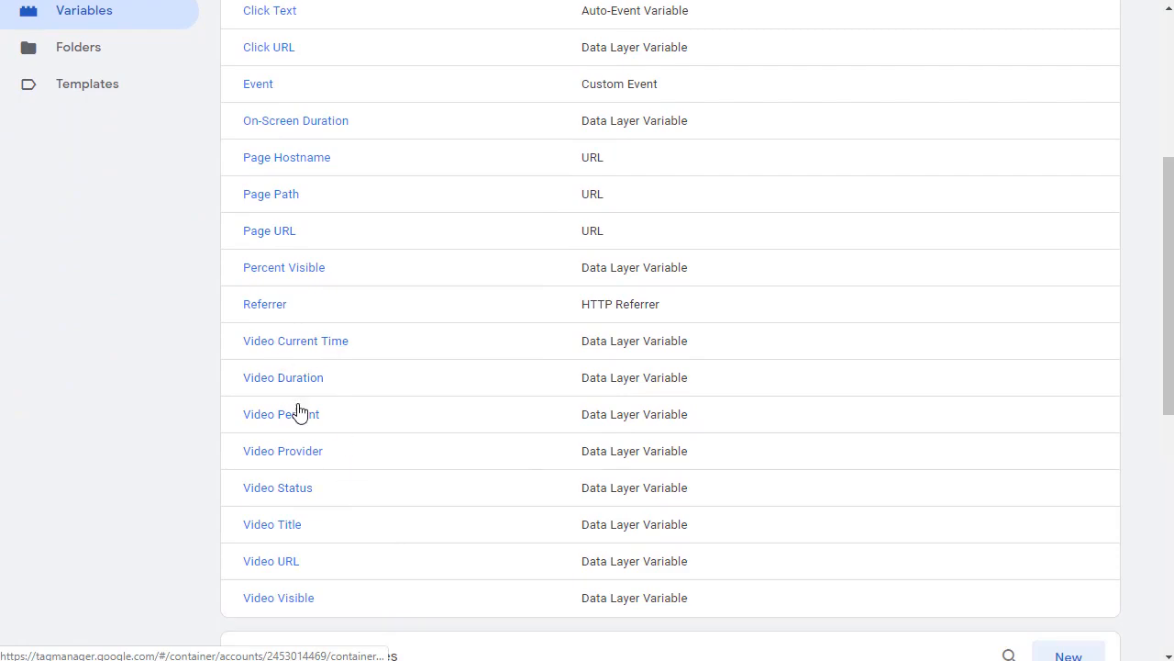
{"action": "scroll", "scroll_direction": "up", "scroll_amount": 3}
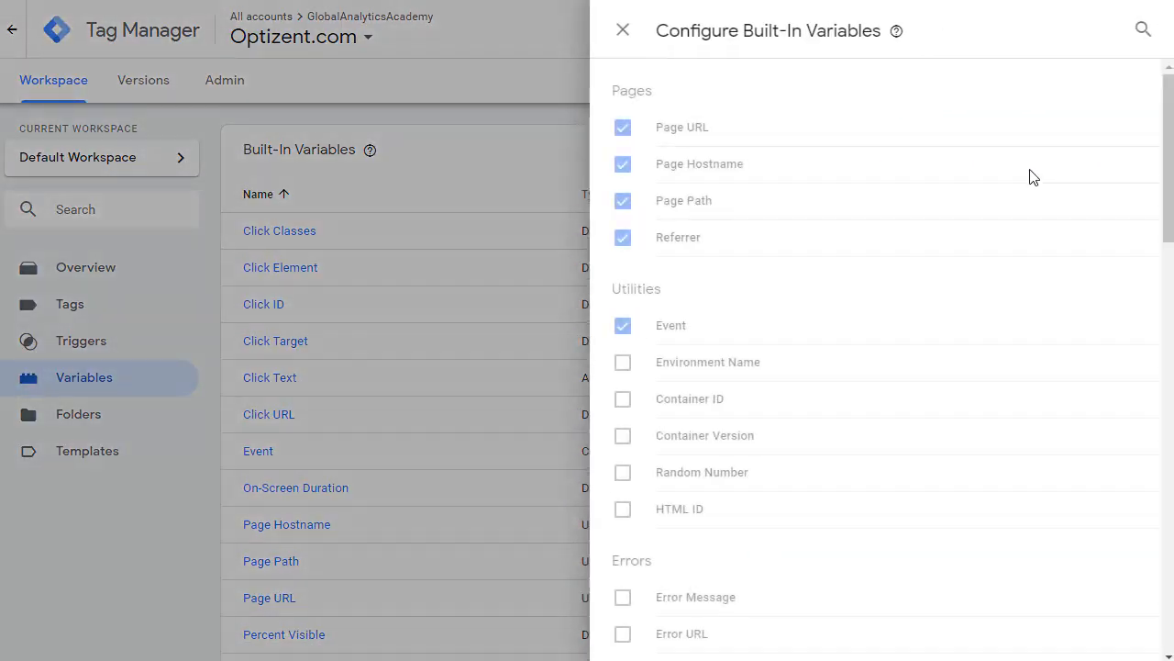
- Confirm every Video built-in variable is ticked and close the configuration panel
{"action": "scroll", "scroll_direction": "up", "scroll_amount": 3}
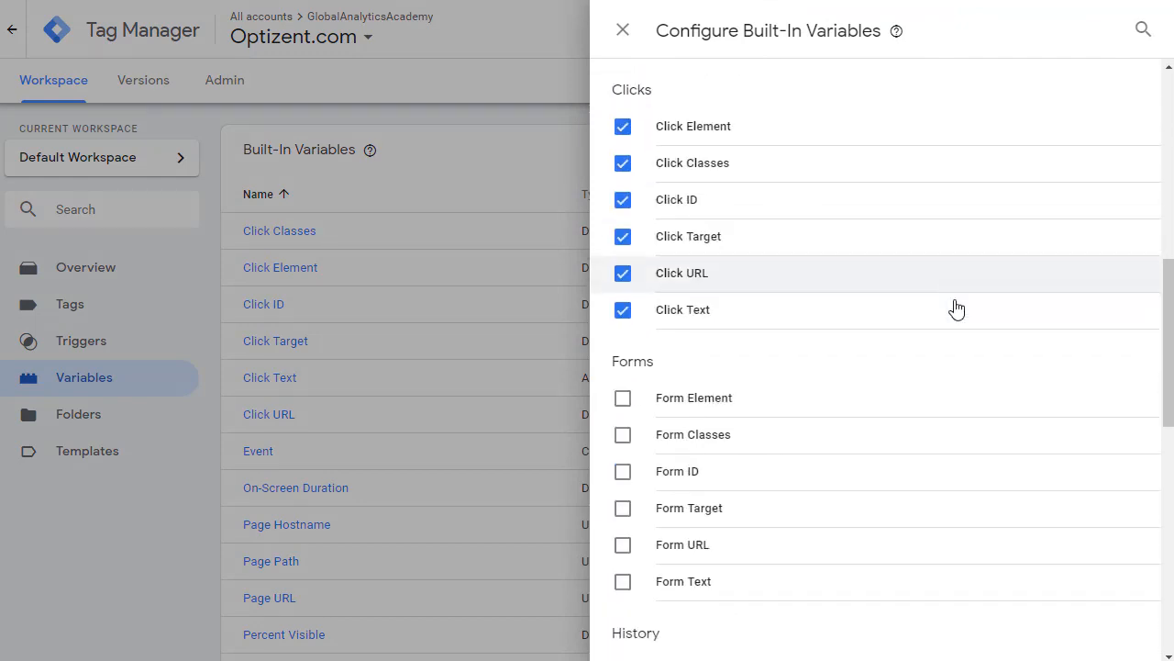
{"action": "scroll", "scroll_direction": "down", "scroll_amount": 3}
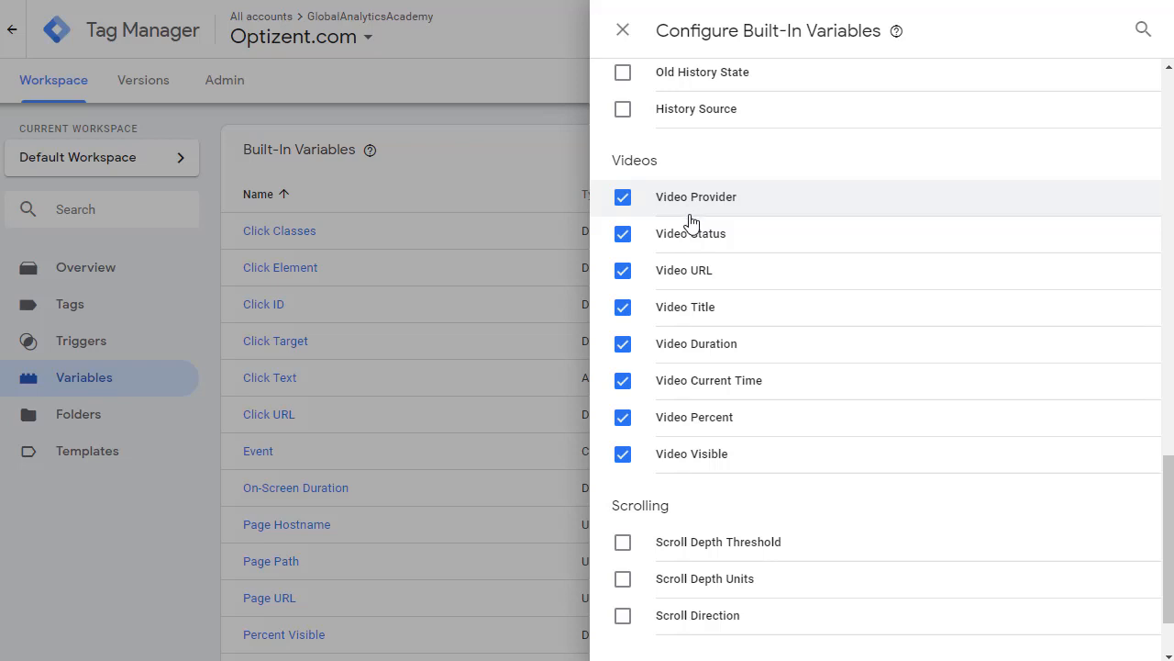
{"action": "mouse_move", "coordinate": [705, 327]}
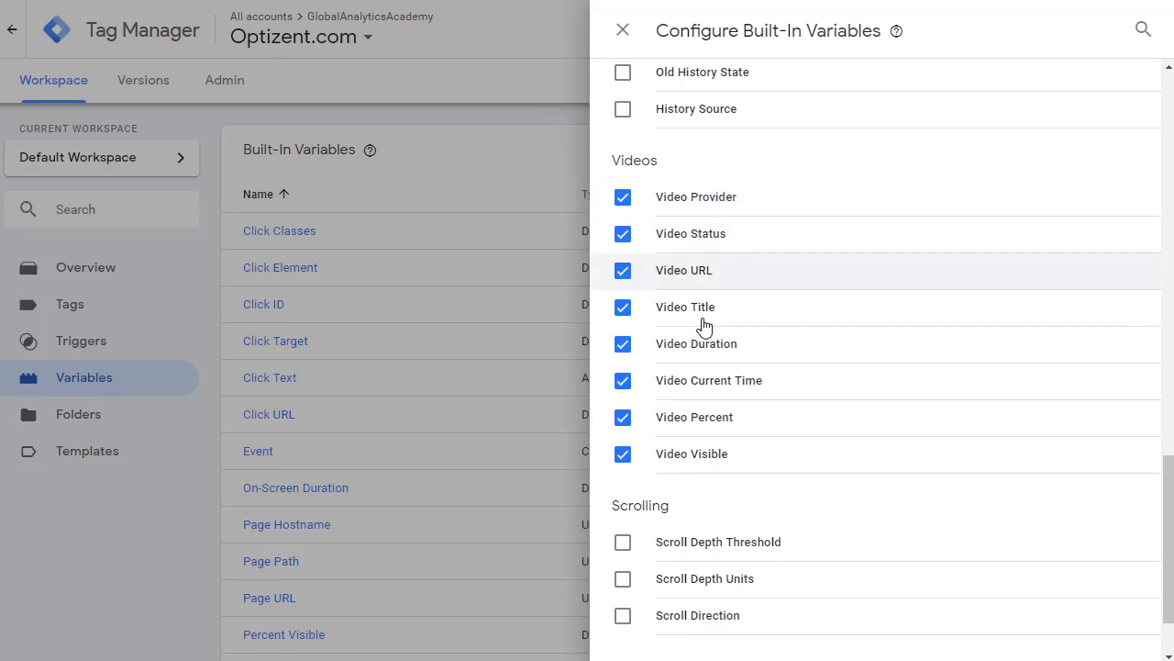
{"action": "mouse_move", "coordinate": [752, 343]}
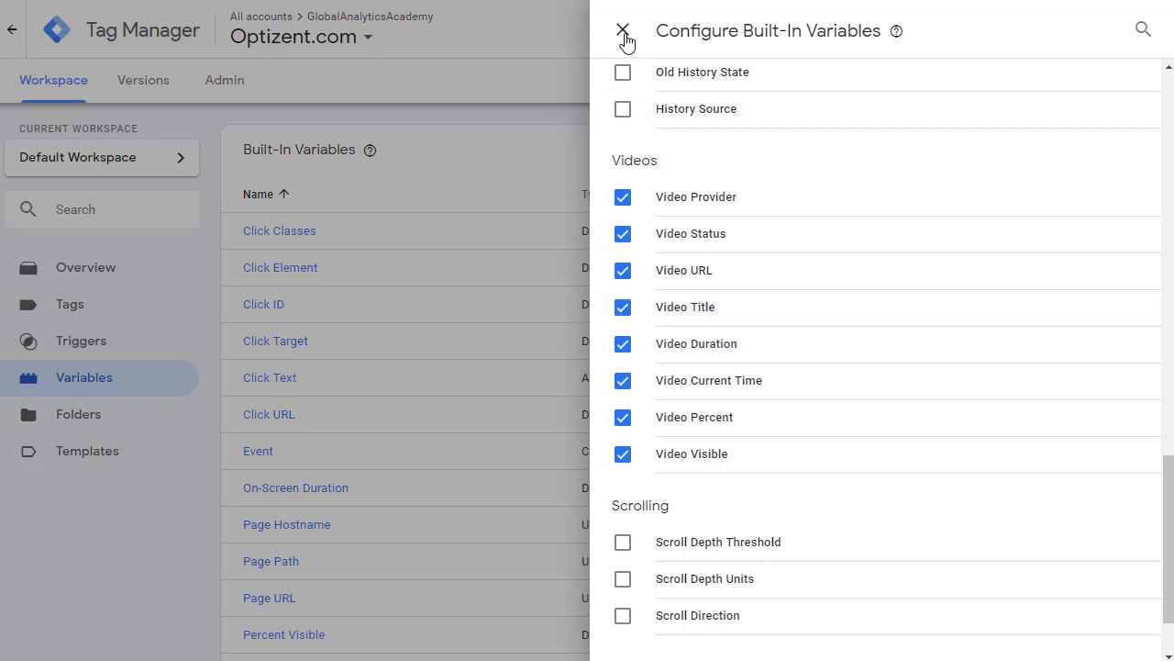
{"action": "left_click", "coordinate": [623, 30]}
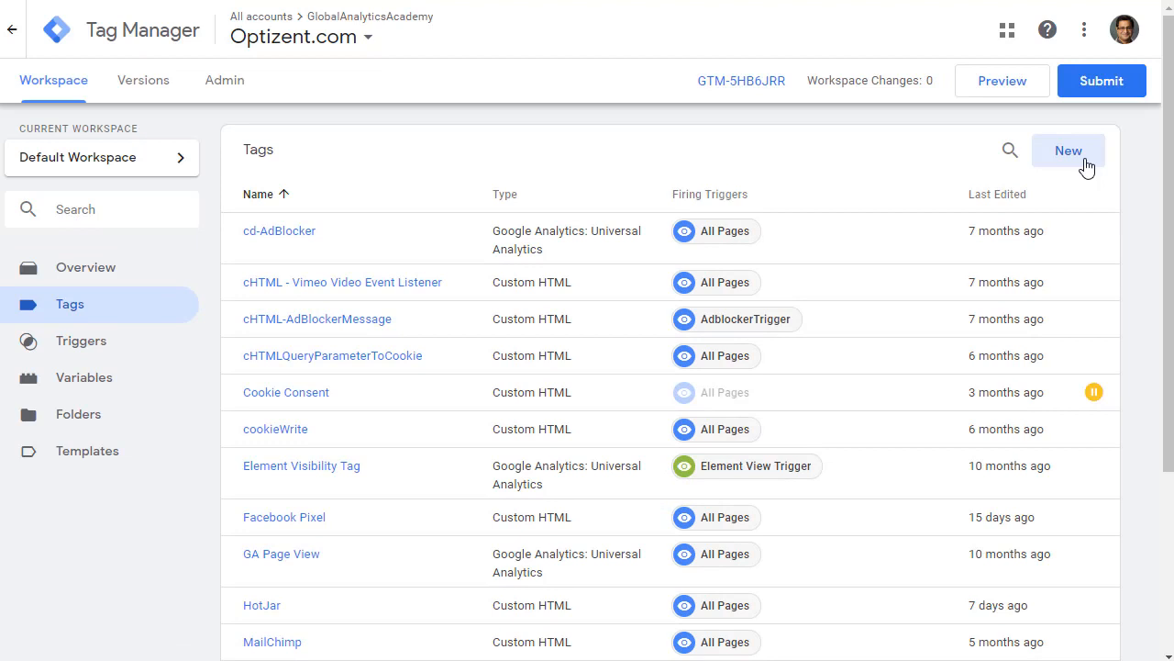
- Create a new tag renamed from Untitled Tag to 'YouTube Video Tag'
{"action": "left_click", "coordinate": [1068, 151]}
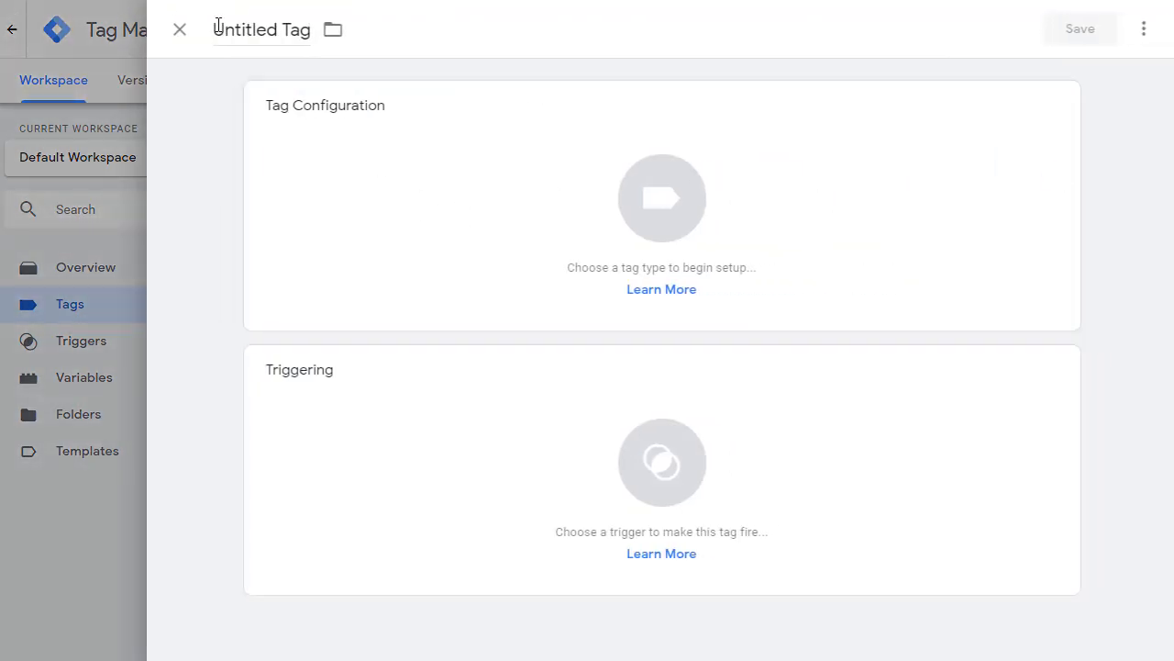
{"action": "double_click", "coordinate": [260, 30]}
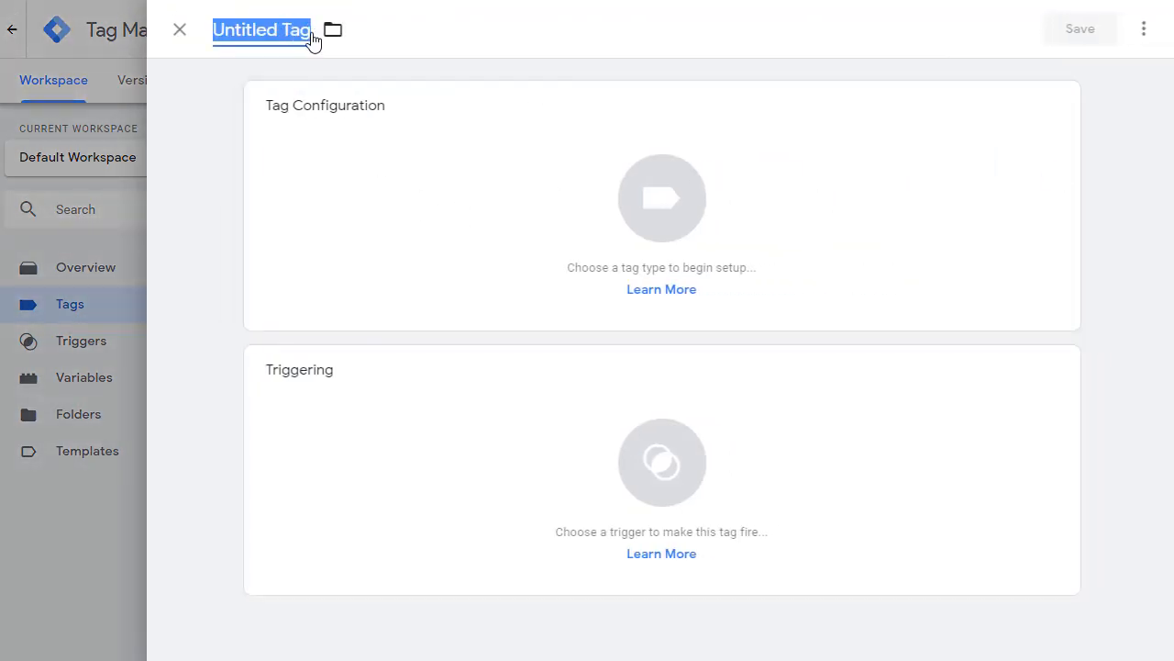
{"action": "type", "text": "YouTube Video Tag"}
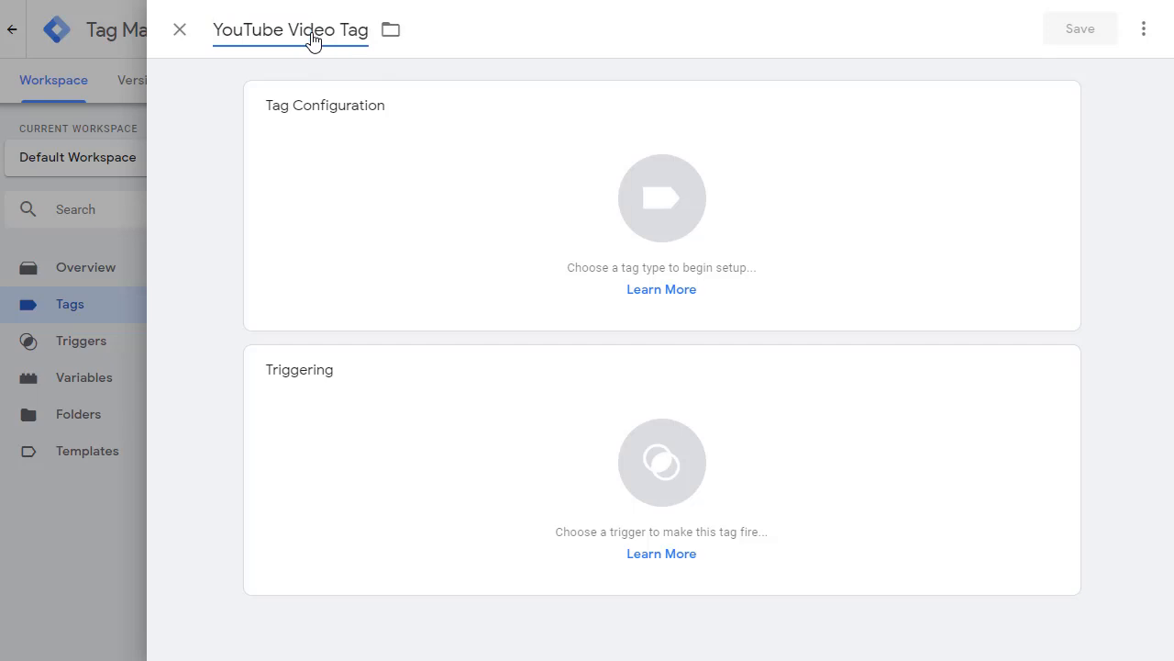
{"action": "mouse_move", "coordinate": [650, 230]}
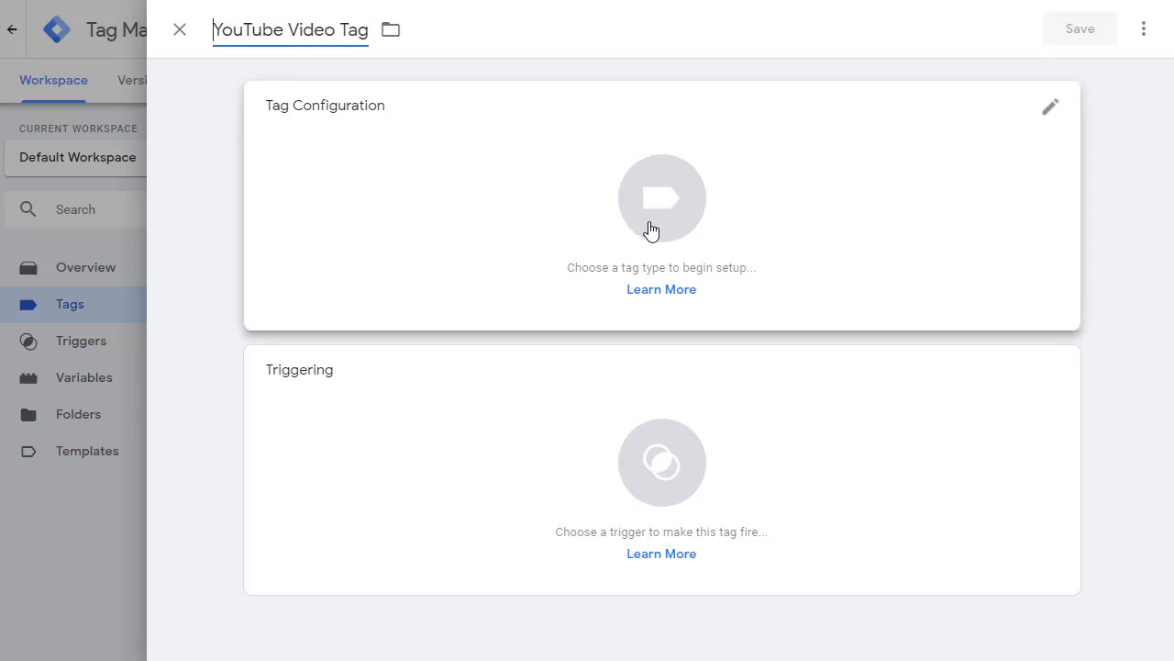
{"action": "left_click", "coordinate": [660, 198]}
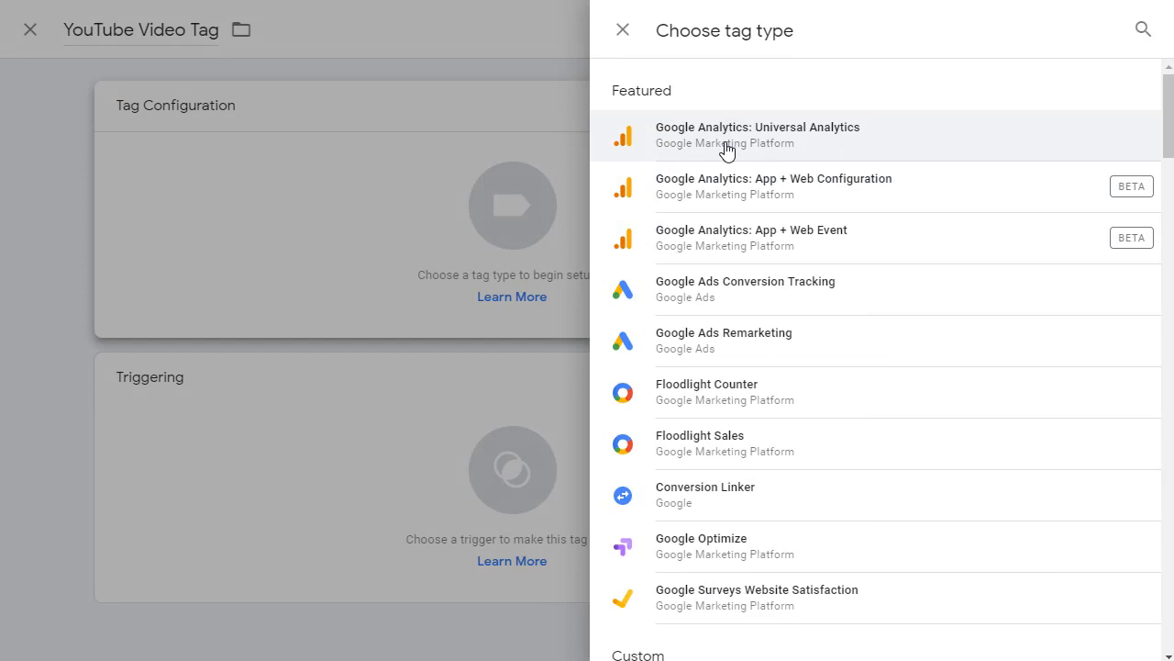
- Make it a Google Analytics: Universal Analytics tag with Track Type Event
{"action": "left_click", "coordinate": [756, 134]}
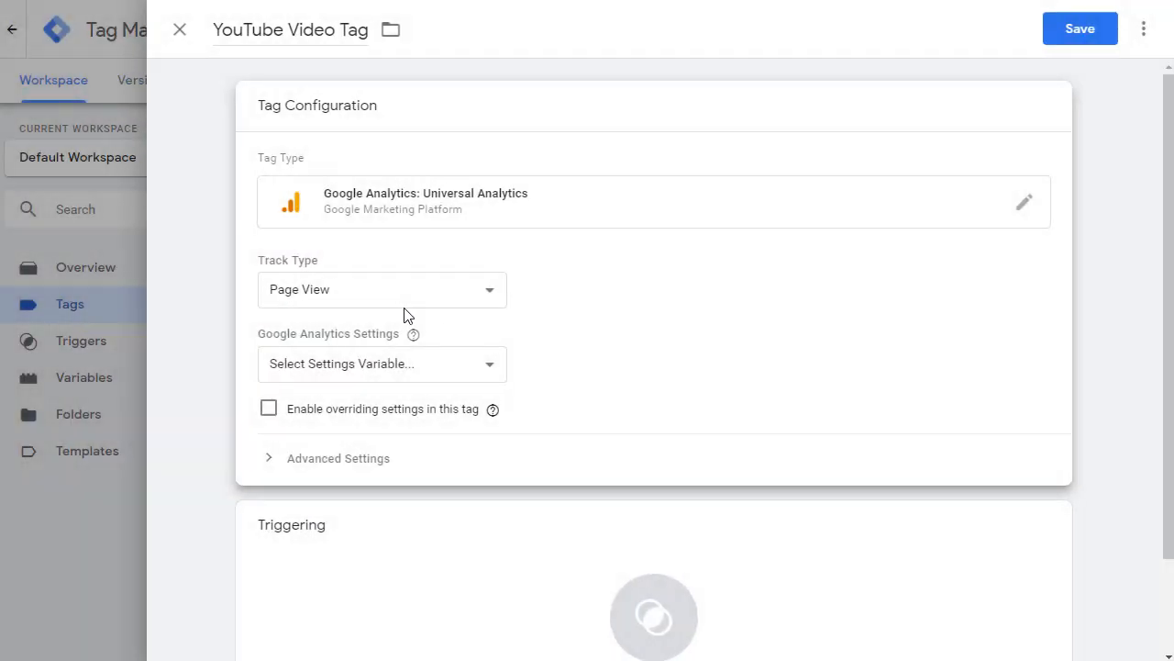
{"action": "mouse_move", "coordinate": [420, 295]}
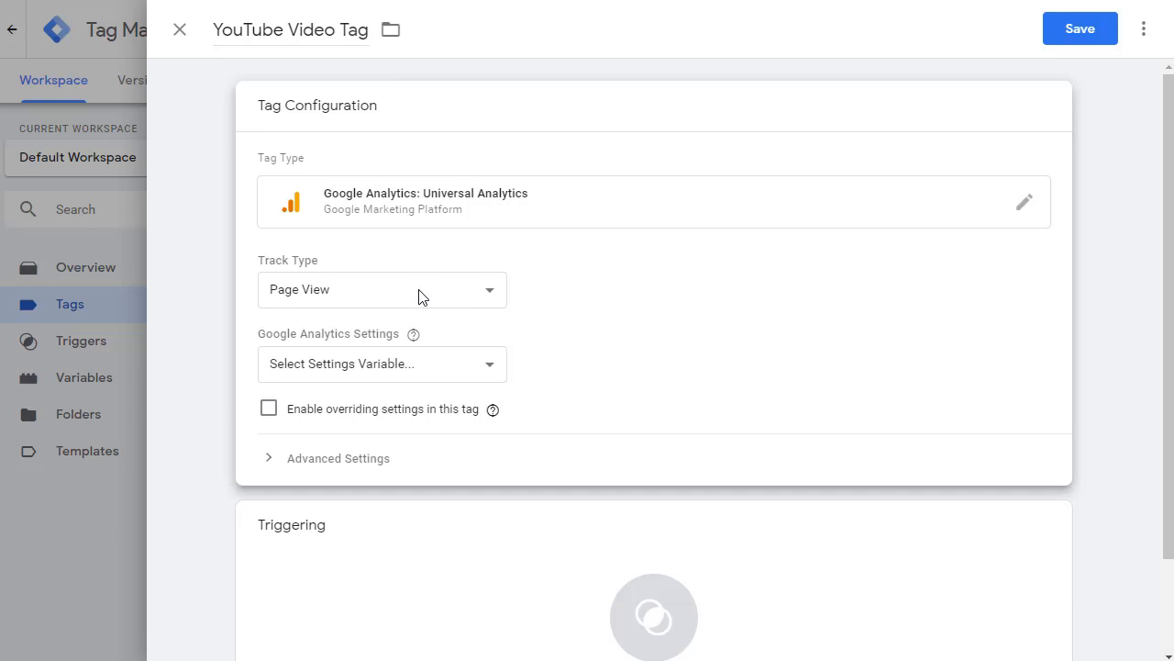
{"action": "left_click", "coordinate": [382, 290]}
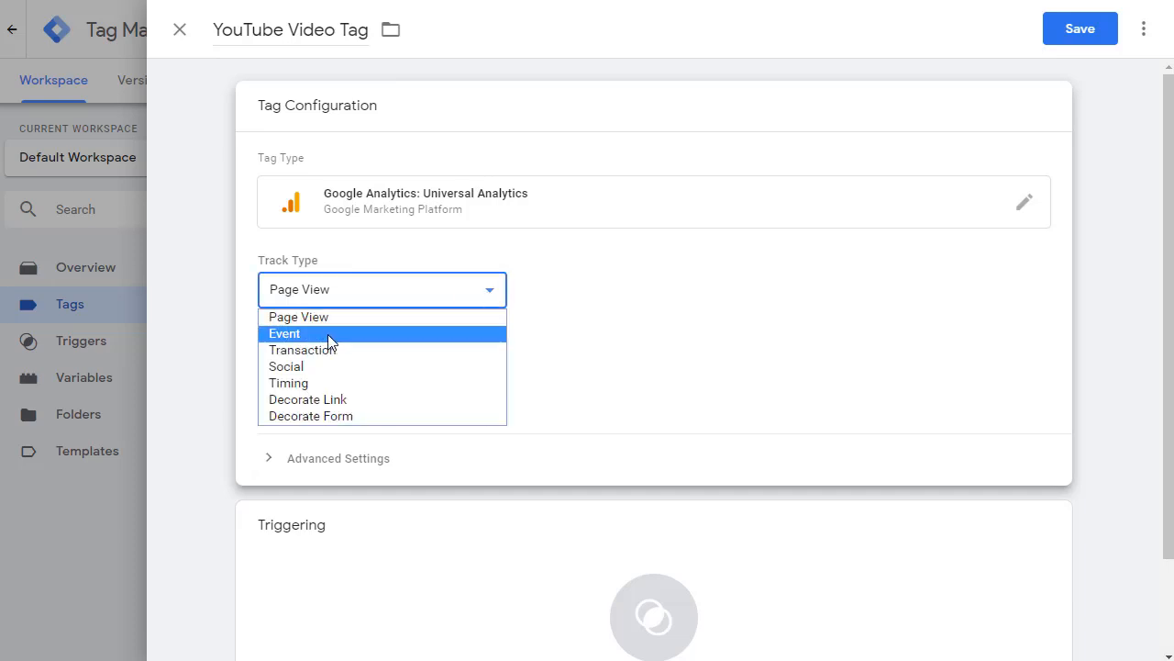
{"action": "left_click", "coordinate": [285, 333]}
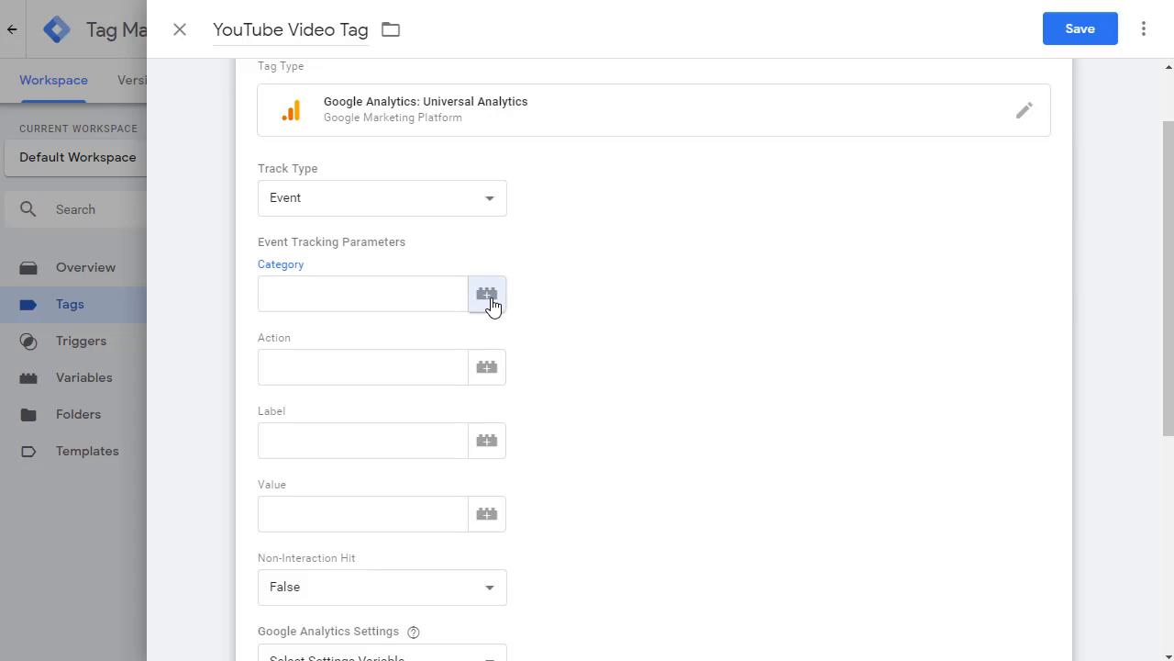
- Set the event Category to {{Video Provider}} and Action to {{Video Title}}
{"action": "left_click", "coordinate": [489, 293]}
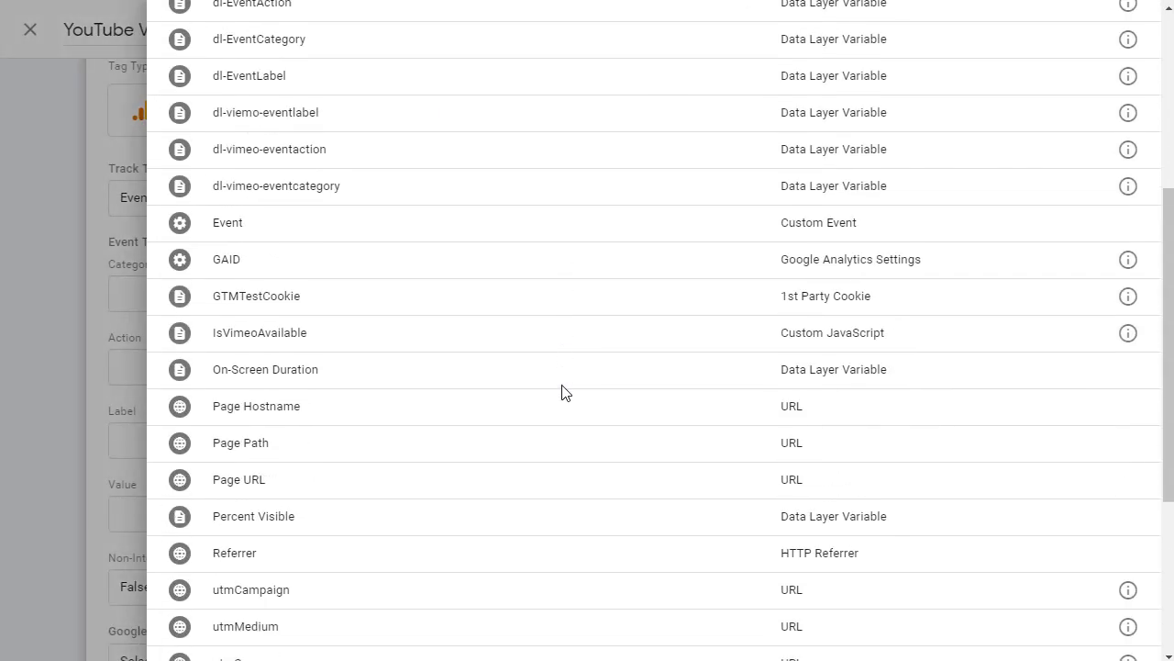
{"action": "scroll", "scroll_direction": "down", "scroll_amount": 3}
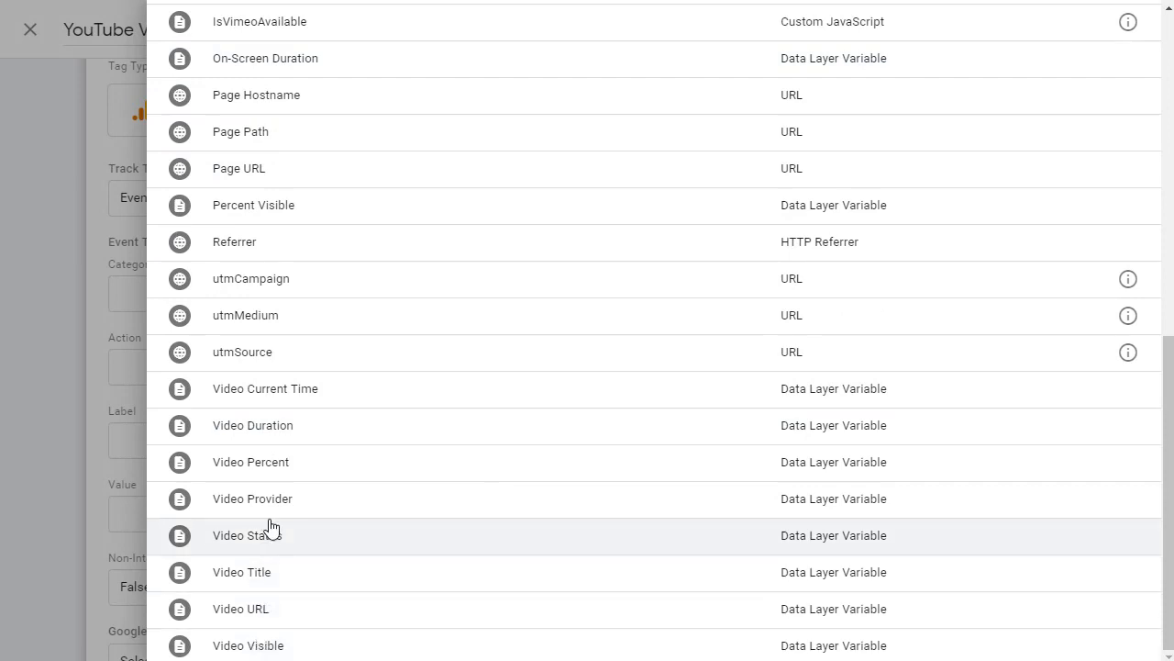
{"action": "mouse_move", "coordinate": [271, 505]}
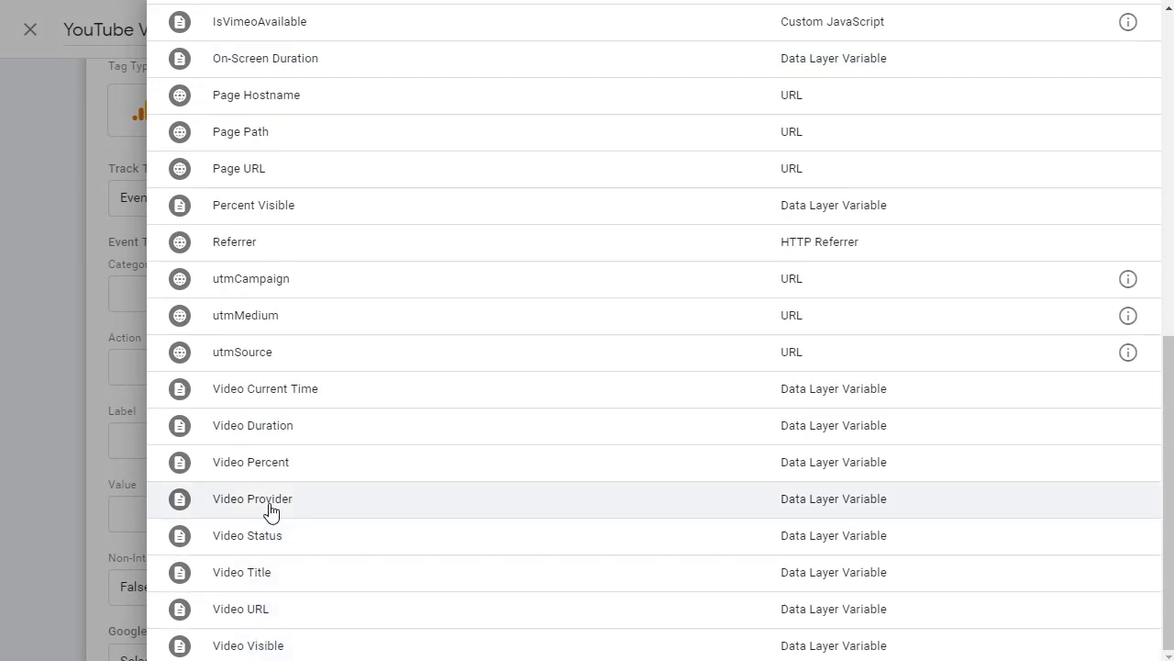
{"action": "left_click", "coordinate": [253, 499]}
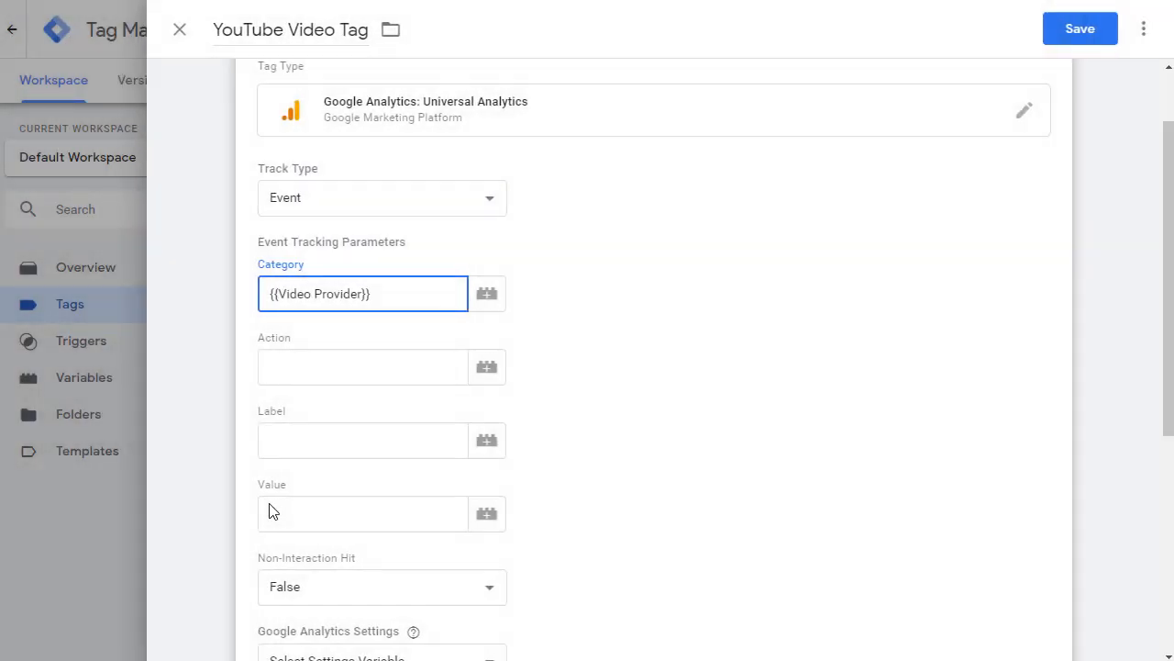
{"action": "left_click", "coordinate": [363, 367]}
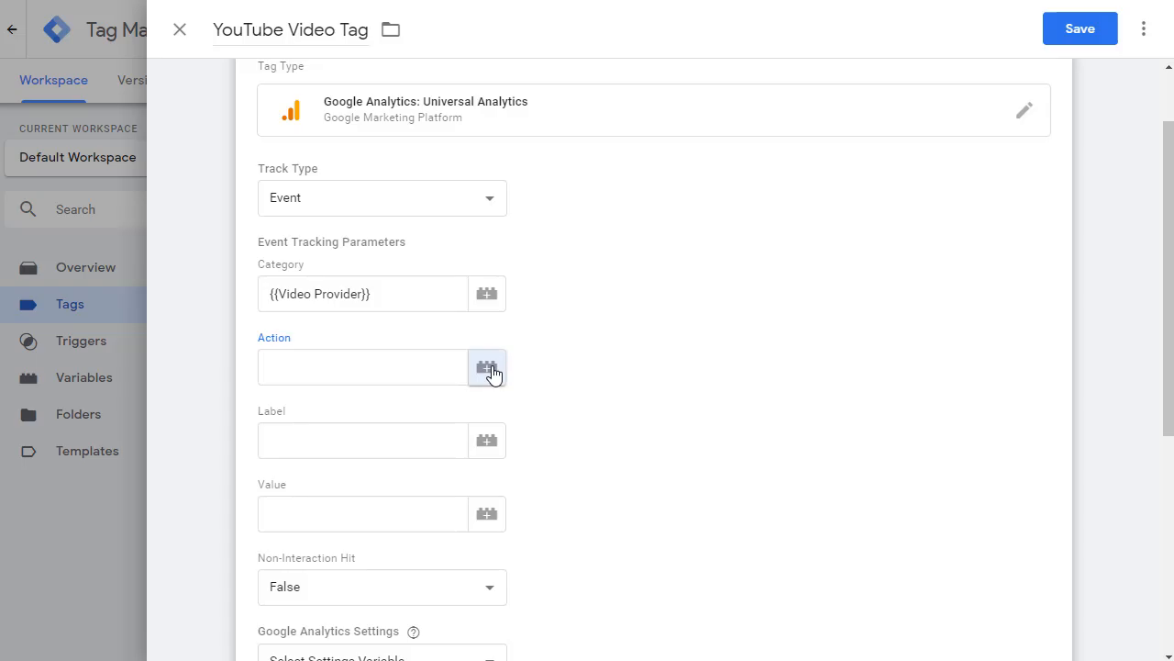
{"action": "left_click", "coordinate": [487, 367]}
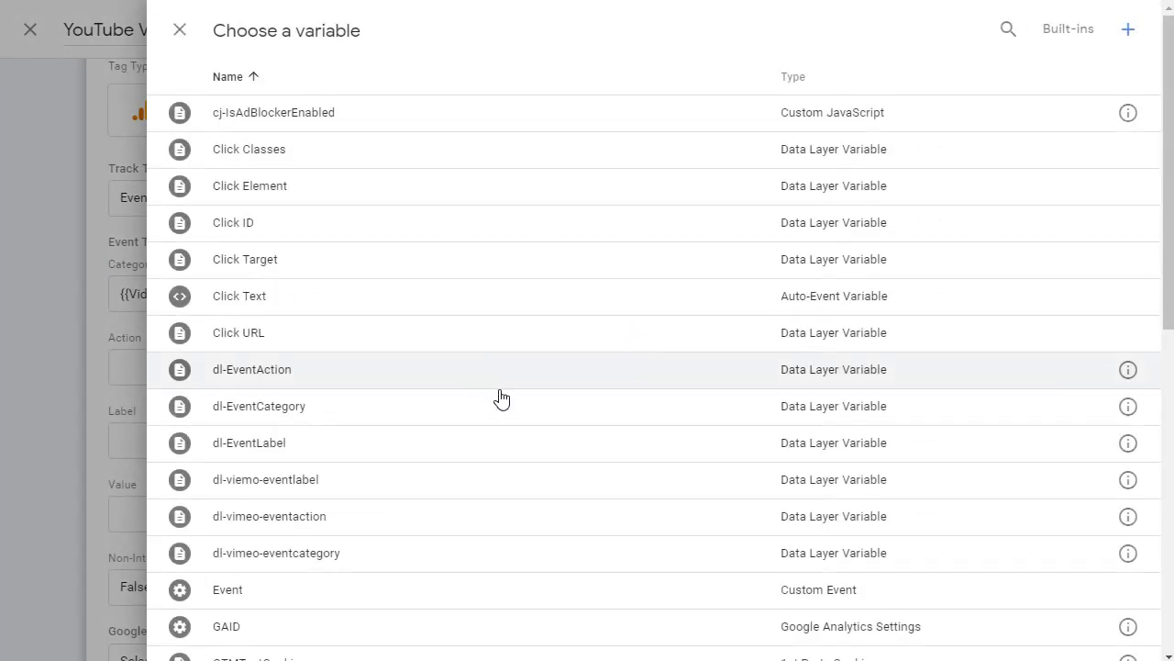
{"action": "scroll", "scroll_direction": "down", "scroll_amount": 3}
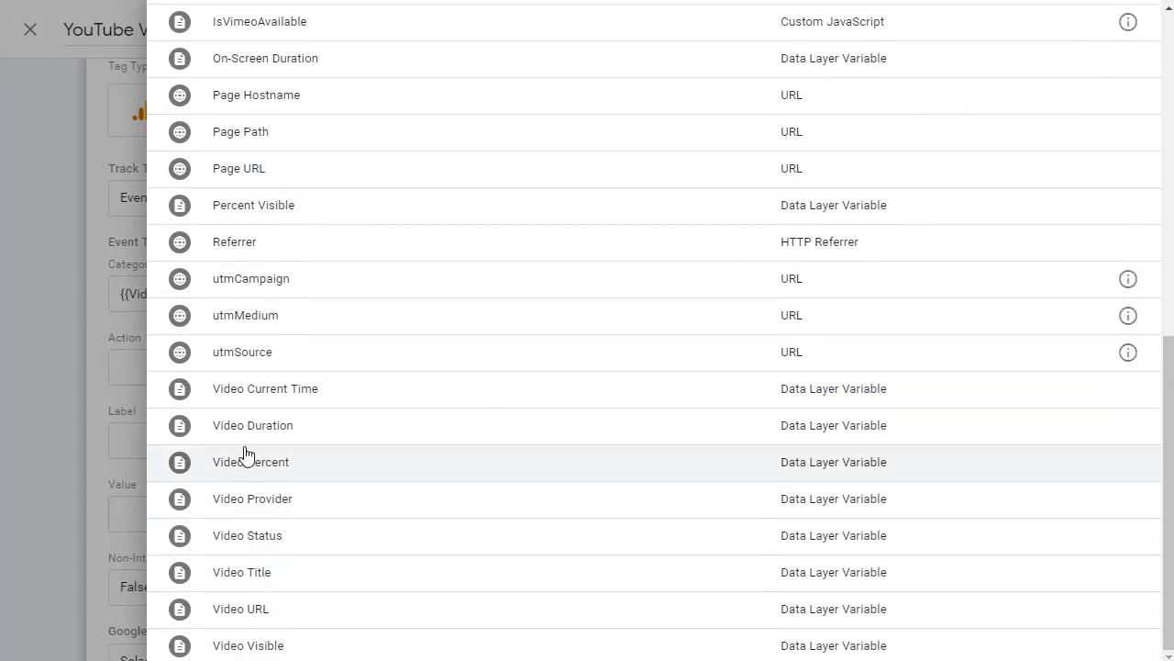
{"action": "left_click", "coordinate": [242, 572]}
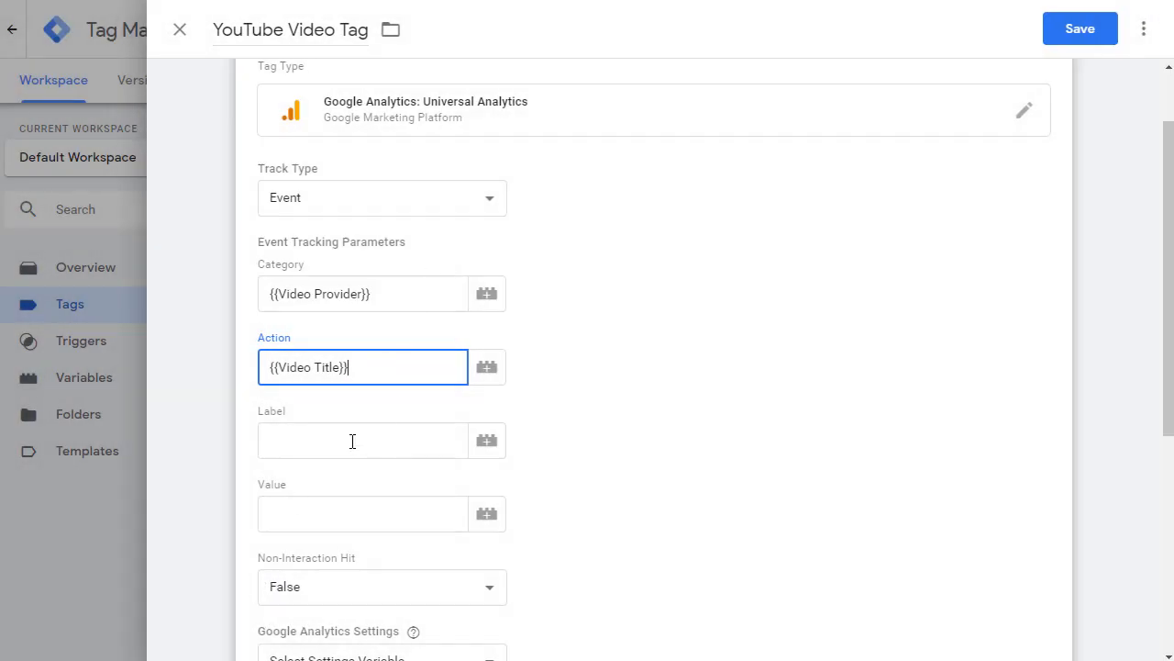
- Build the Label as {{Video Status}} - {{Video Percent}} - plus another video variable
{"action": "left_click", "coordinate": [363, 440]}
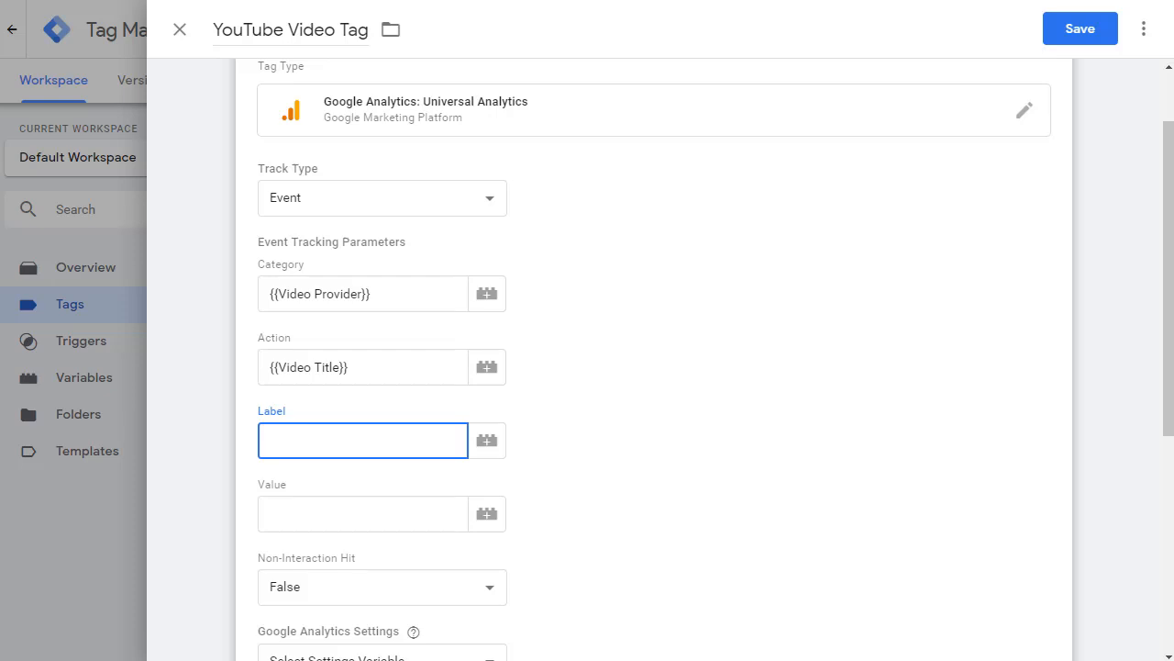
{"action": "left_click", "coordinate": [364, 440]}
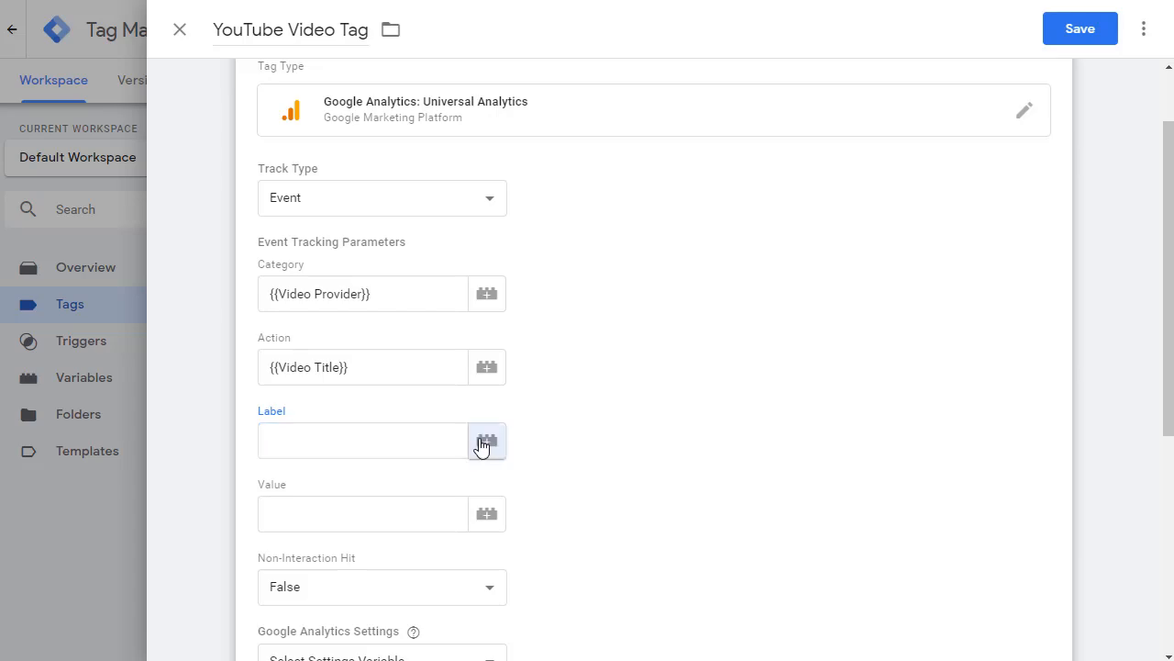
{"action": "left_click", "coordinate": [486, 441]}
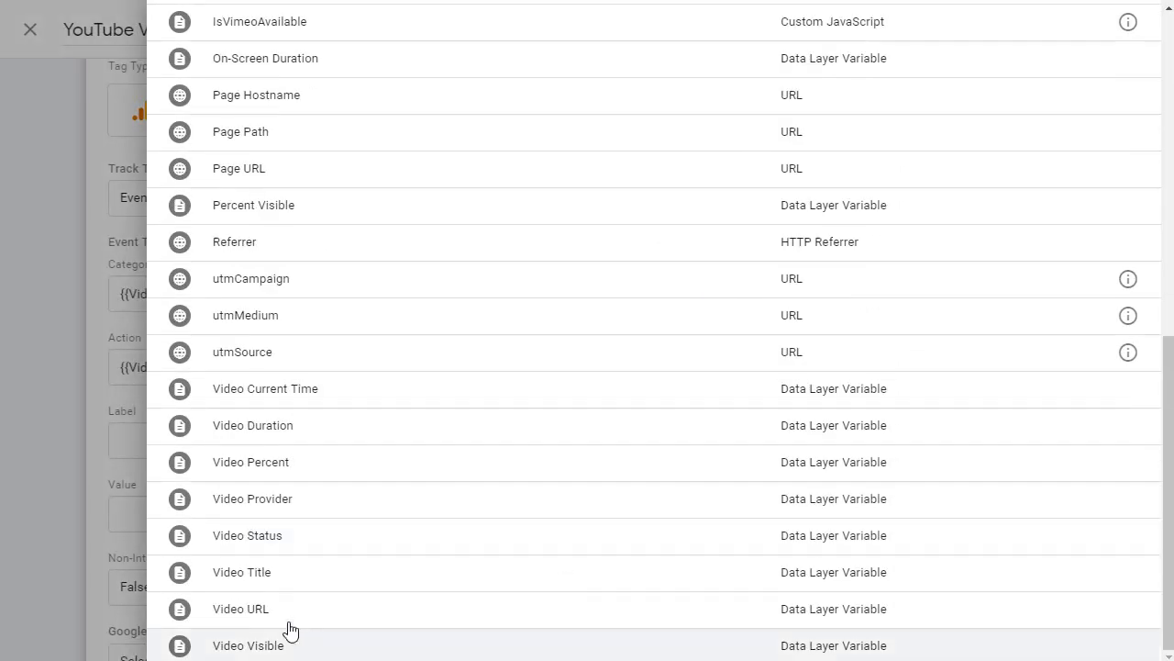
{"action": "mouse_move", "coordinate": [282, 499]}
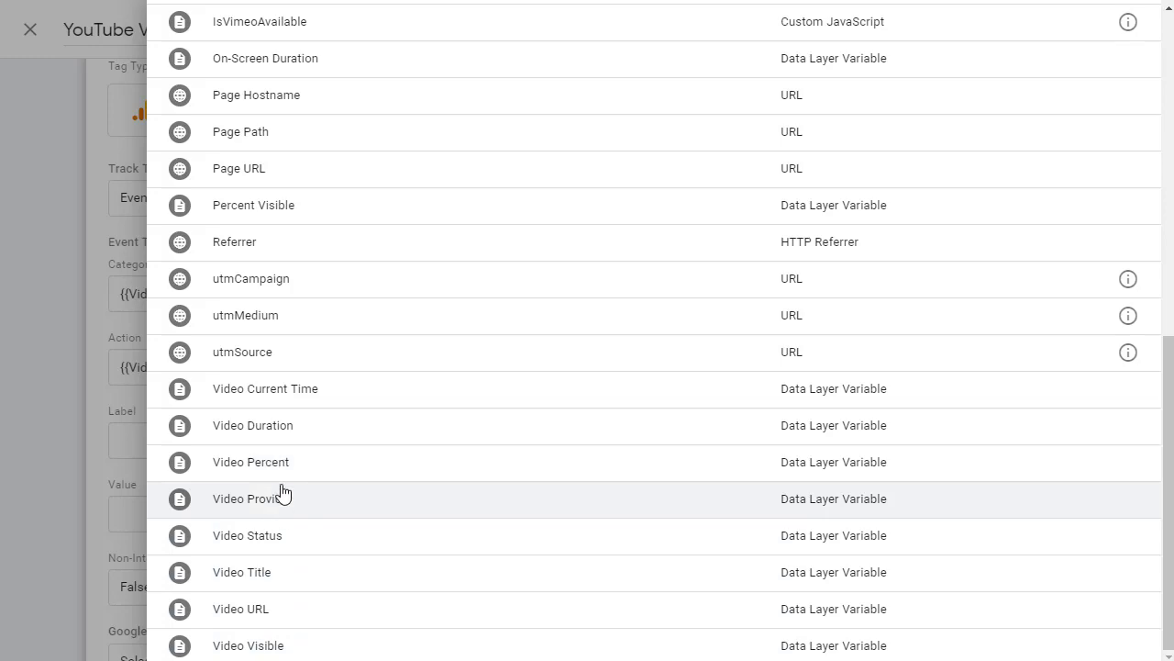
{"action": "left_click", "coordinate": [246, 536]}
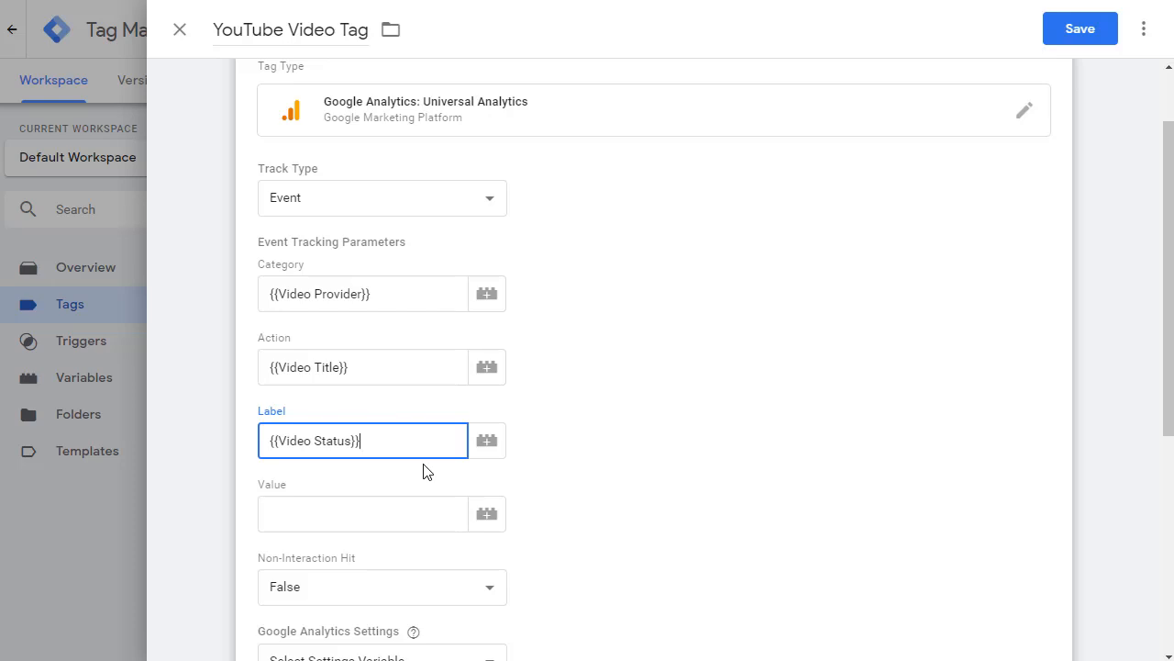
{"action": "type", "text": "-"}
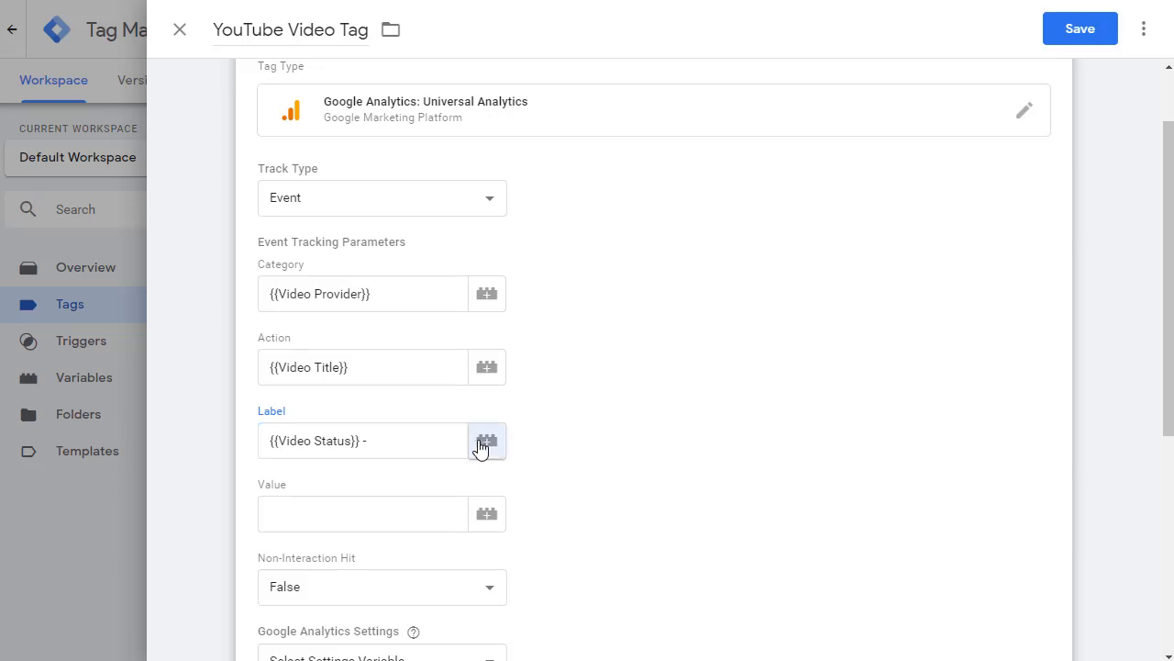
{"action": "left_click", "coordinate": [488, 440]}
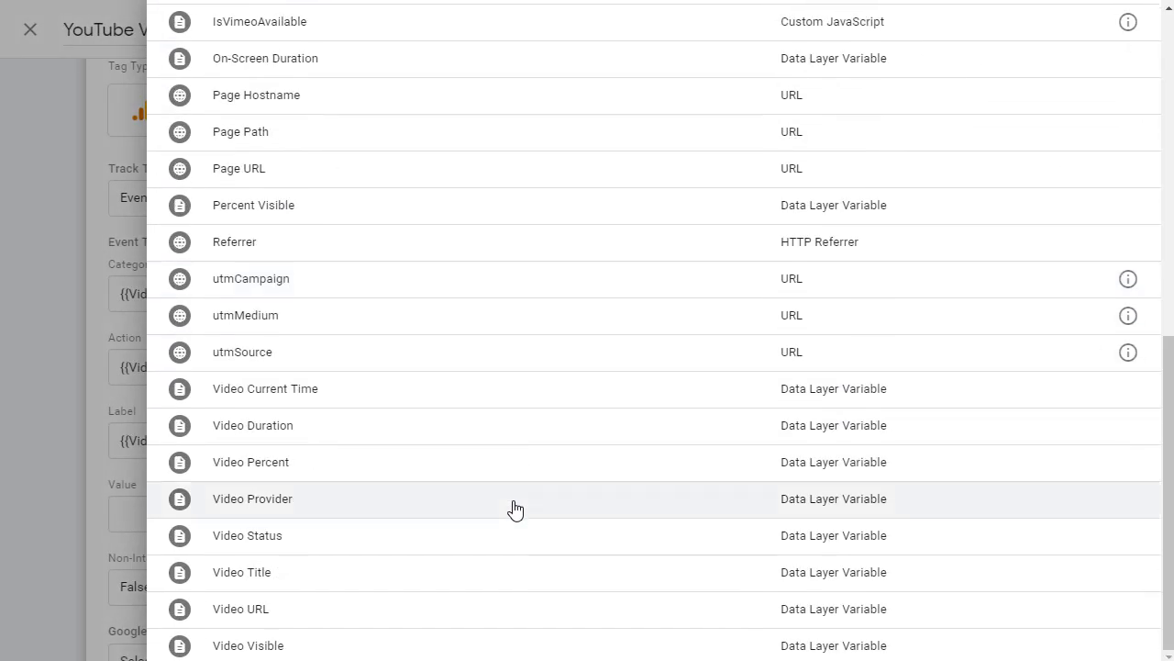
{"action": "left_click", "coordinate": [249, 462]}
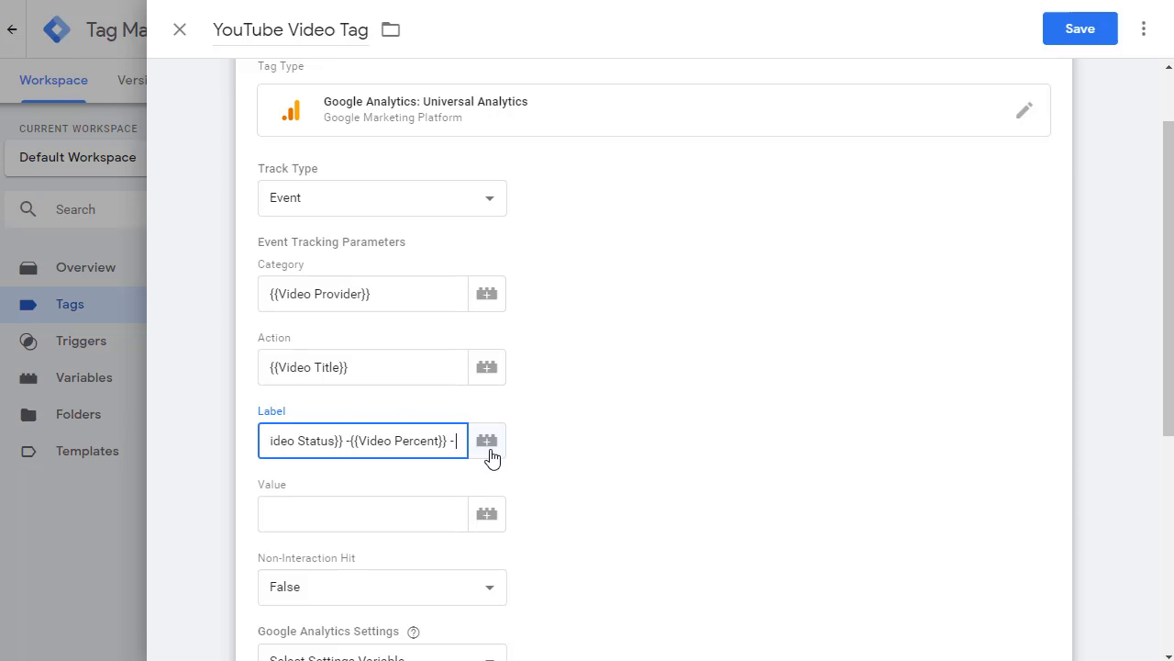
{"action": "left_click", "coordinate": [486, 441]}
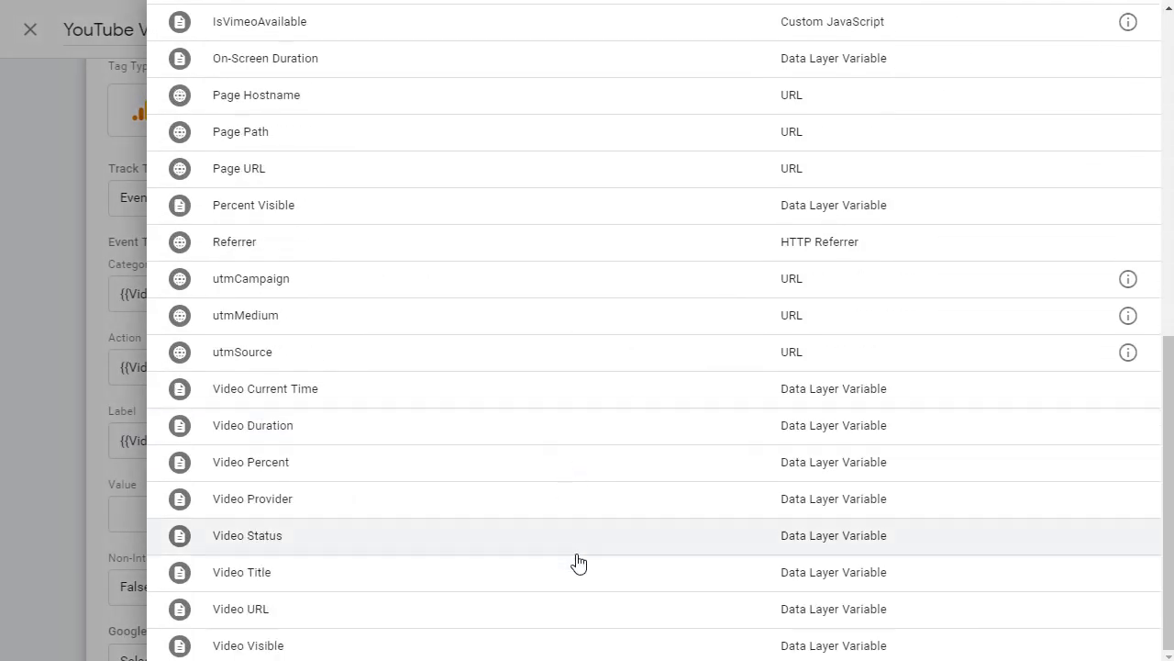
{"action": "left_click", "coordinate": [246, 536]}
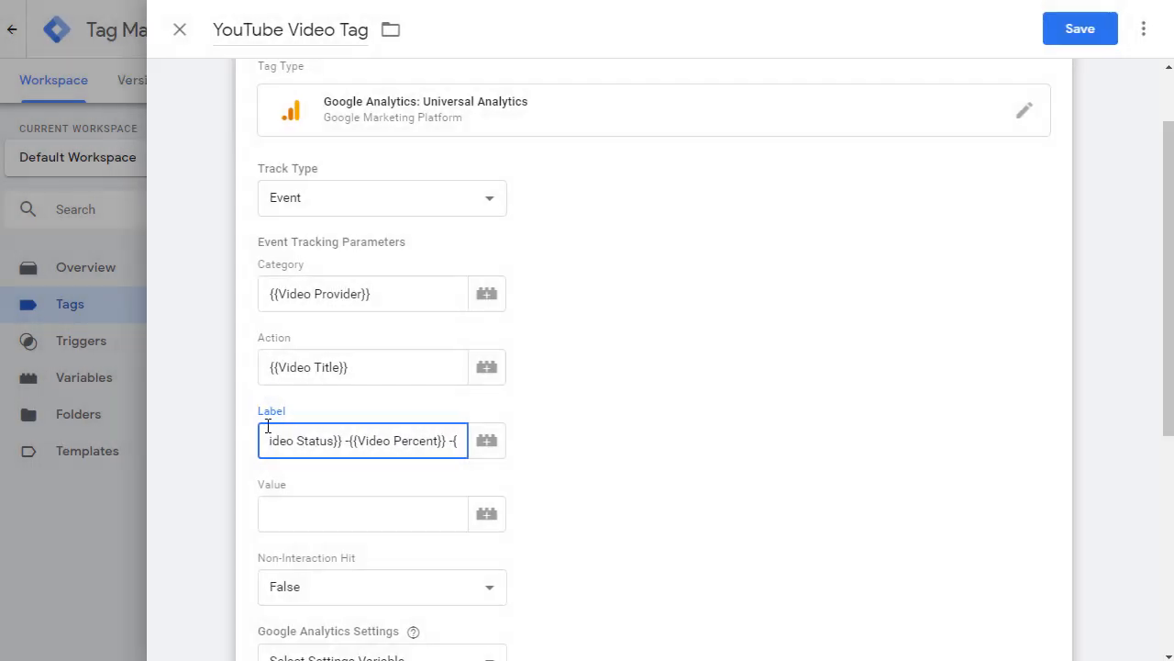
{"action": "scroll", "scroll_direction": "down", "scroll_amount": 3}
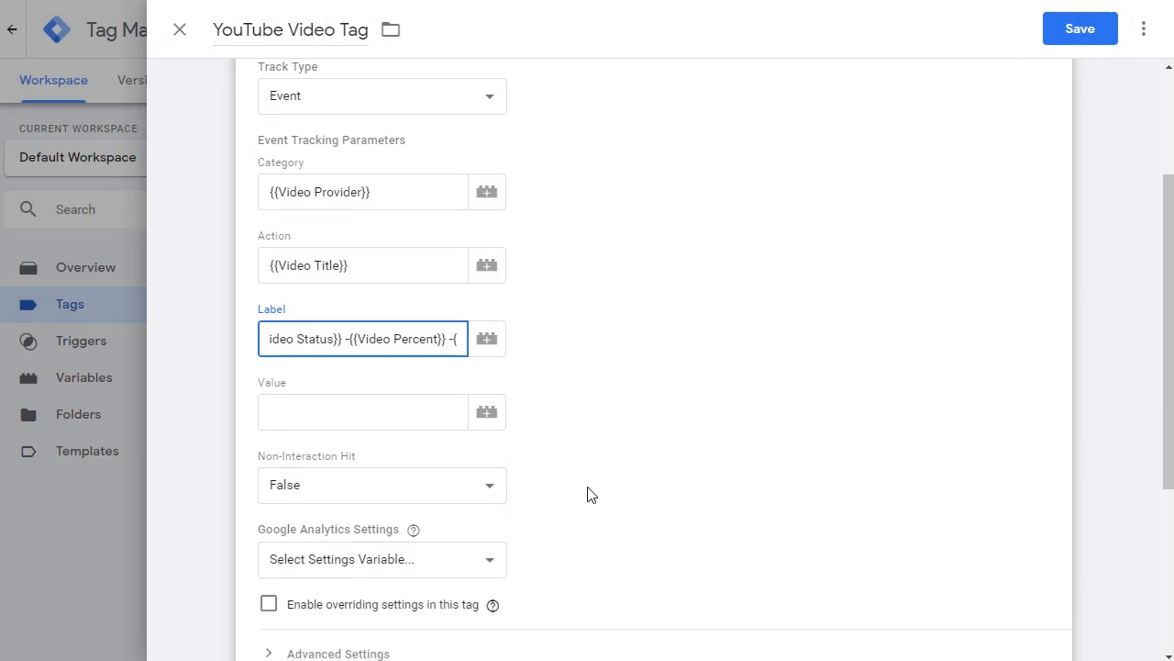
{"action": "scroll", "scroll_direction": "down", "scroll_amount": 3}
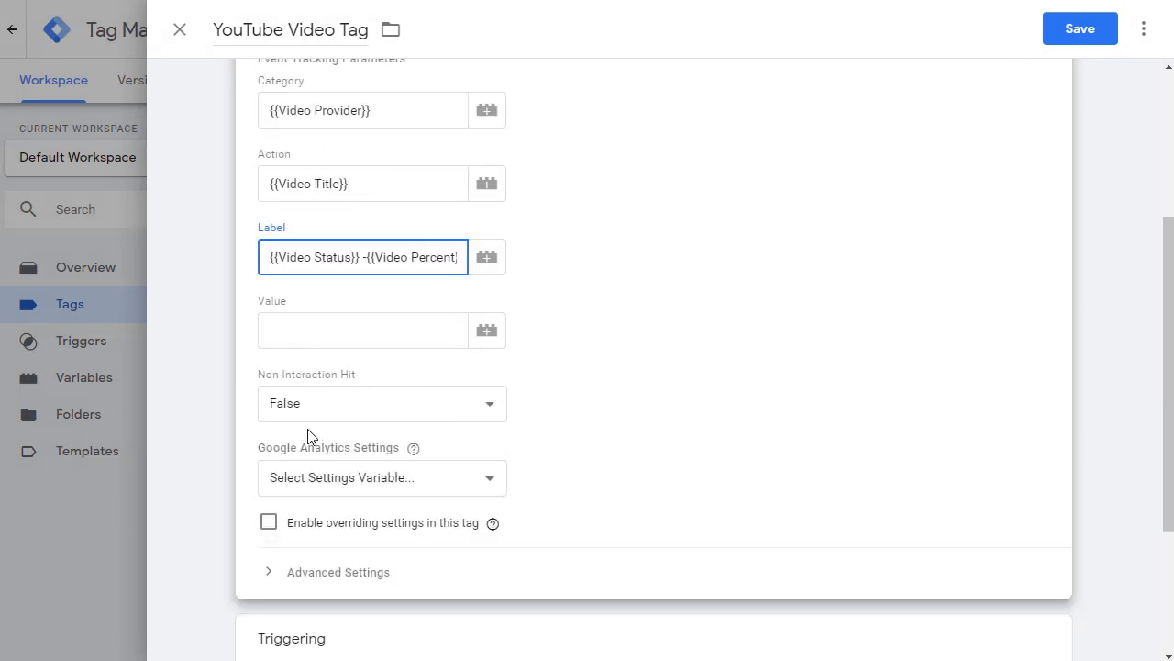
{"action": "mouse_move", "coordinate": [307, 422]}
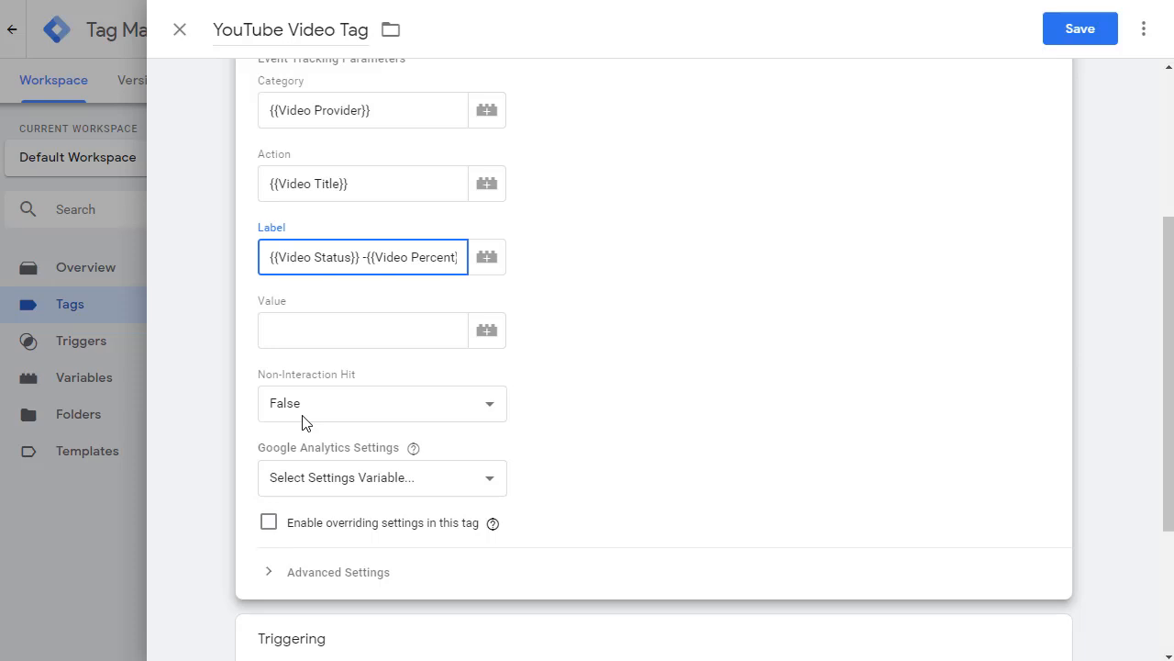
{"action": "mouse_move", "coordinate": [642, 400]}
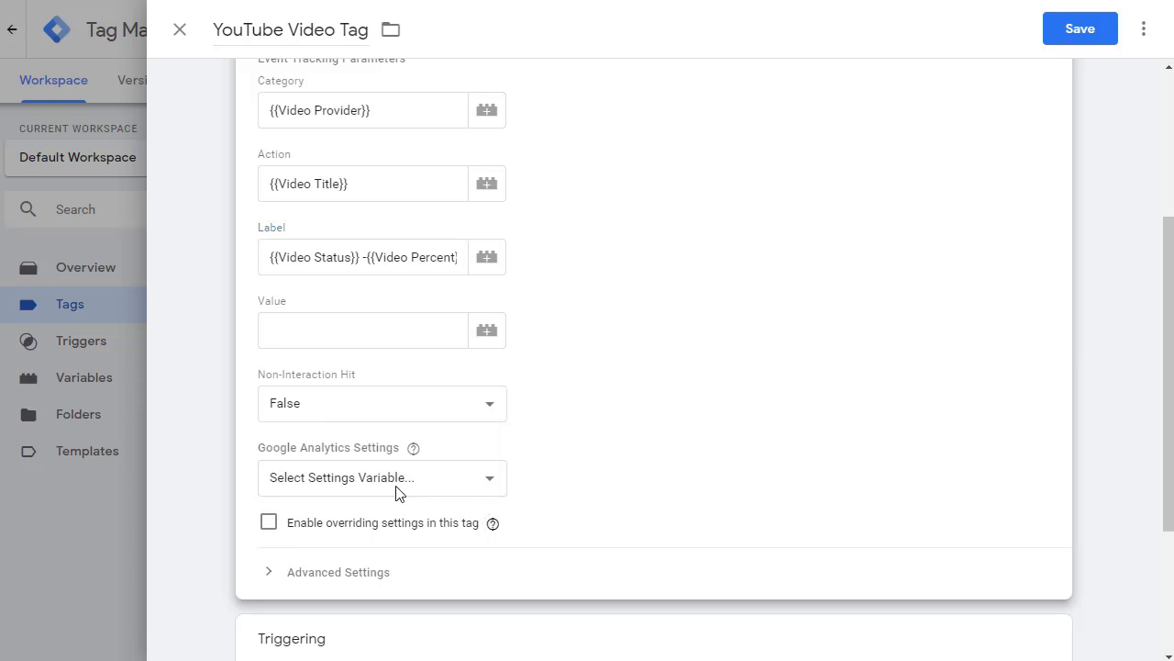
- Use {{GAID}} as the Google Analytics Settings variable and scroll to Triggering
{"action": "left_click", "coordinate": [382, 477]}
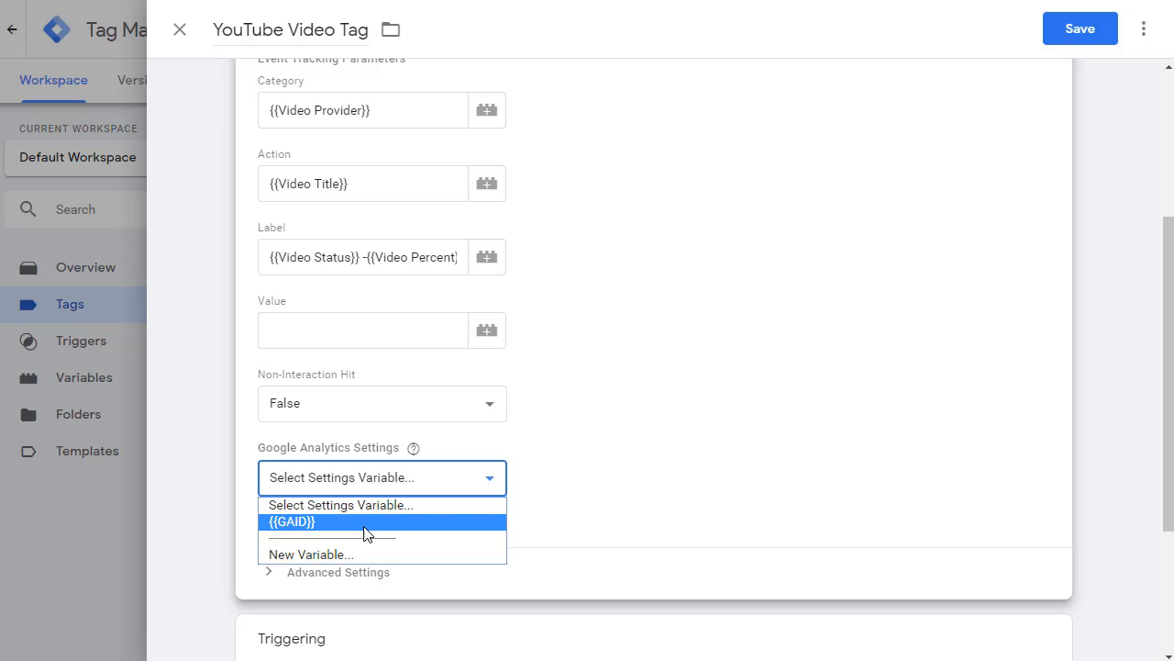
{"action": "mouse_move", "coordinate": [345, 533]}
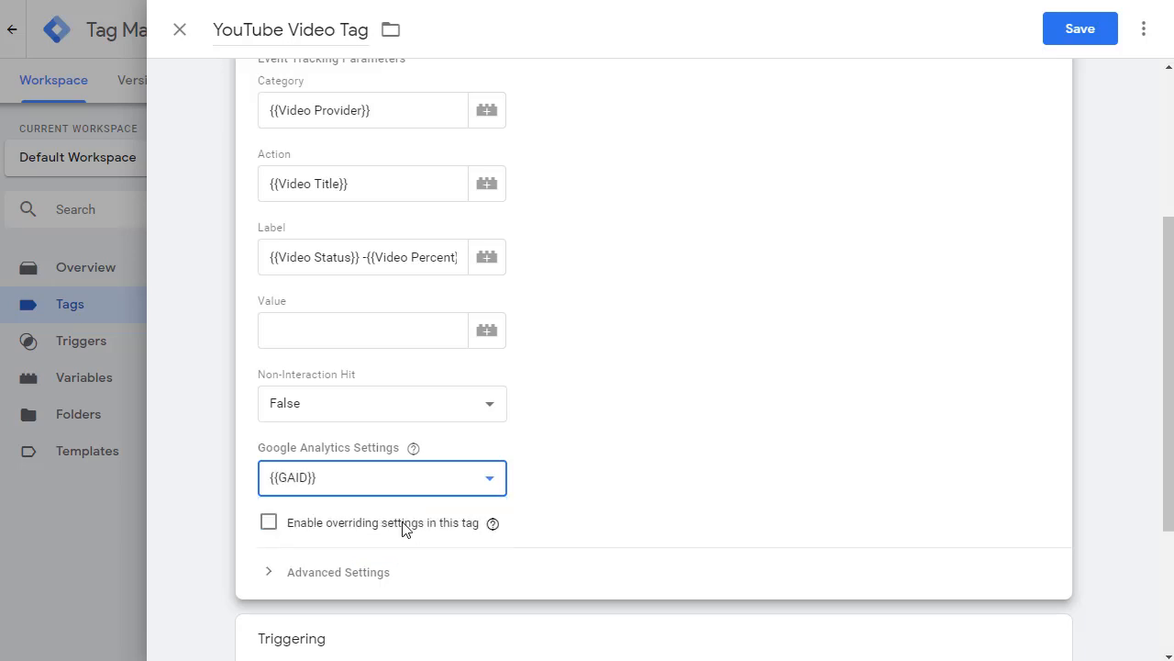
{"action": "scroll", "scroll_direction": "down", "scroll_amount": 3}
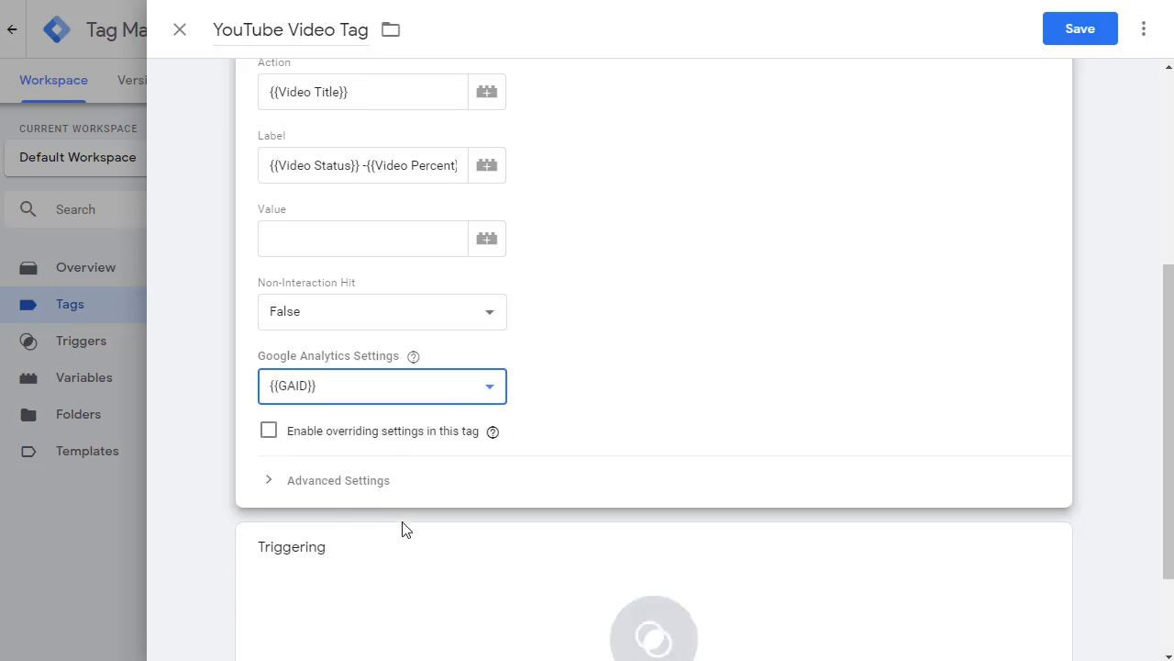
{"action": "scroll", "scroll_direction": "down", "scroll_amount": 3}
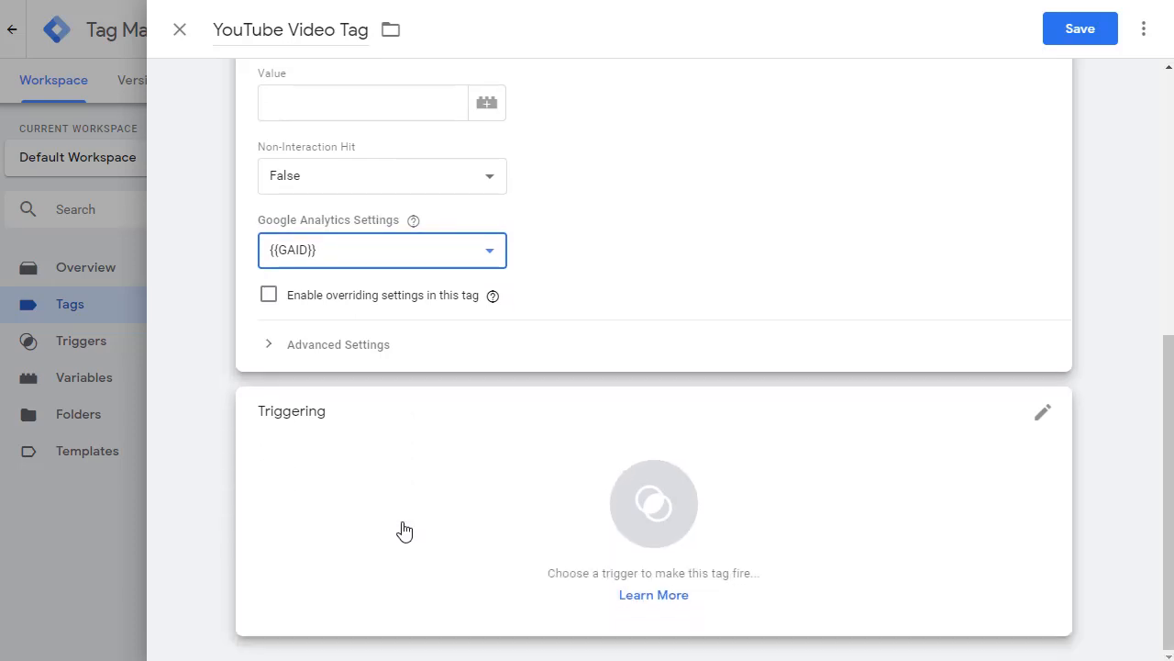
{"action": "mouse_move", "coordinate": [415, 171]}
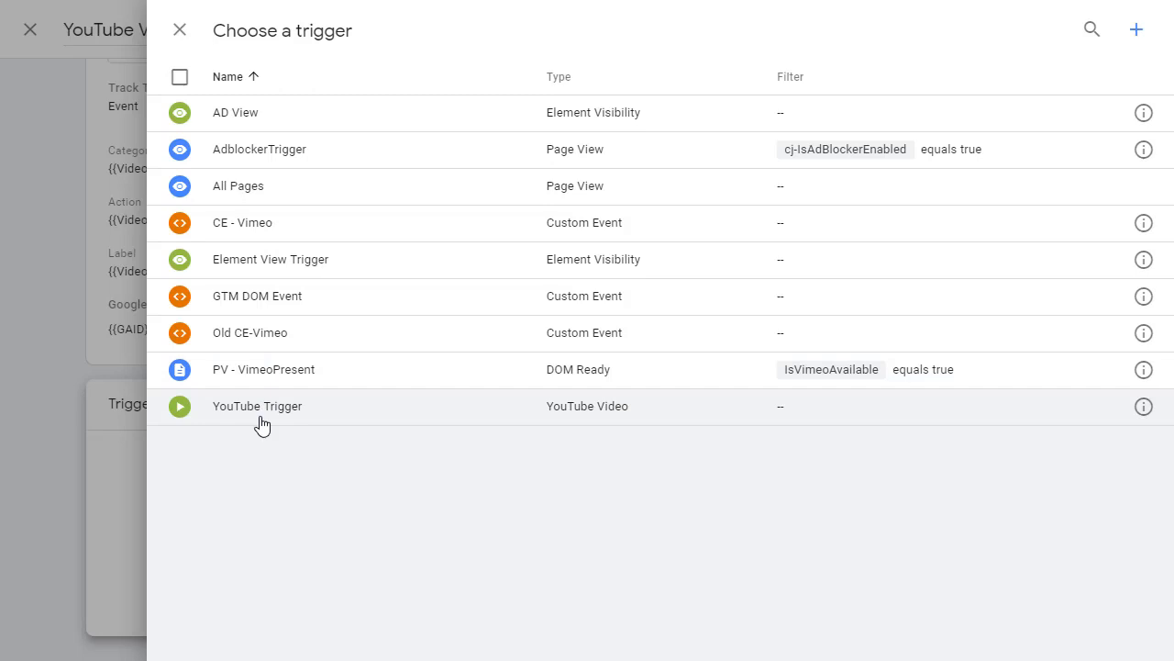
{"action": "mouse_move", "coordinate": [1136, 29]}
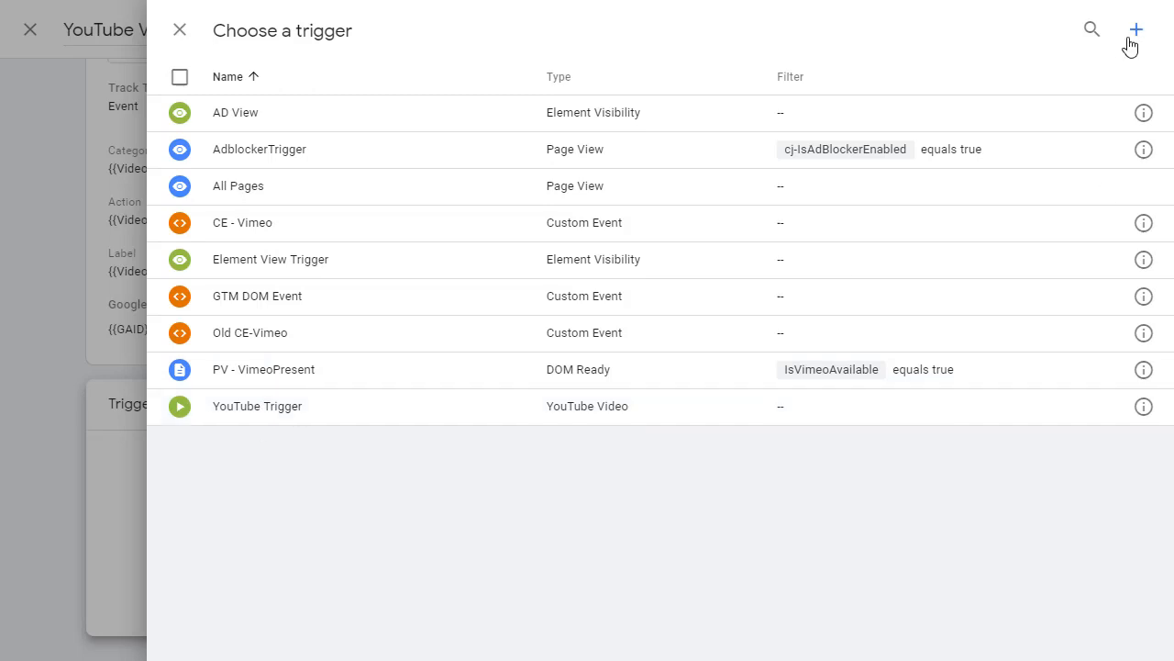
- Start a new trigger renamed to 'YouTube Trigger'
{"action": "left_click", "coordinate": [1137, 29]}
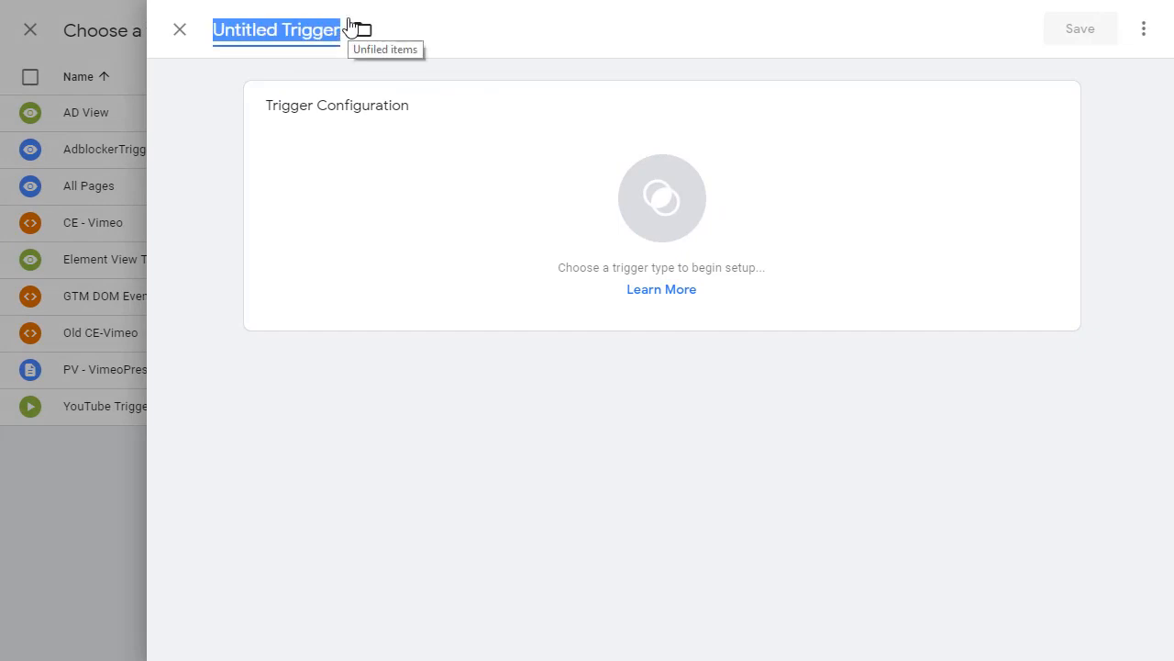
{"action": "type", "text": "YouTube"}
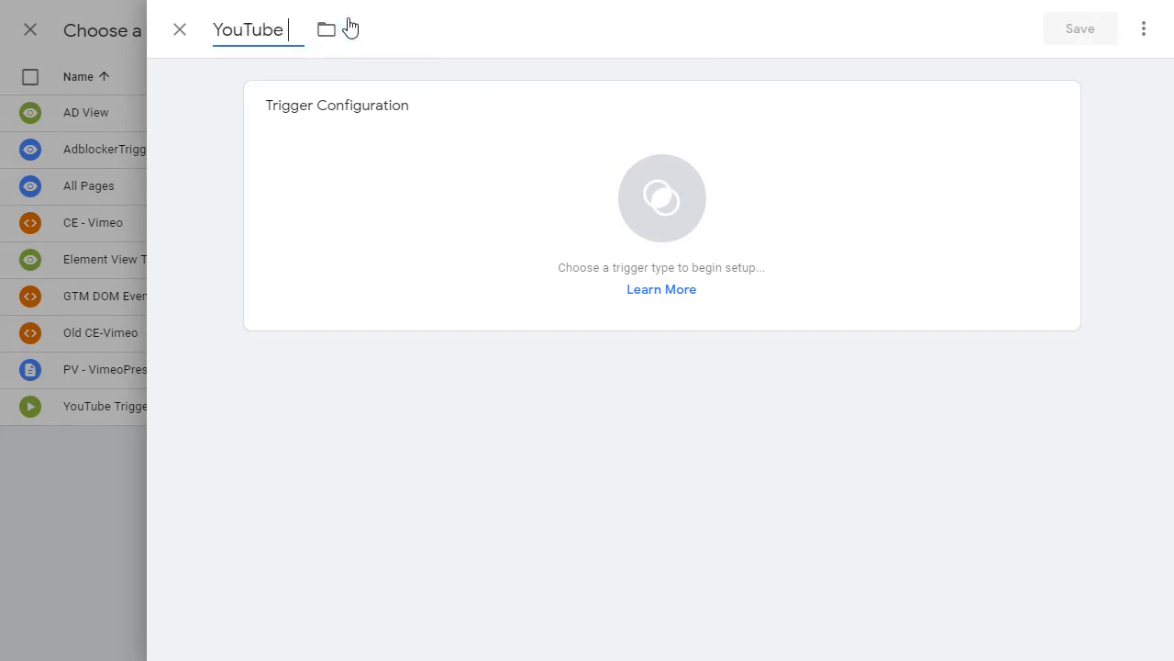
{"action": "type", "text": "Trigger"}
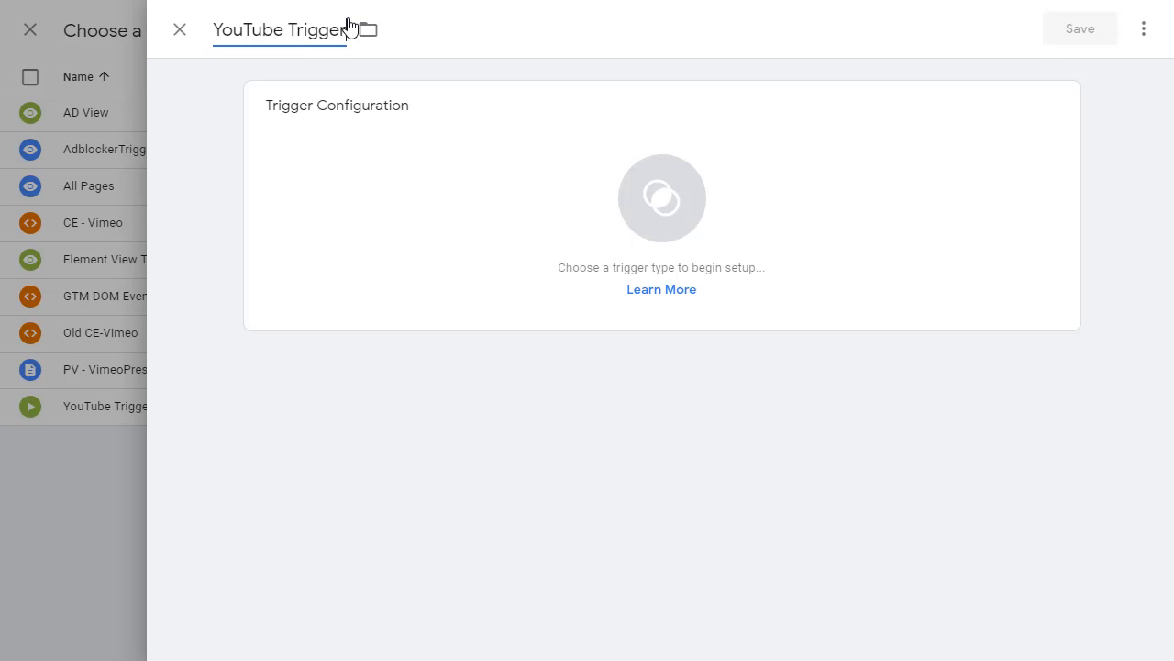
{"action": "left_click", "coordinate": [660, 198]}
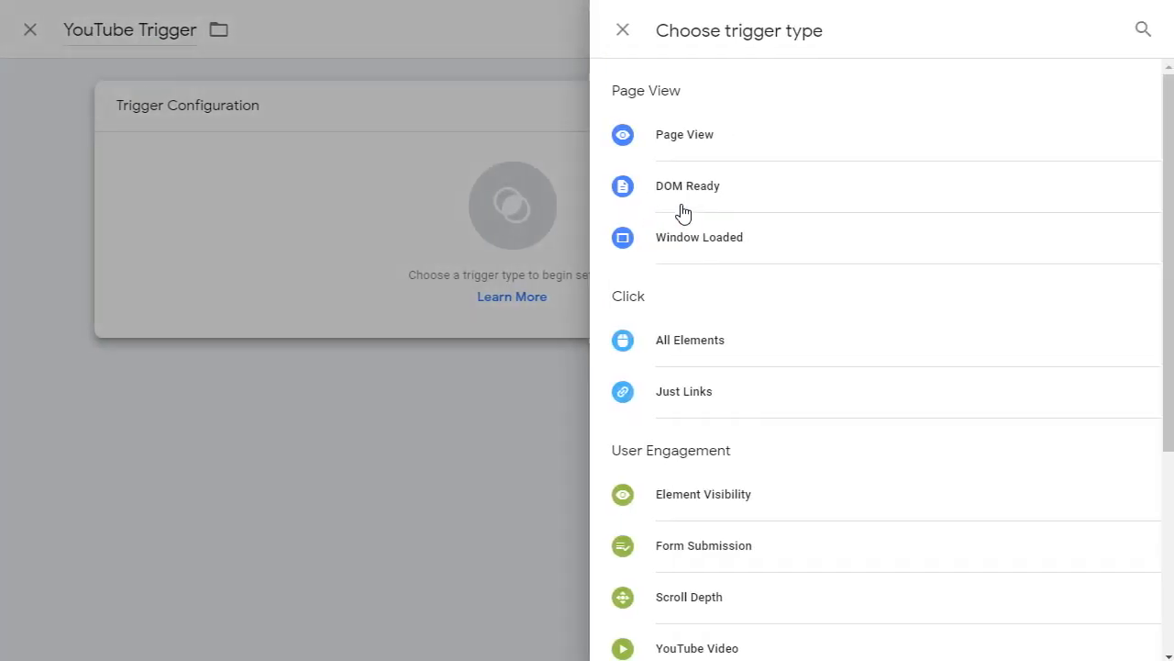
- Make it a YouTube Video trigger capturing Start, Complete, Pause/Seeking/Buffering and Progress
{"action": "scroll", "scroll_direction": "down", "scroll_amount": 3}
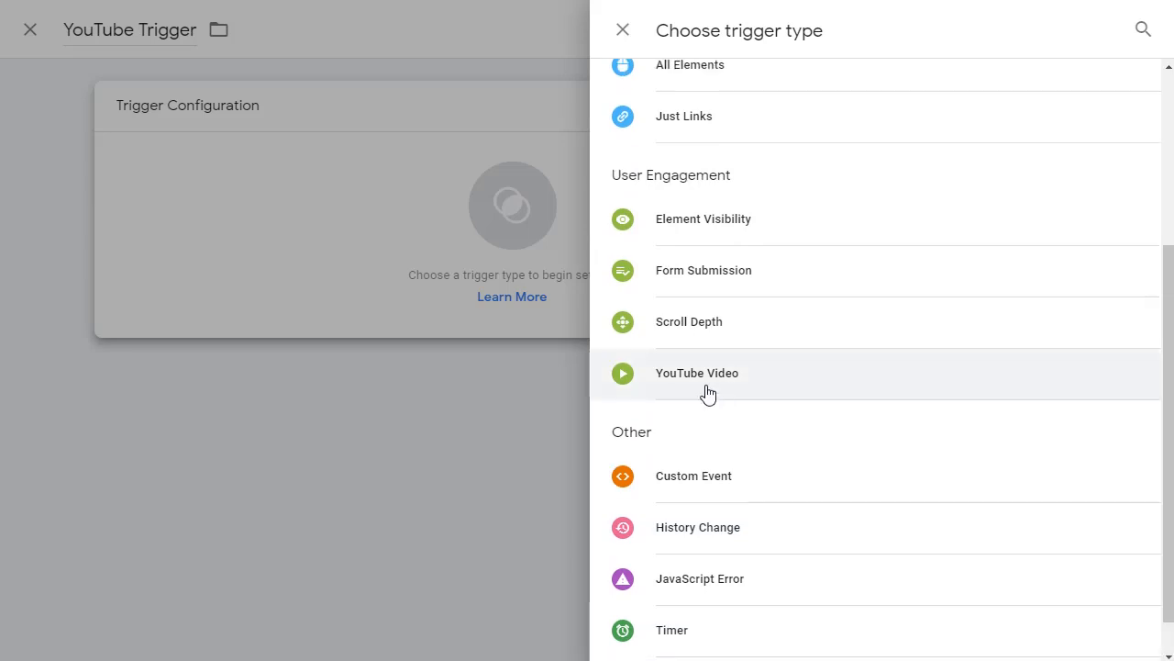
{"action": "left_click", "coordinate": [698, 372]}
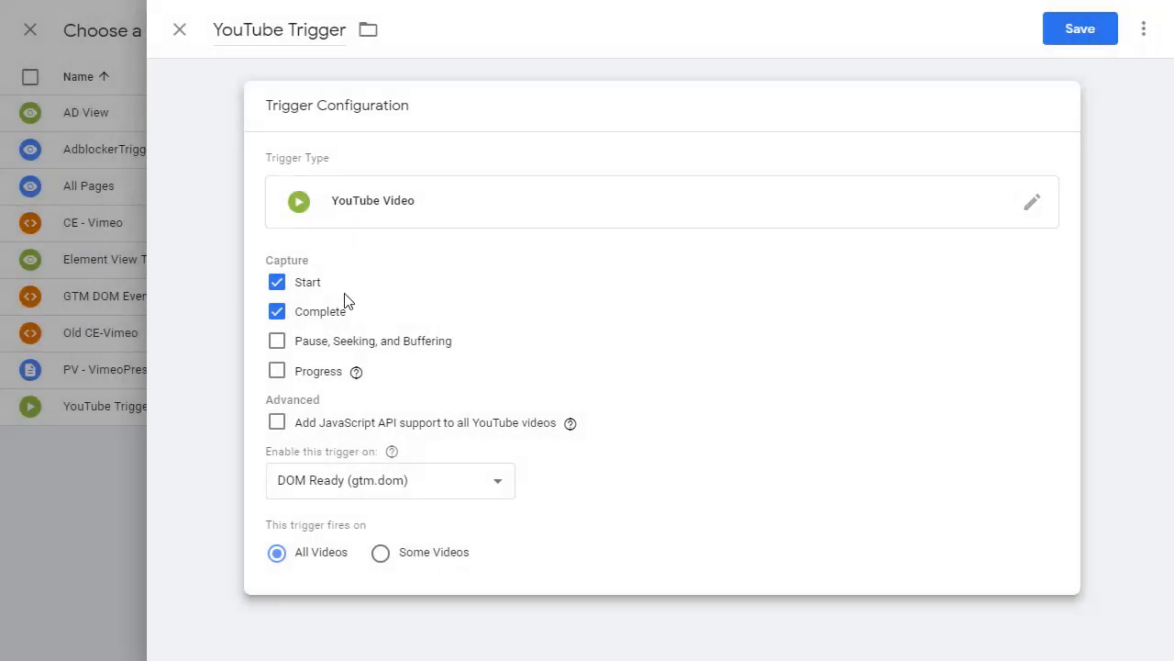
{"action": "mouse_move", "coordinate": [332, 253]}
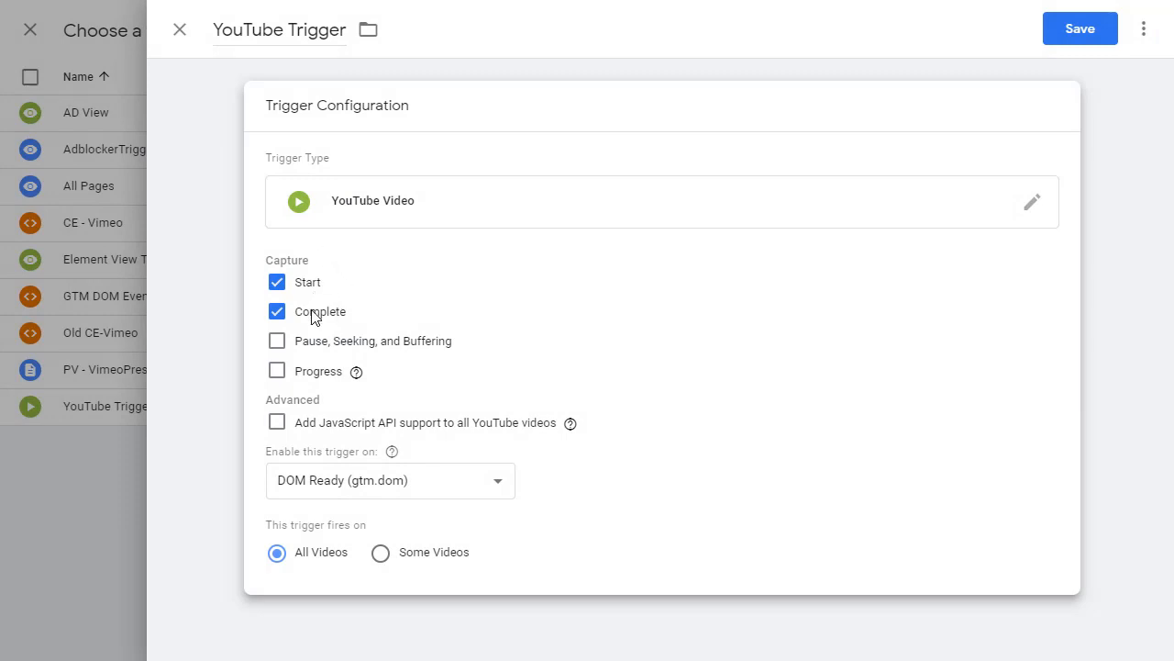
{"action": "left_click", "coordinate": [277, 339]}
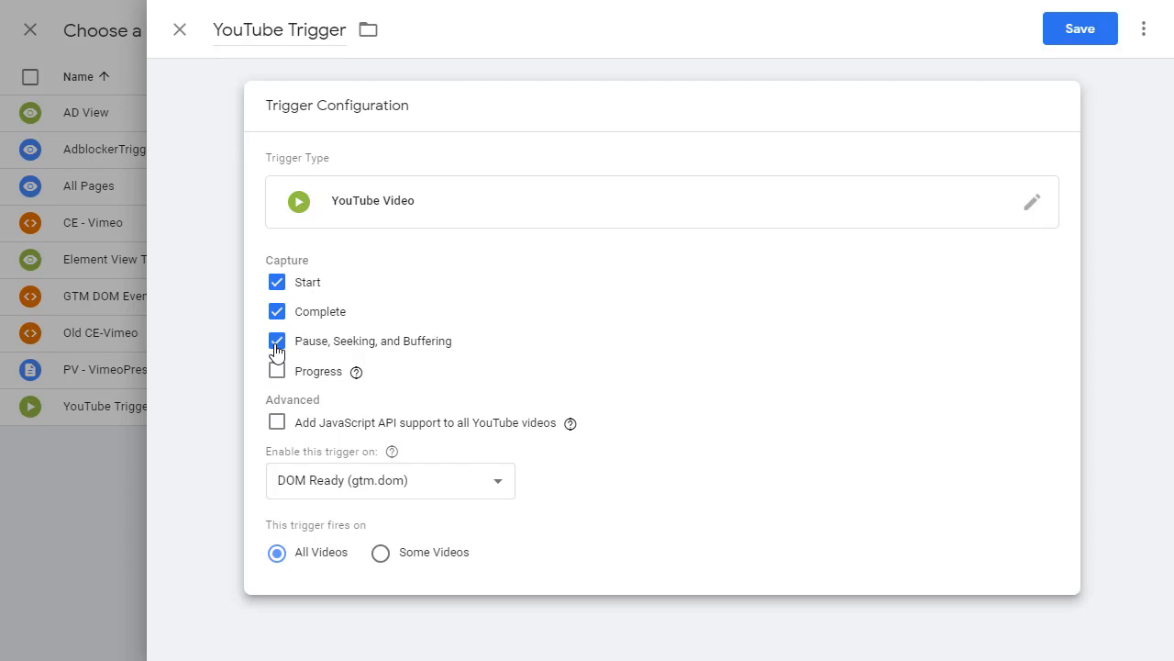
{"action": "left_click", "coordinate": [275, 371]}
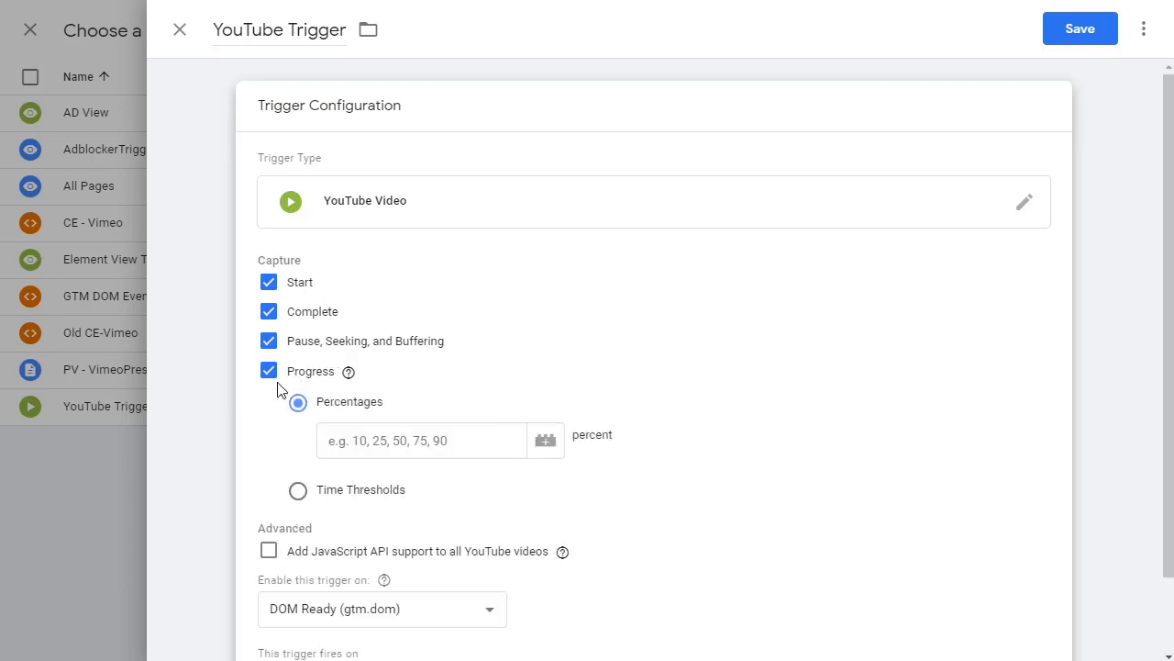
{"action": "mouse_move", "coordinate": [429, 411]}
{"action": "type", "text": "10"}
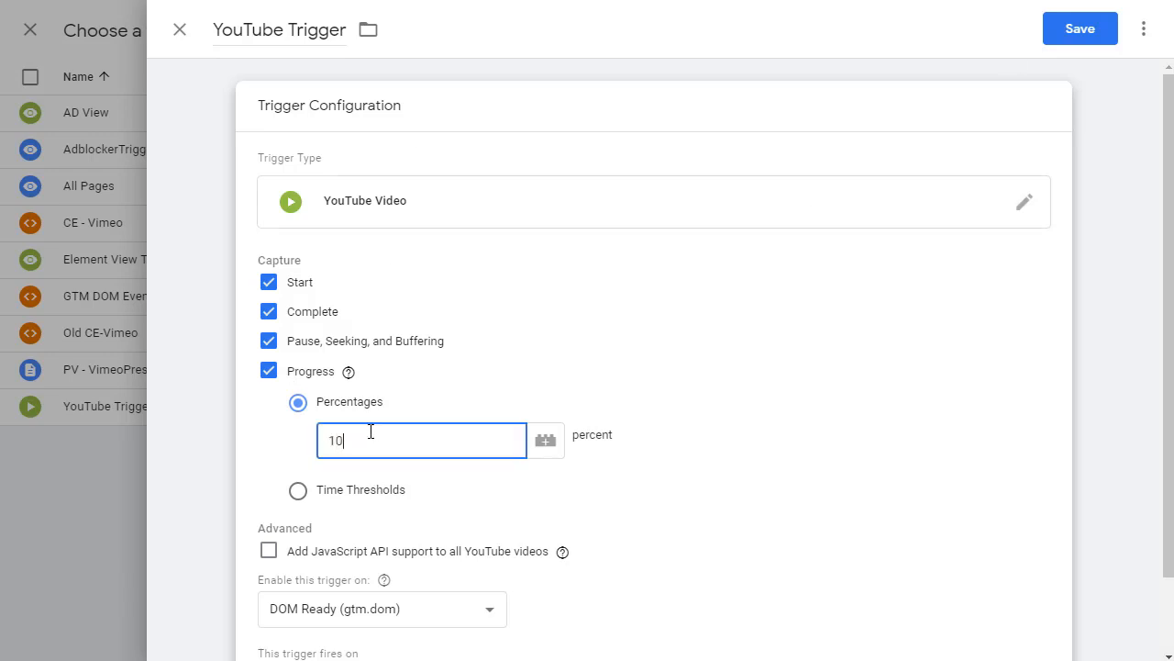
- Set progress percentages 10,25,50,75,100 with JavaScript API support and save the trigger
{"action": "type", "text": "25,"}
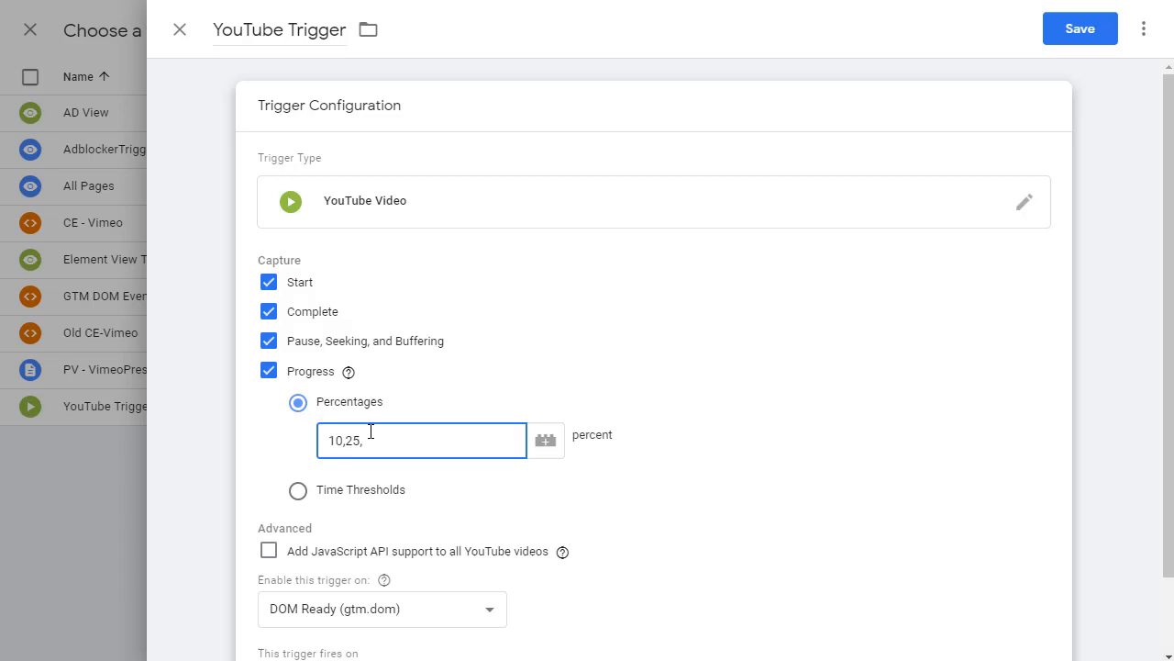
{"action": "type", "text": "50,75"}
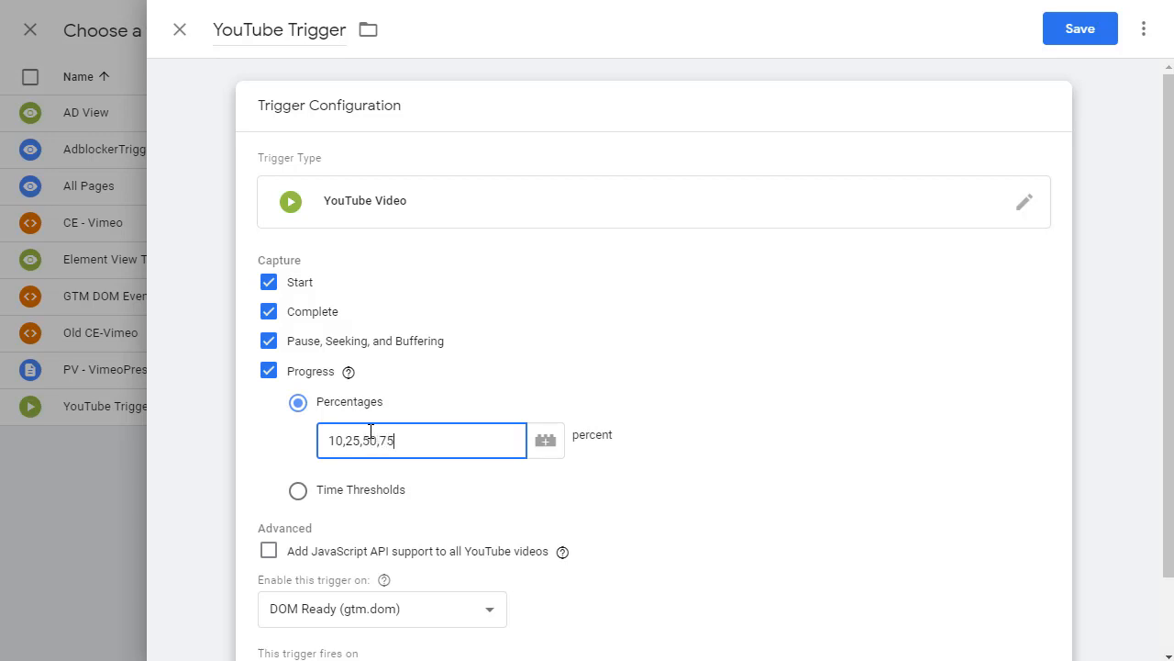
{"action": "type", "text": ",1"}
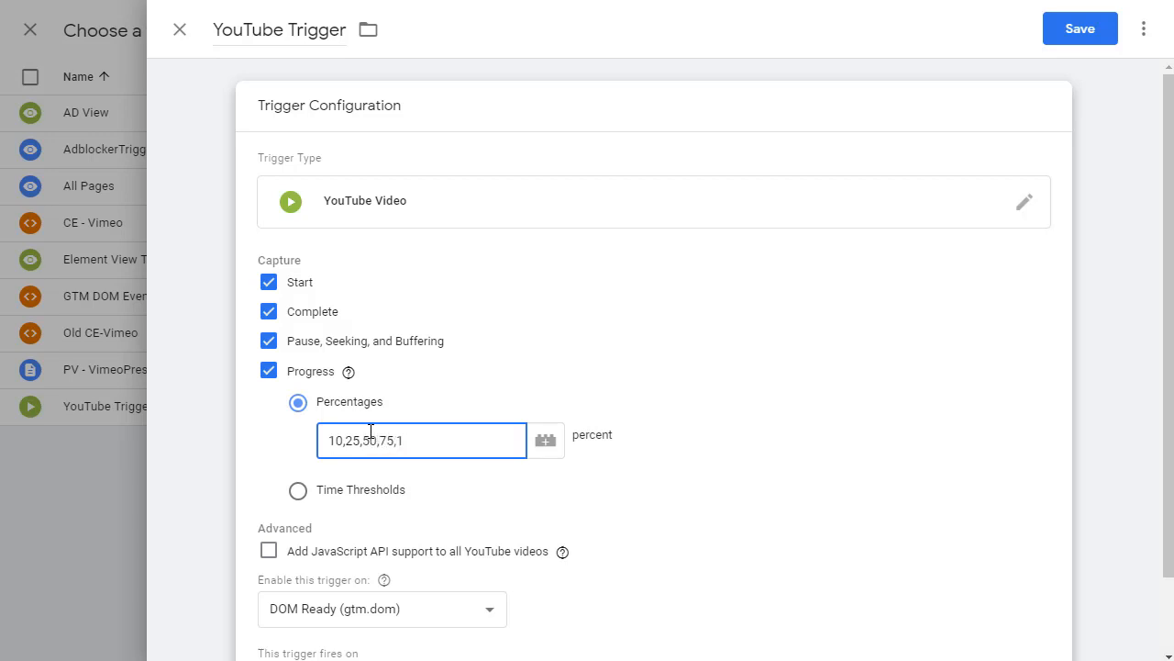
{"action": "type", "text": "00"}
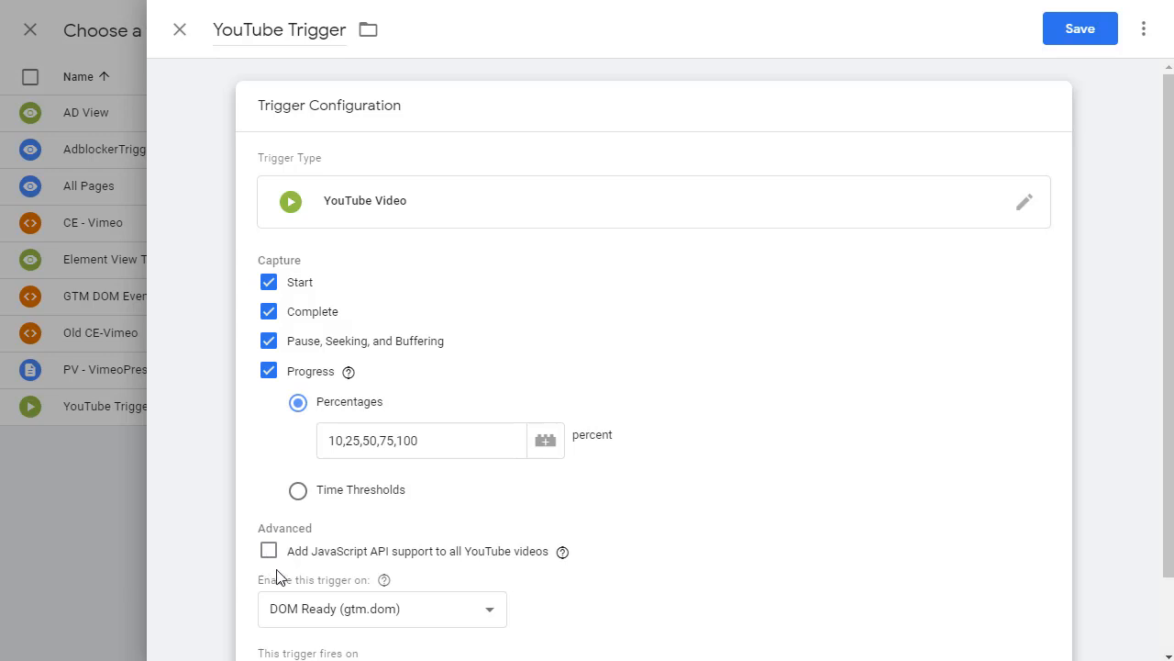
{"action": "mouse_move", "coordinate": [384, 580]}
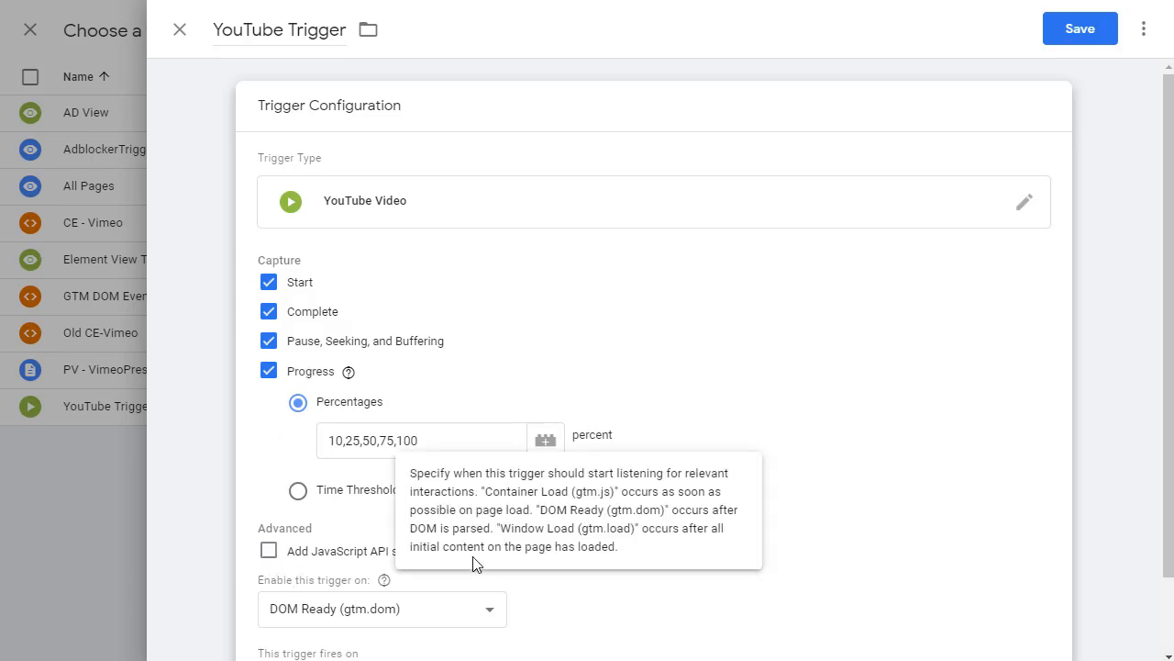
{"action": "mouse_move", "coordinate": [268, 551]}
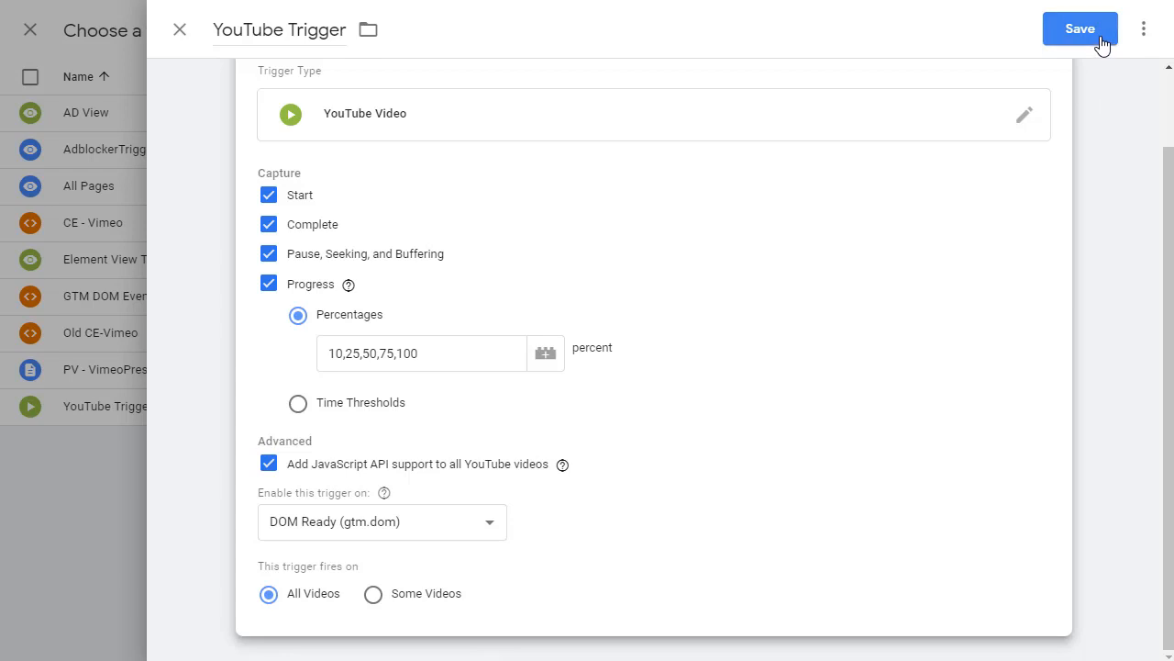
{"action": "left_click", "coordinate": [1079, 30]}
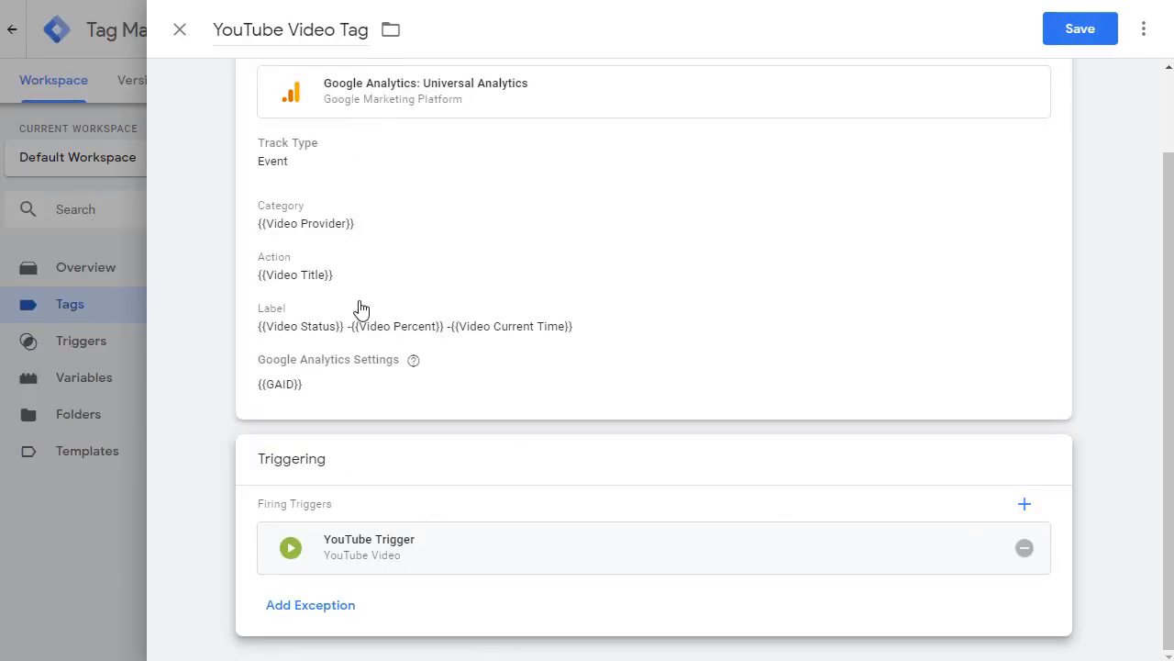
{"action": "mouse_move", "coordinate": [587, 404]}
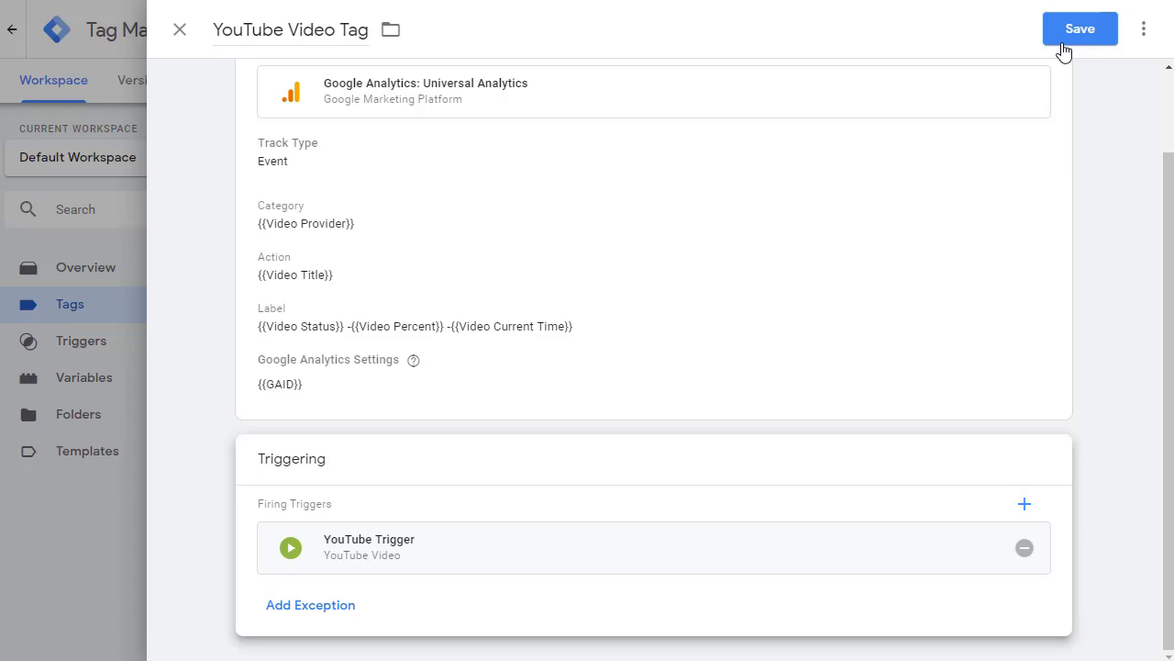
- Save the YouTube Video Tag so it fires on the YouTube Trigger
{"action": "left_click", "coordinate": [1079, 29]}
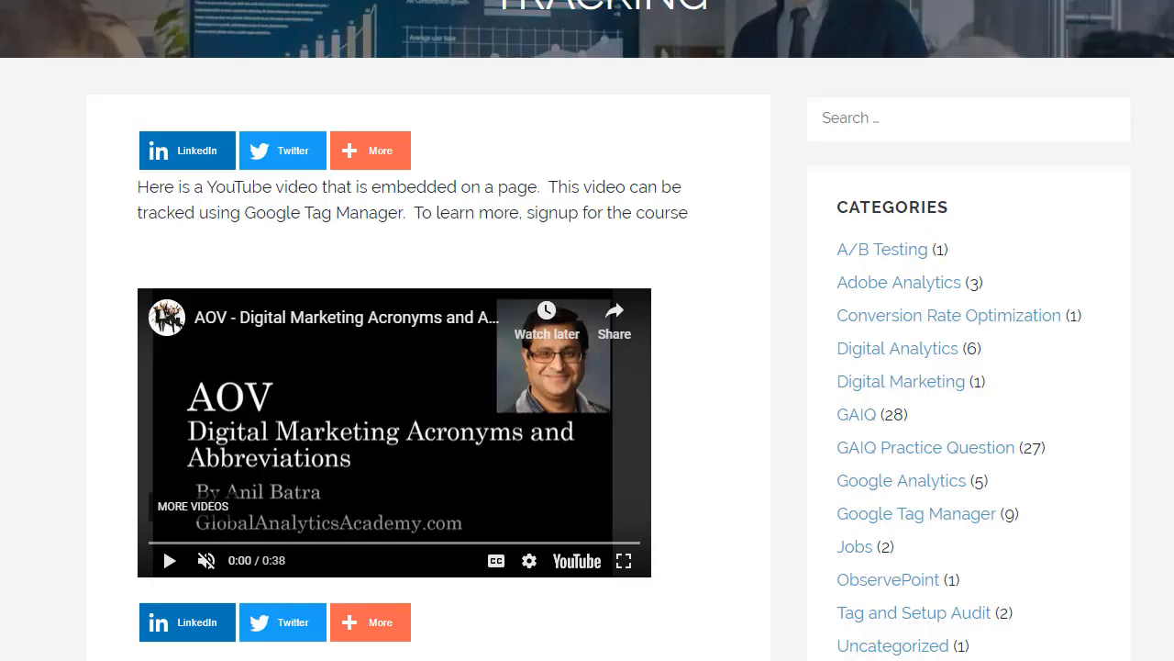
{"action": "left_click", "coordinate": [169, 562]}
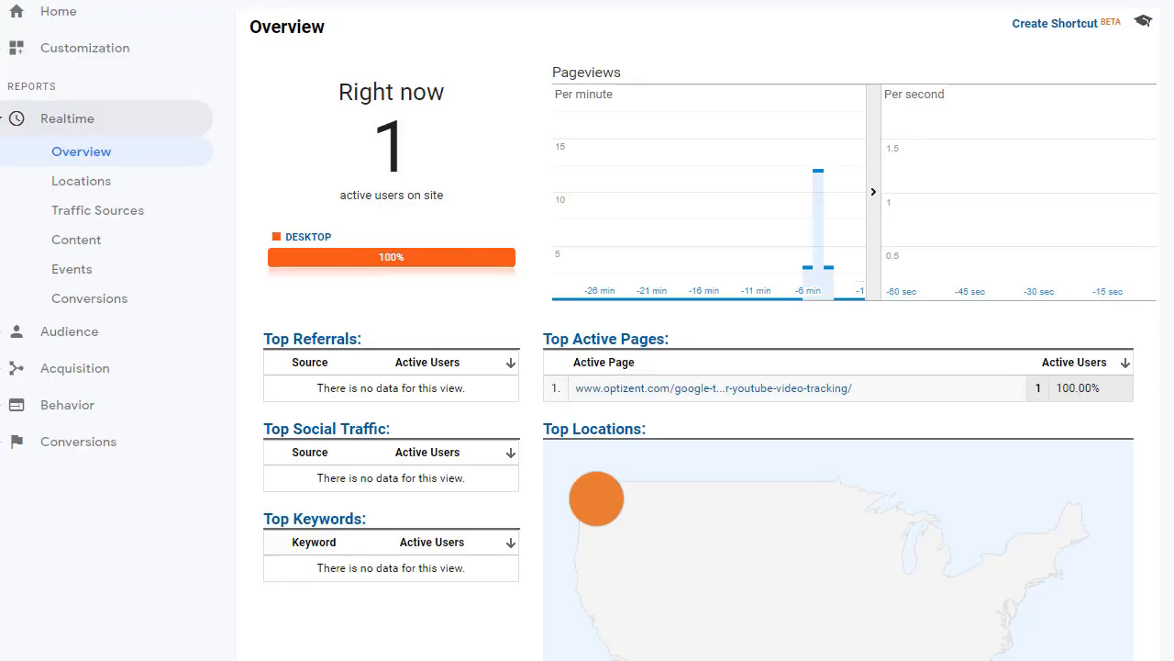
{"action": "mouse_move", "coordinate": [539, 319]}
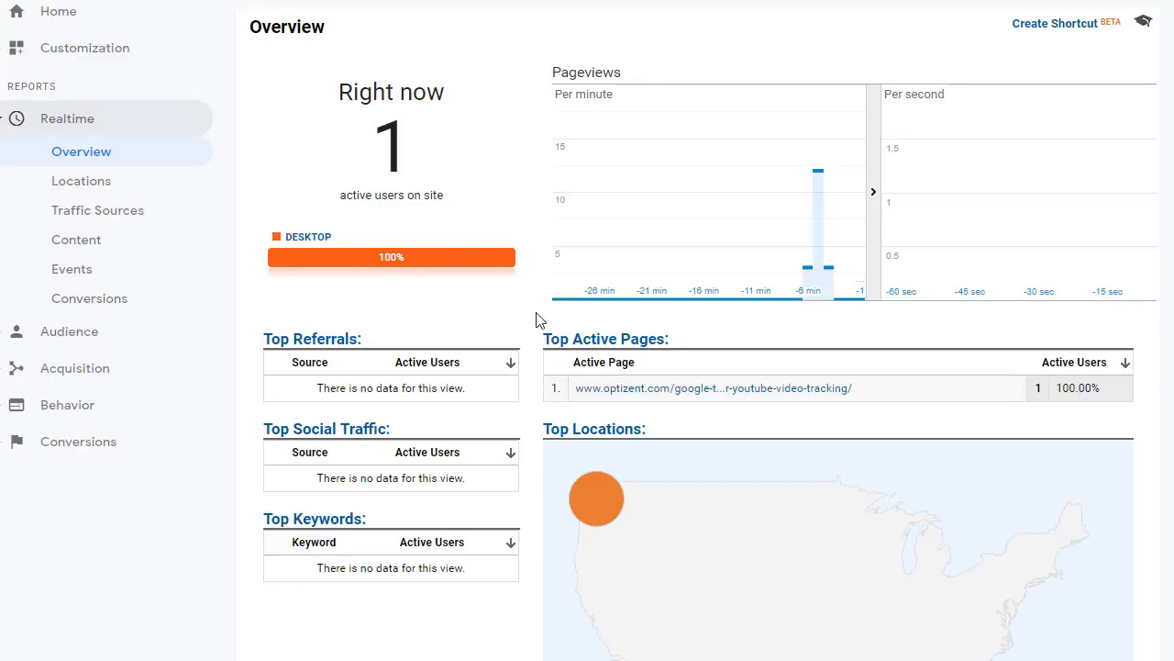
{"action": "mouse_move", "coordinate": [746, 484]}
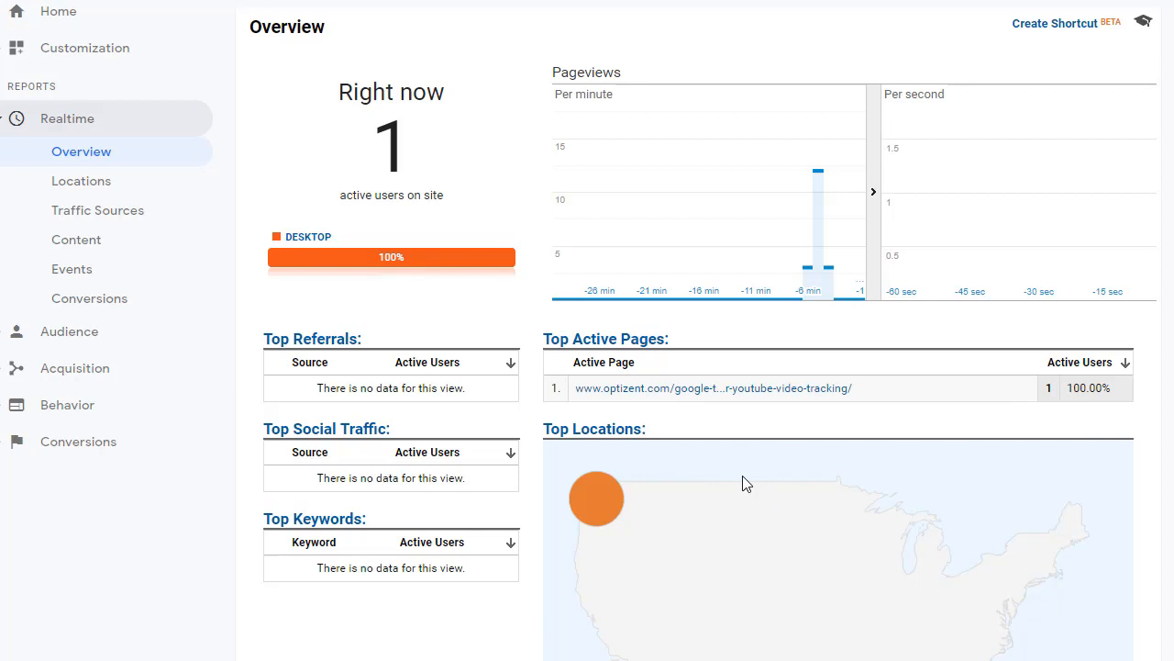
{"action": "mouse_move", "coordinate": [701, 412]}
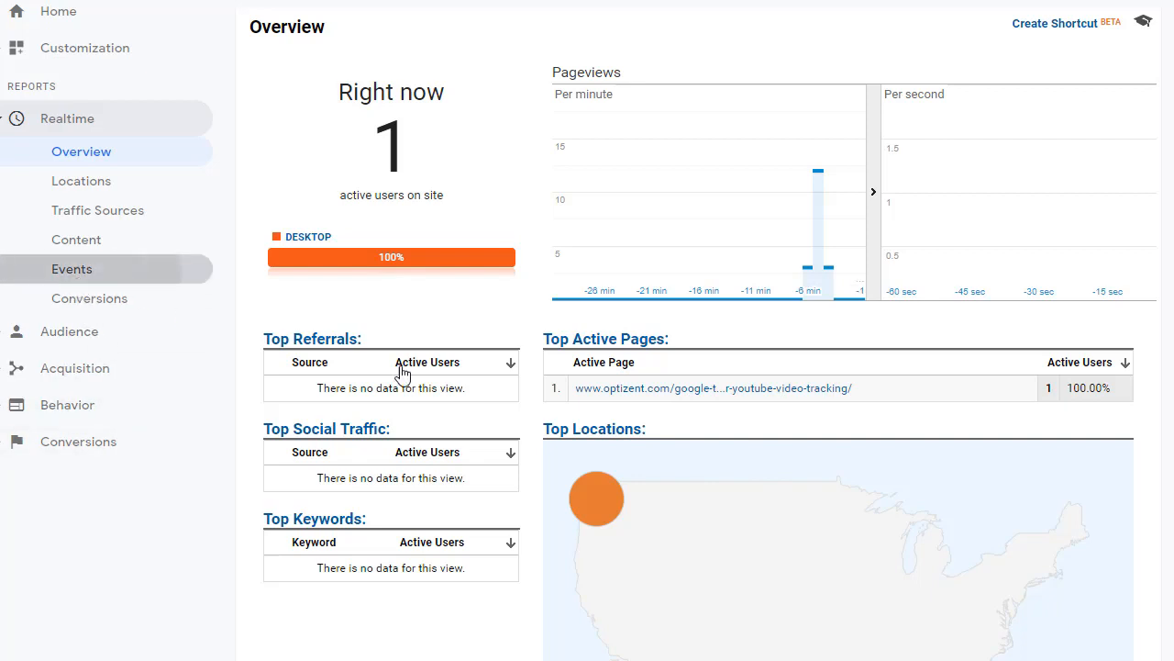
- Switch from Realtime Overview to the Realtime Events report
{"action": "left_click", "coordinate": [72, 268]}
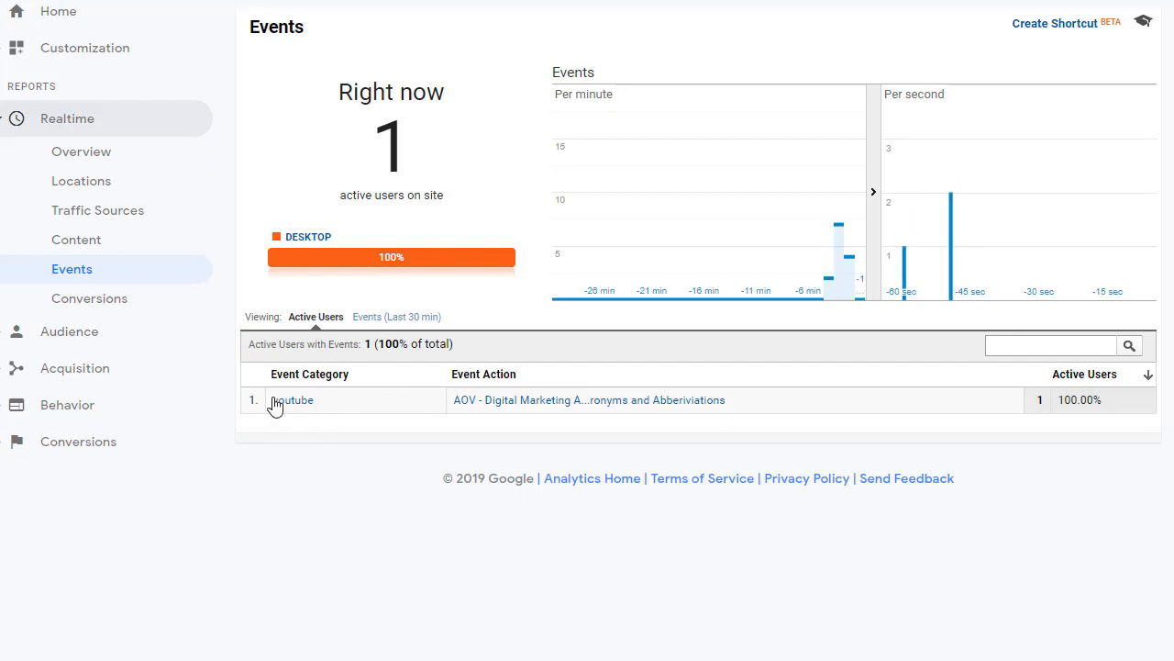
{"action": "mouse_move", "coordinate": [330, 424]}
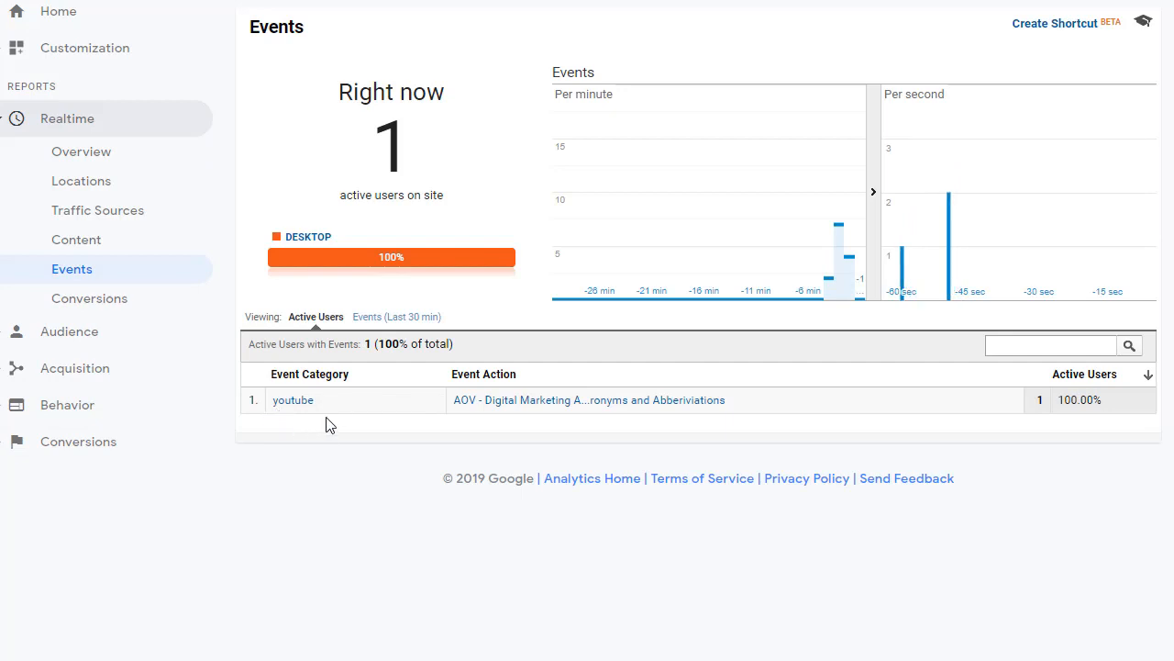
{"action": "mouse_move", "coordinate": [547, 454]}
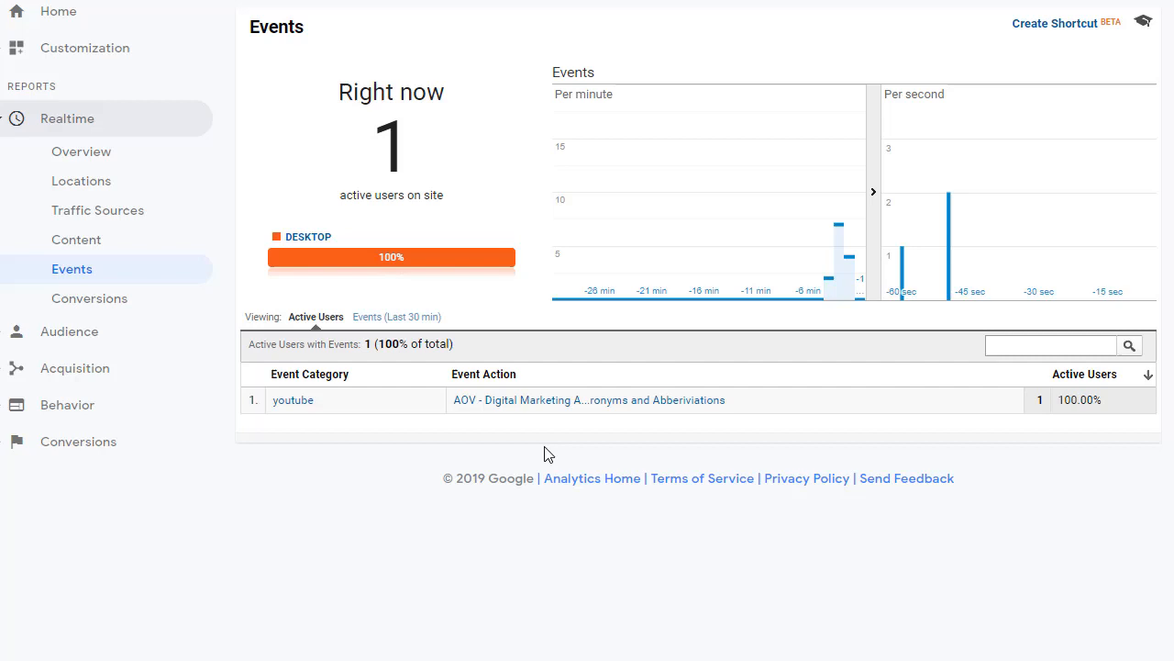
{"action": "mouse_move", "coordinate": [691, 429]}
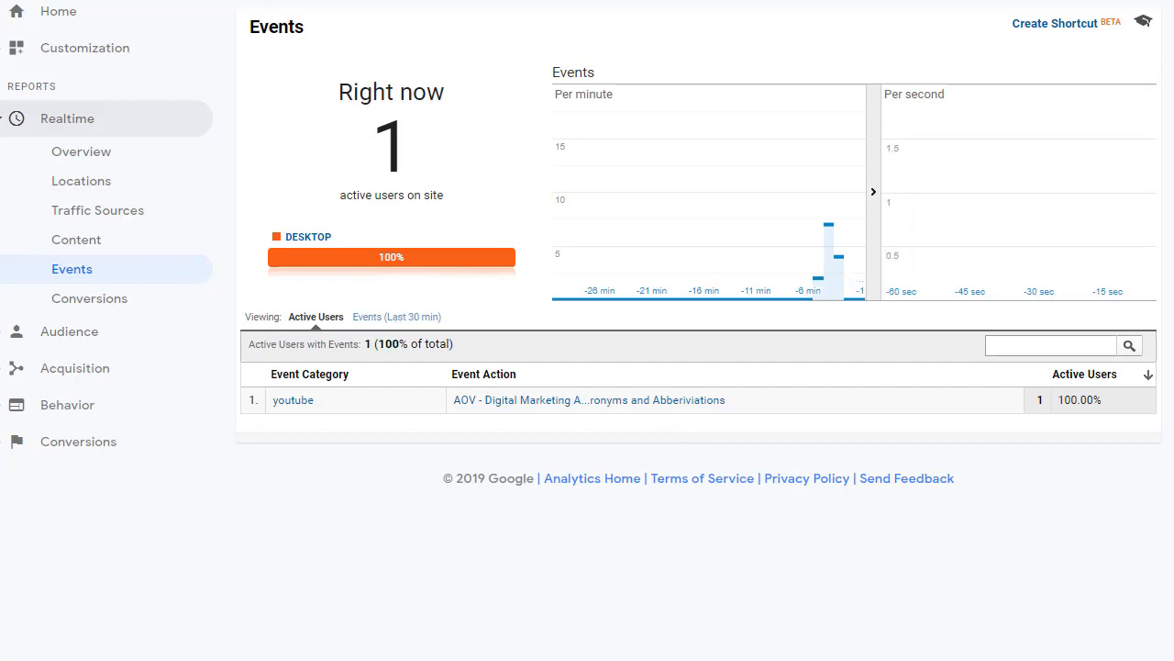
{"action": "left_click", "coordinate": [66, 405]}
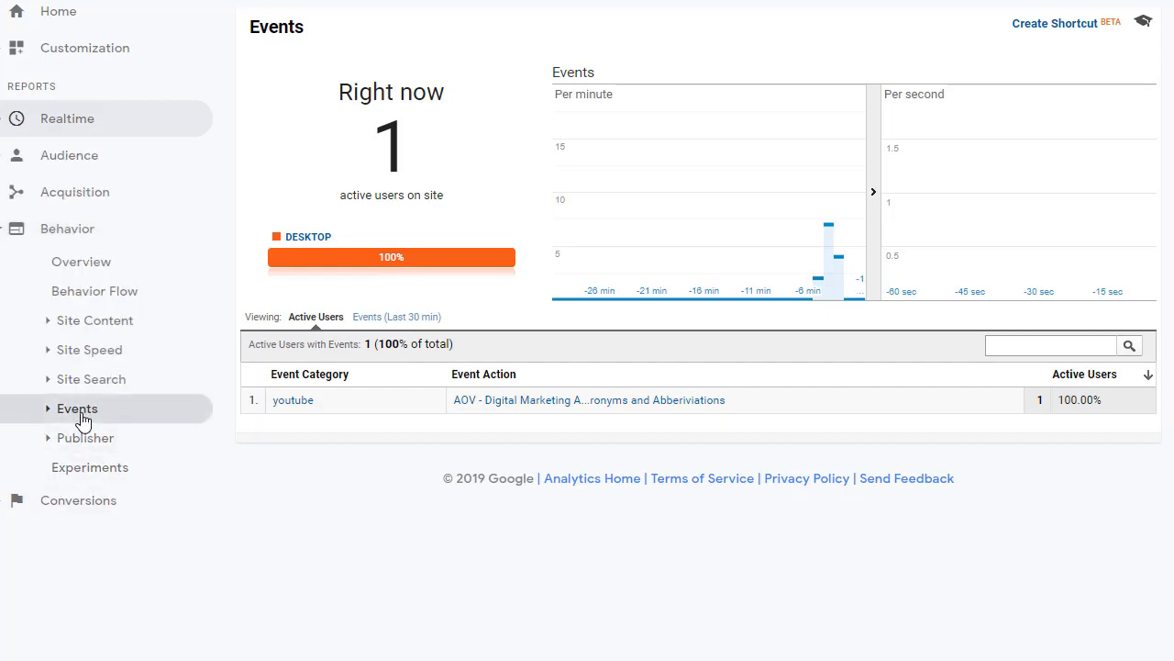
- Drill into the 'youtube' category under Behavior > Events > Top Events to see its single action
{"action": "left_click", "coordinate": [77, 407]}
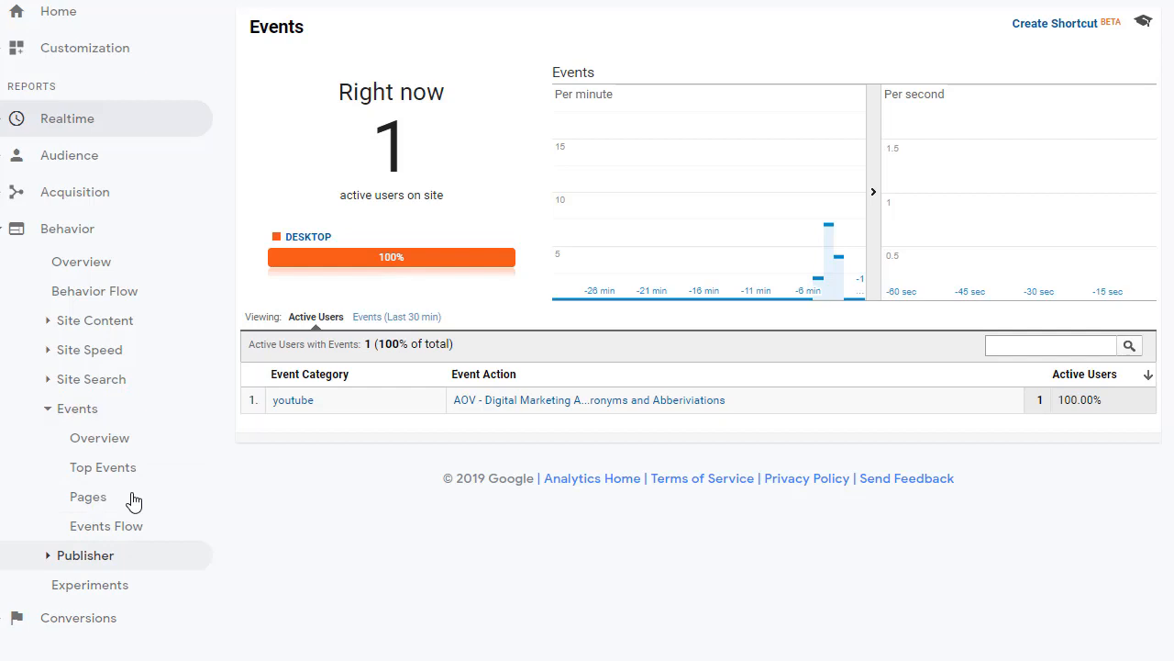
{"action": "left_click", "coordinate": [103, 468]}
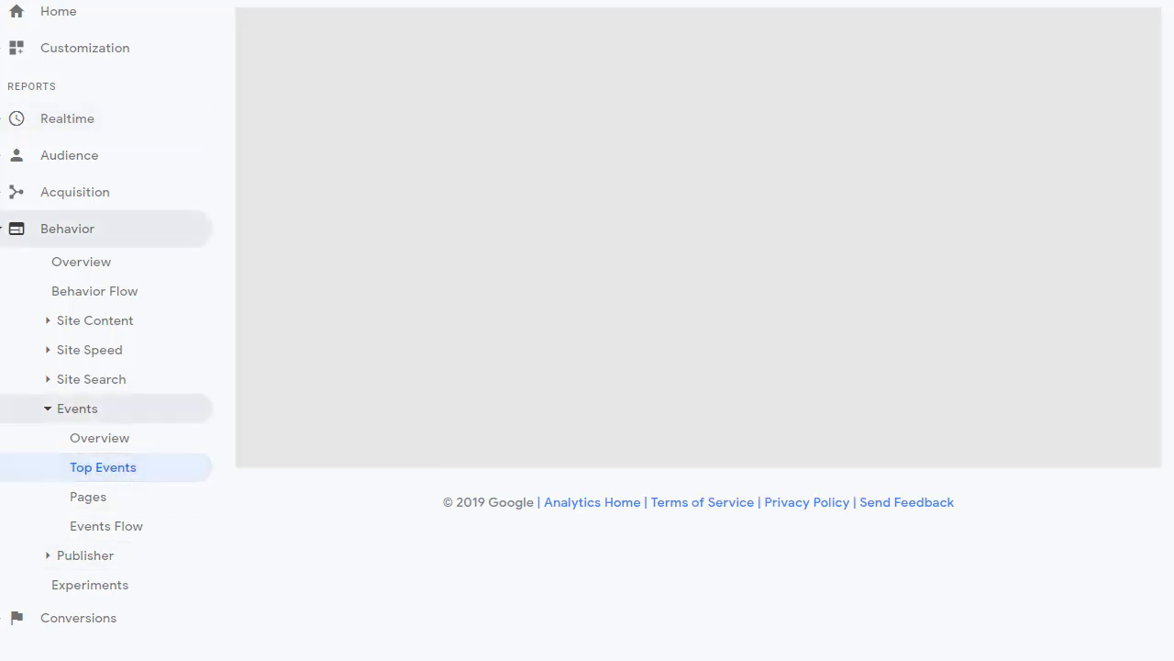
{"action": "left_click", "coordinate": [103, 468]}
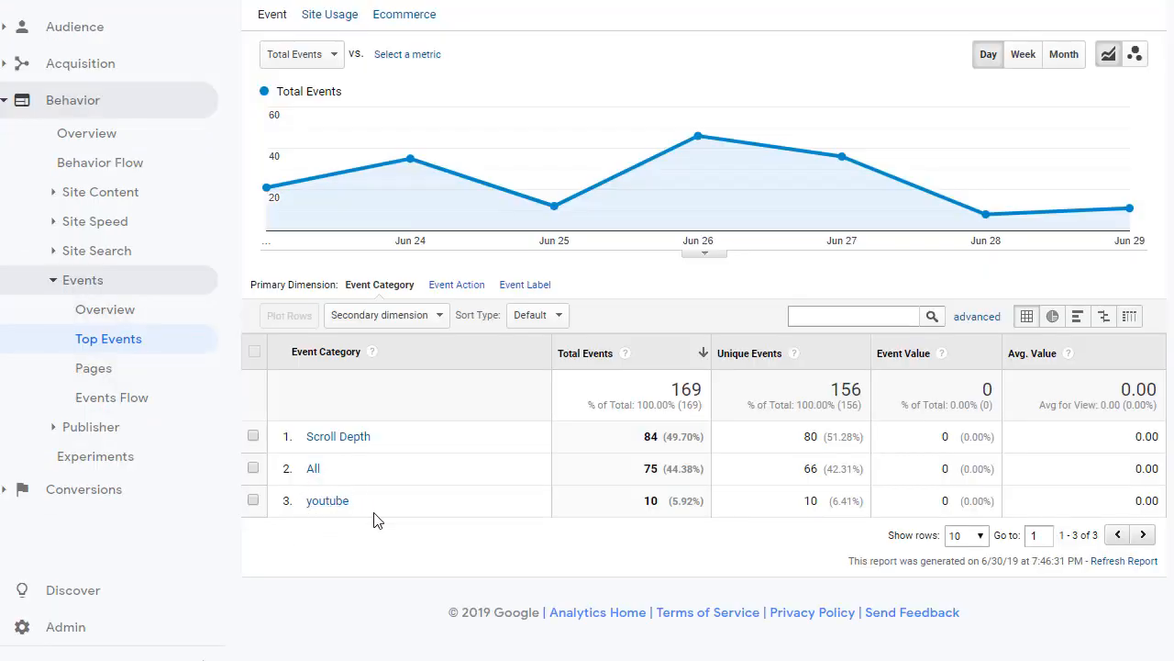
{"action": "mouse_move", "coordinate": [327, 499]}
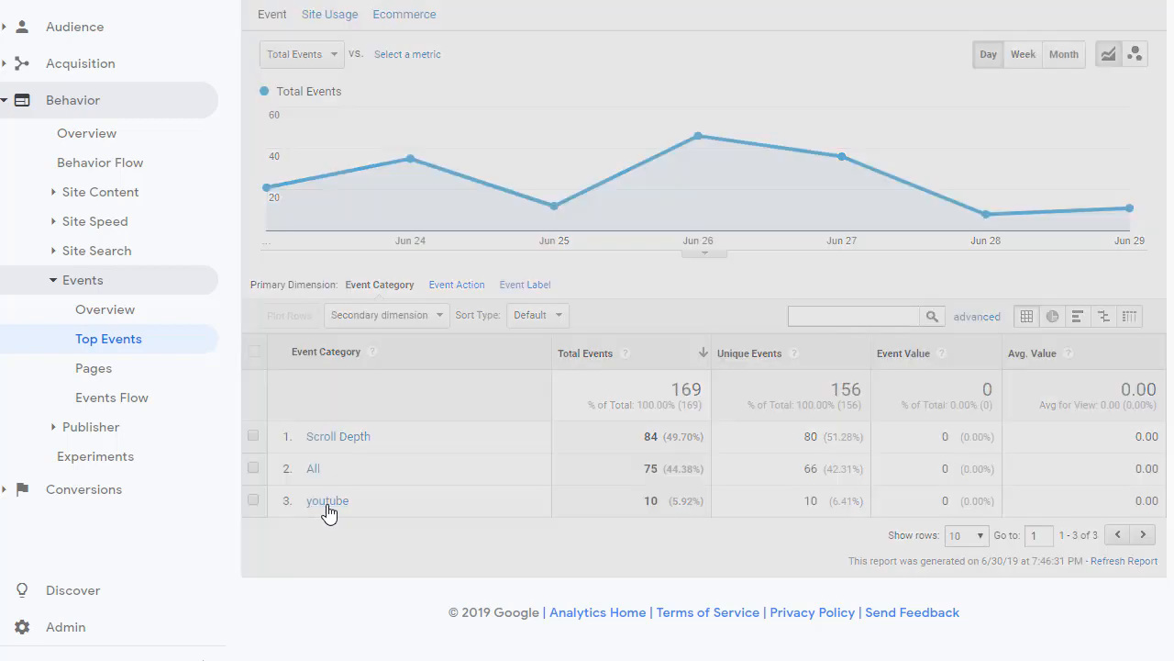
{"action": "left_click", "coordinate": [326, 499]}
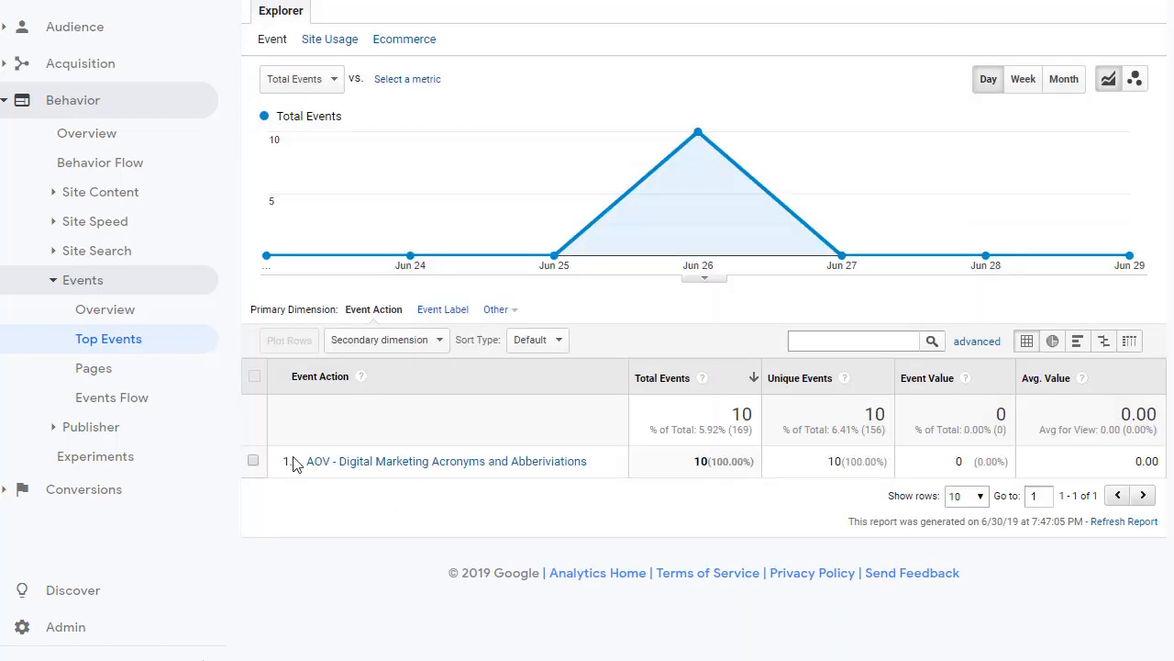
{"action": "mouse_move", "coordinate": [720, 401]}
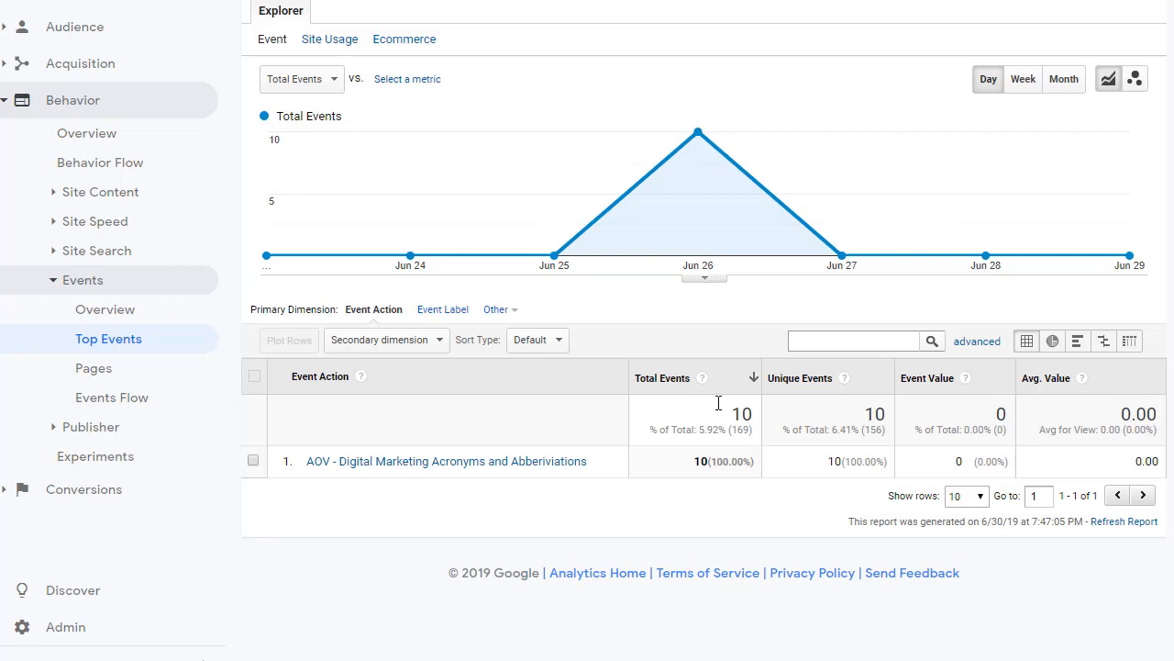
{"action": "mouse_move", "coordinate": [477, 490]}
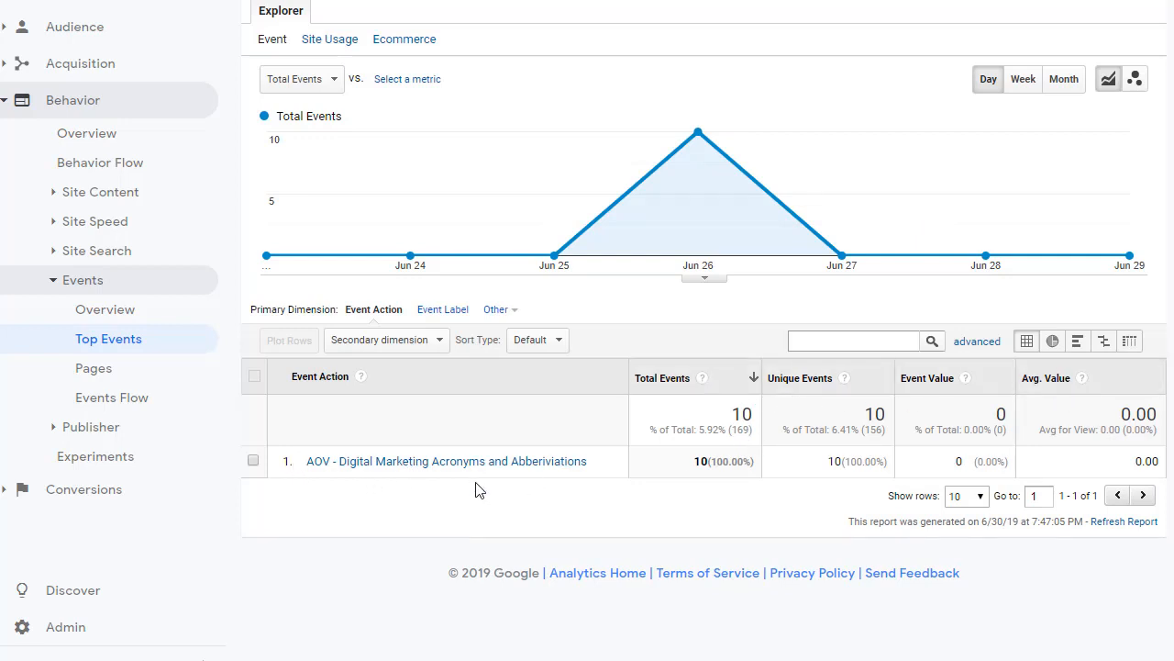
{"action": "mouse_move", "coordinate": [690, 484]}
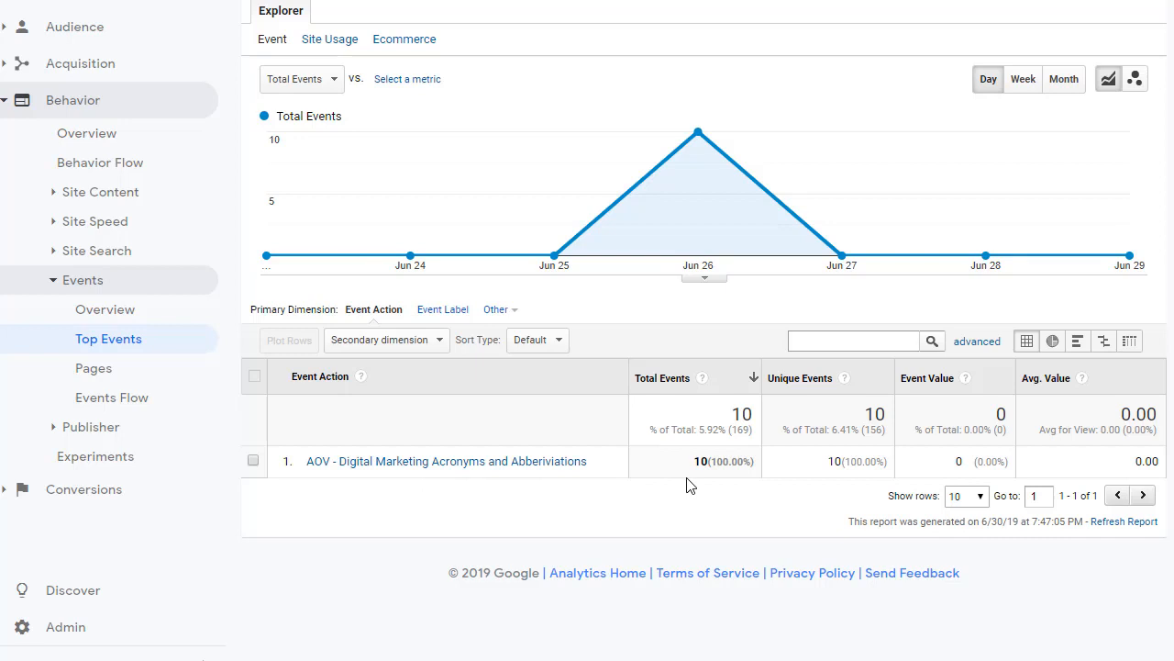
{"action": "mouse_move", "coordinate": [615, 499]}
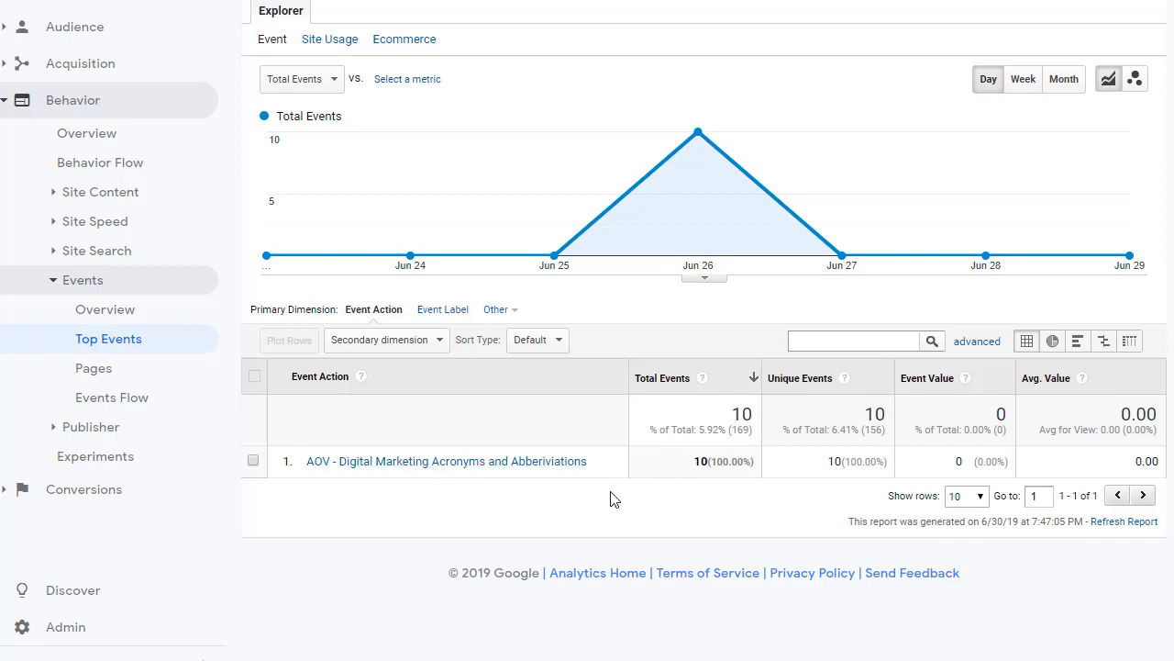
{"action": "mouse_move", "coordinate": [958, 476]}
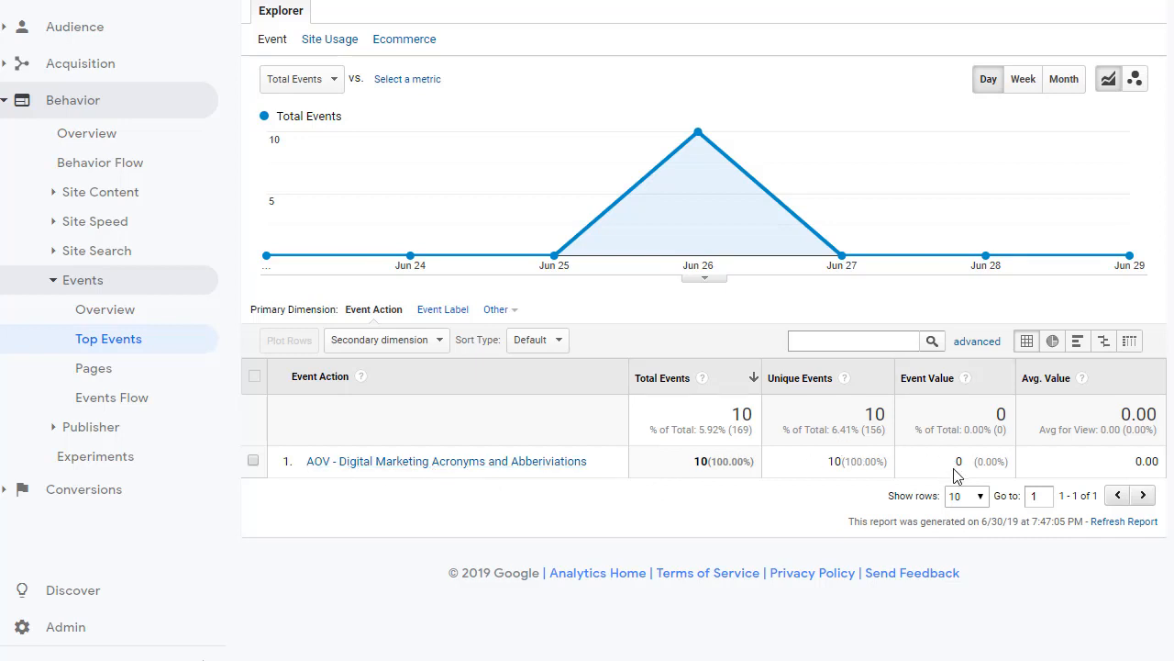
{"action": "mouse_move", "coordinate": [954, 481]}
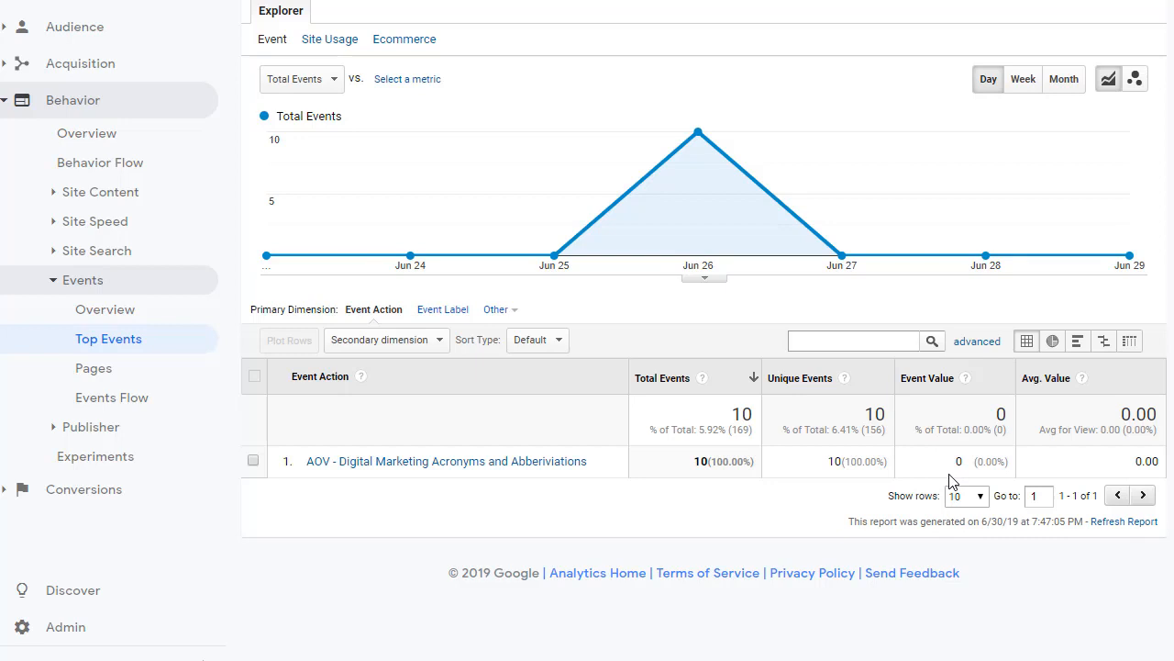
{"action": "mouse_move", "coordinate": [945, 486]}
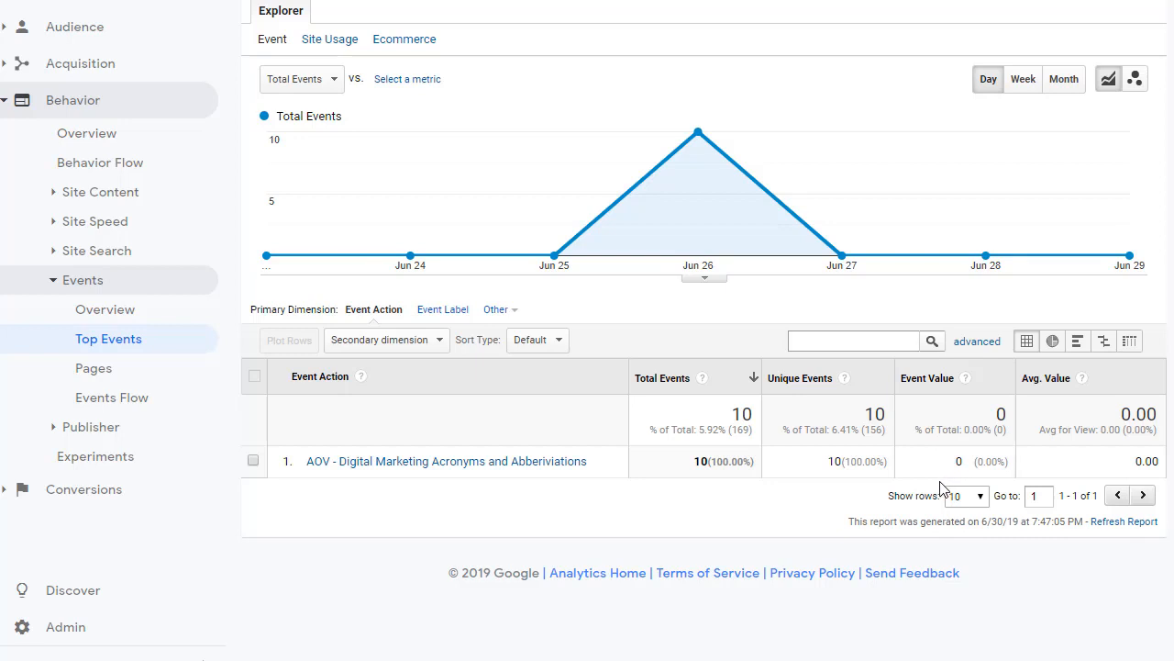
{"action": "mouse_move", "coordinate": [1037, 477]}
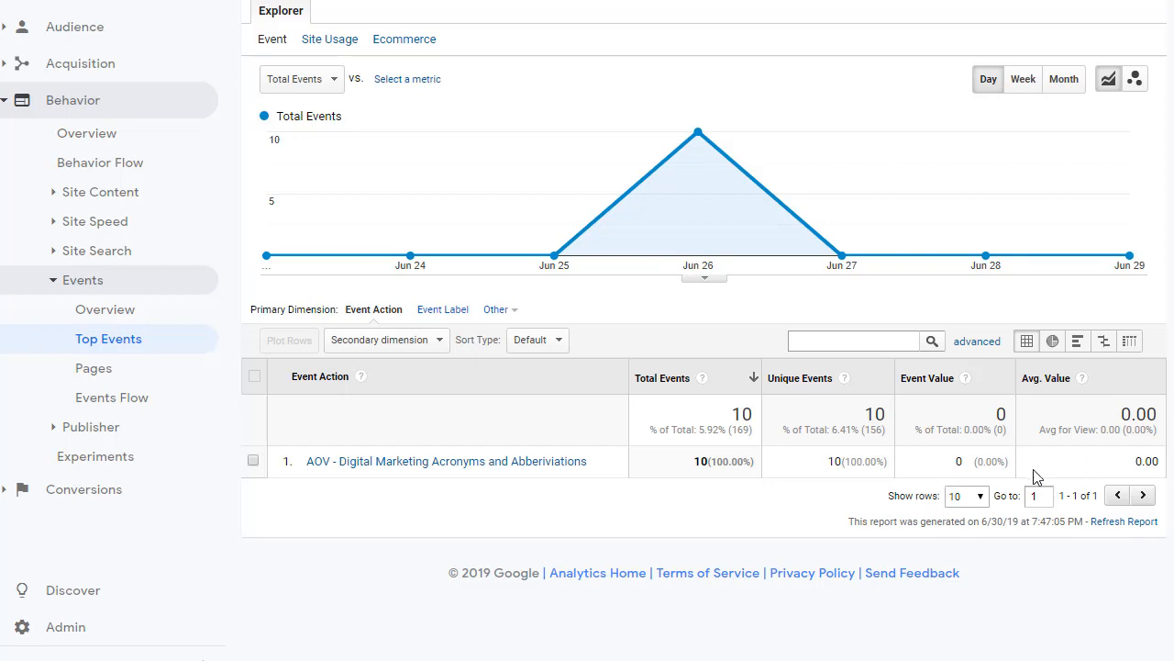
{"action": "mouse_move", "coordinate": [413, 512]}
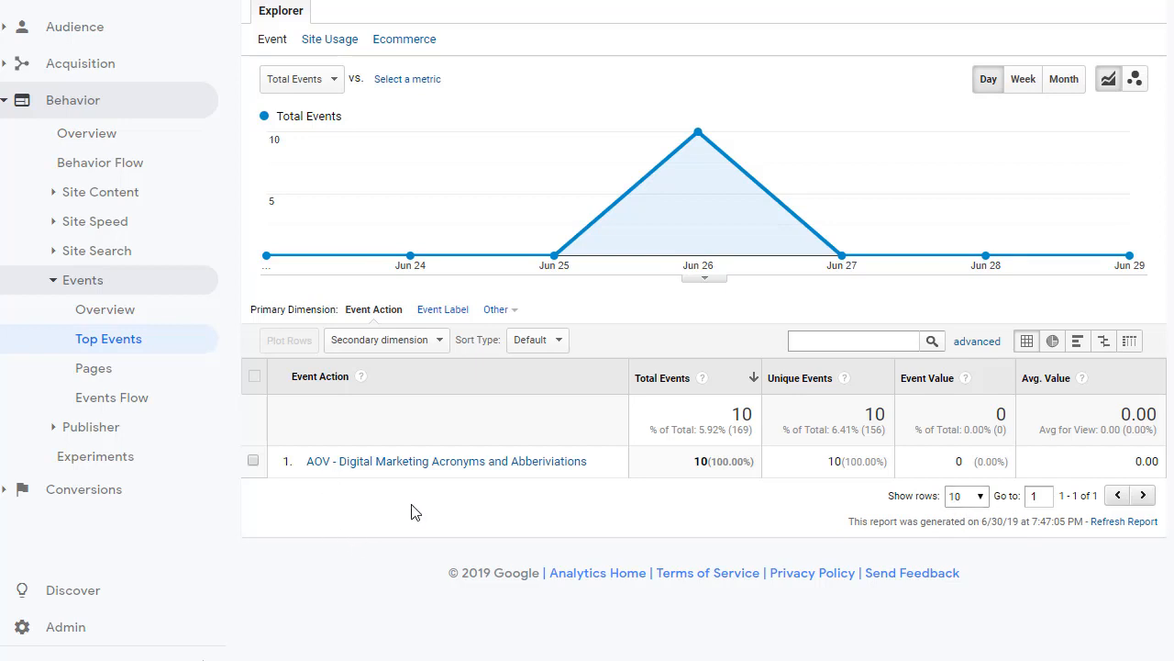
{"action": "mouse_move", "coordinate": [492, 595]}
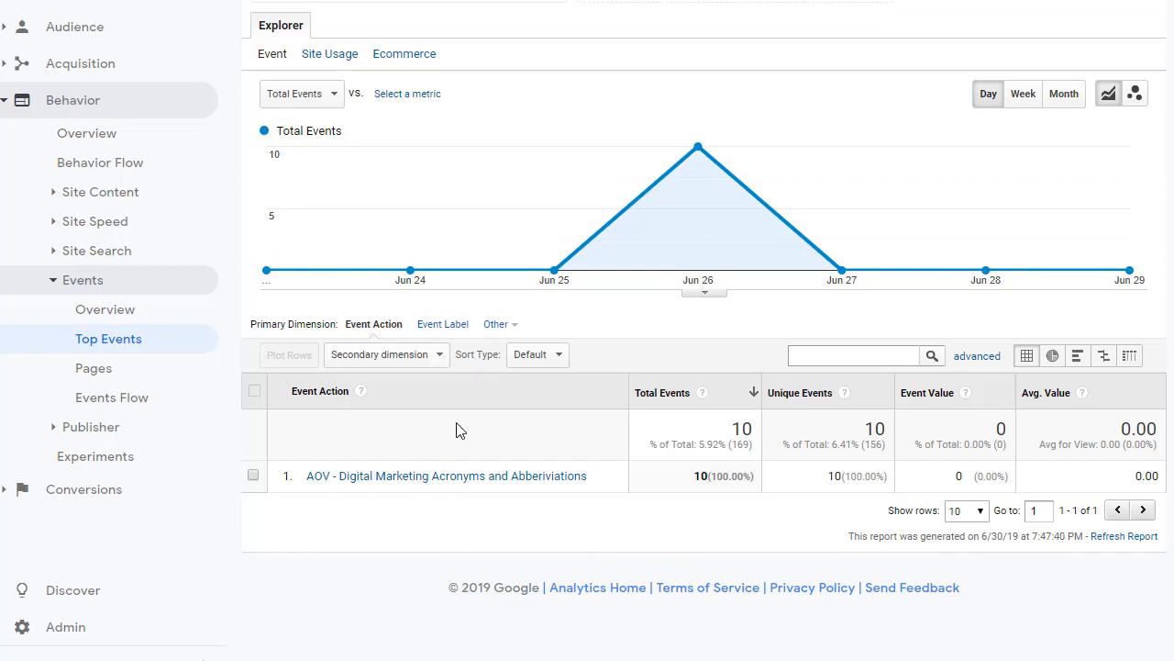
{"action": "mouse_move", "coordinate": [444, 322]}
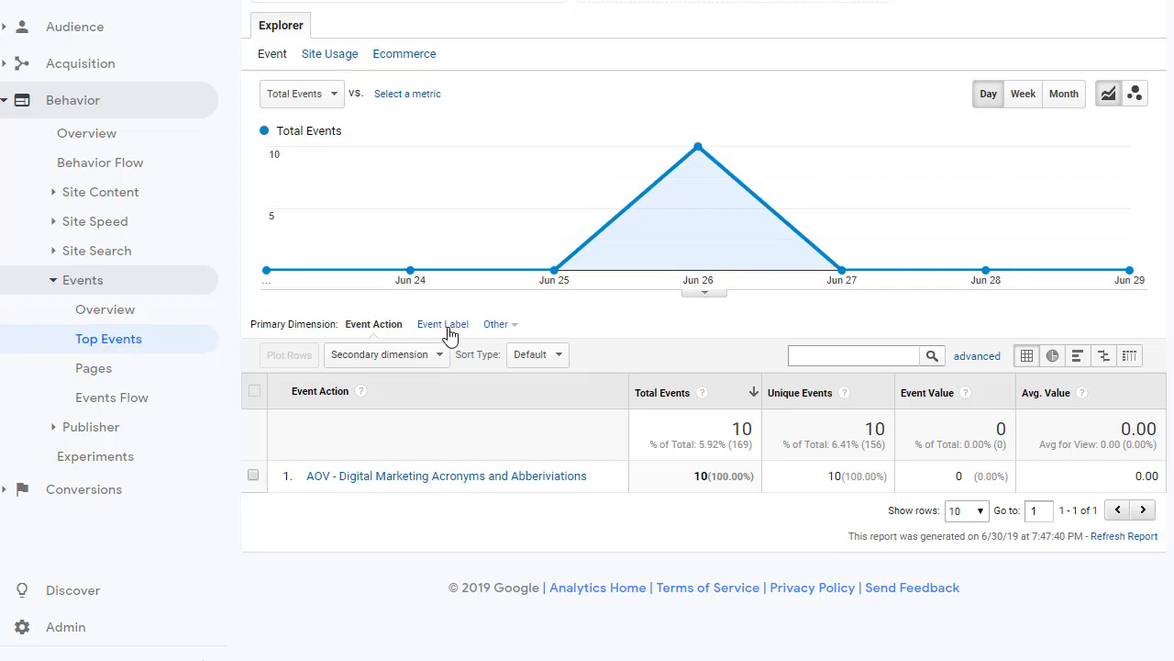
{"action": "left_click", "coordinate": [442, 323]}
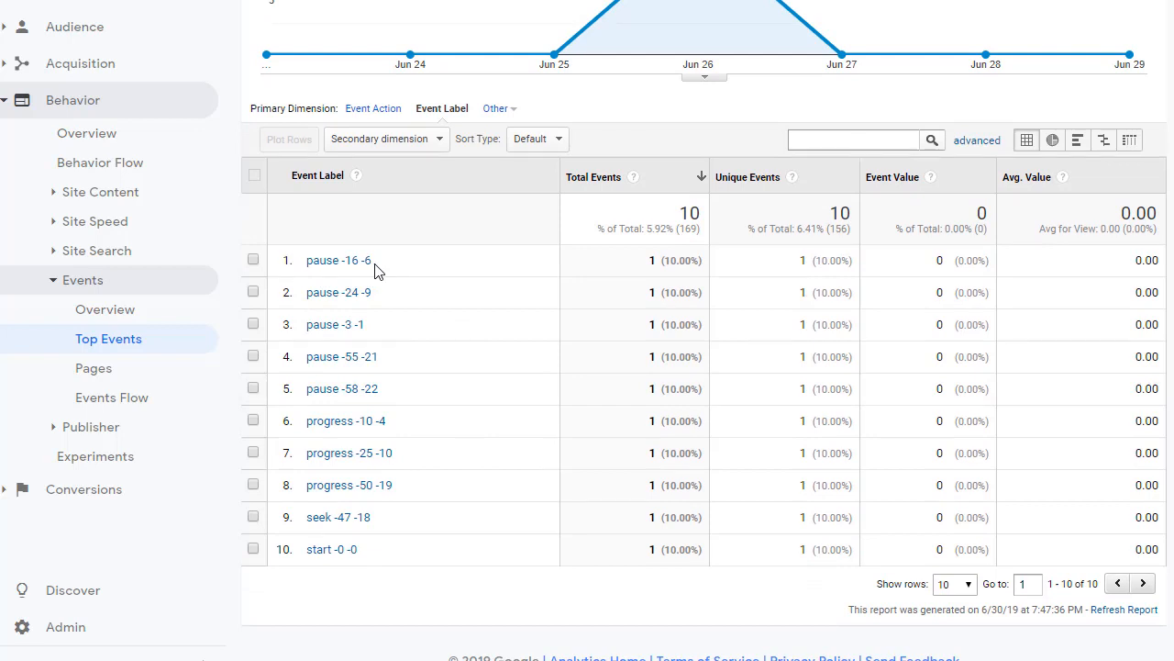
{"action": "mouse_move", "coordinate": [338, 261]}
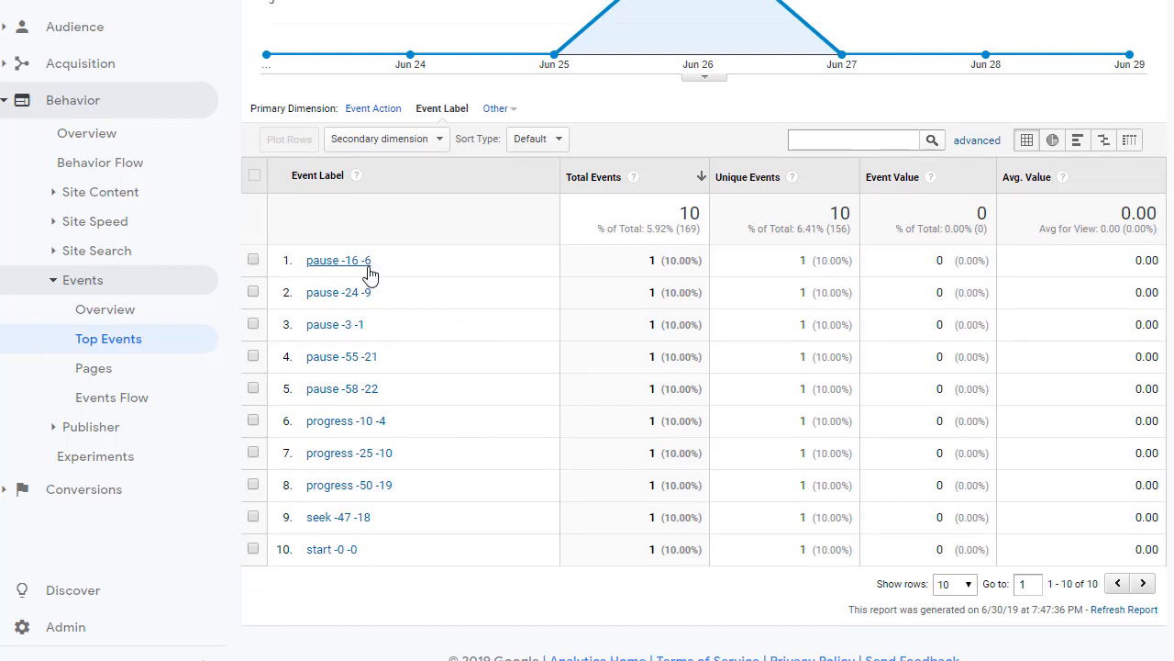
{"action": "mouse_move", "coordinate": [477, 558]}
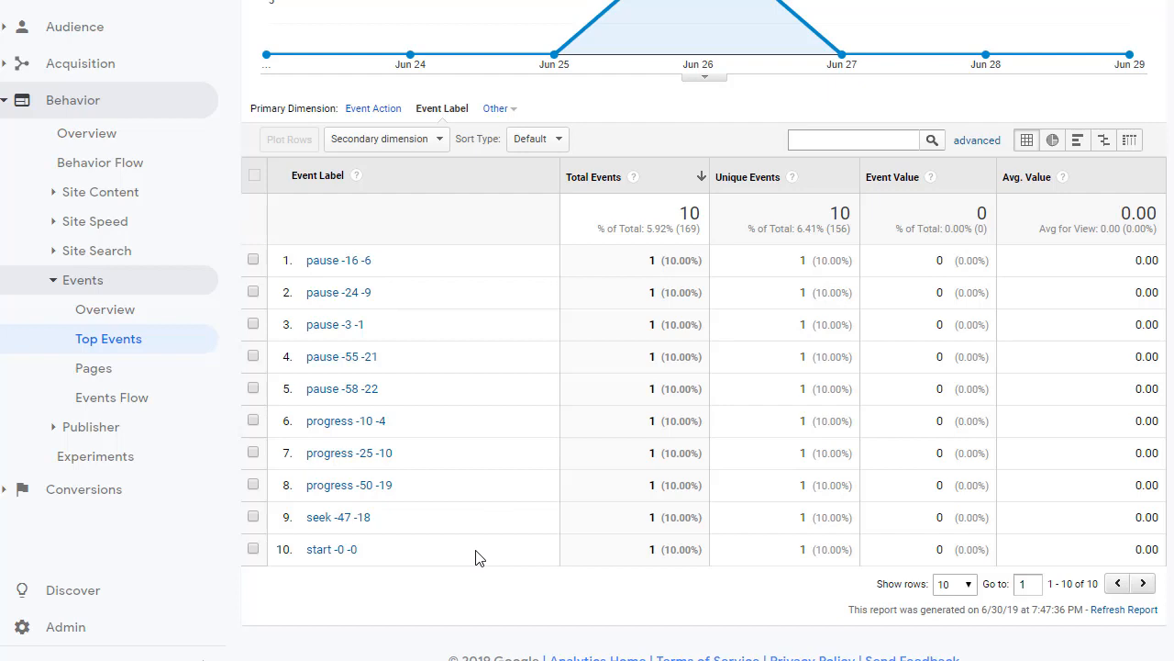
{"action": "mouse_move", "coordinate": [341, 283]}
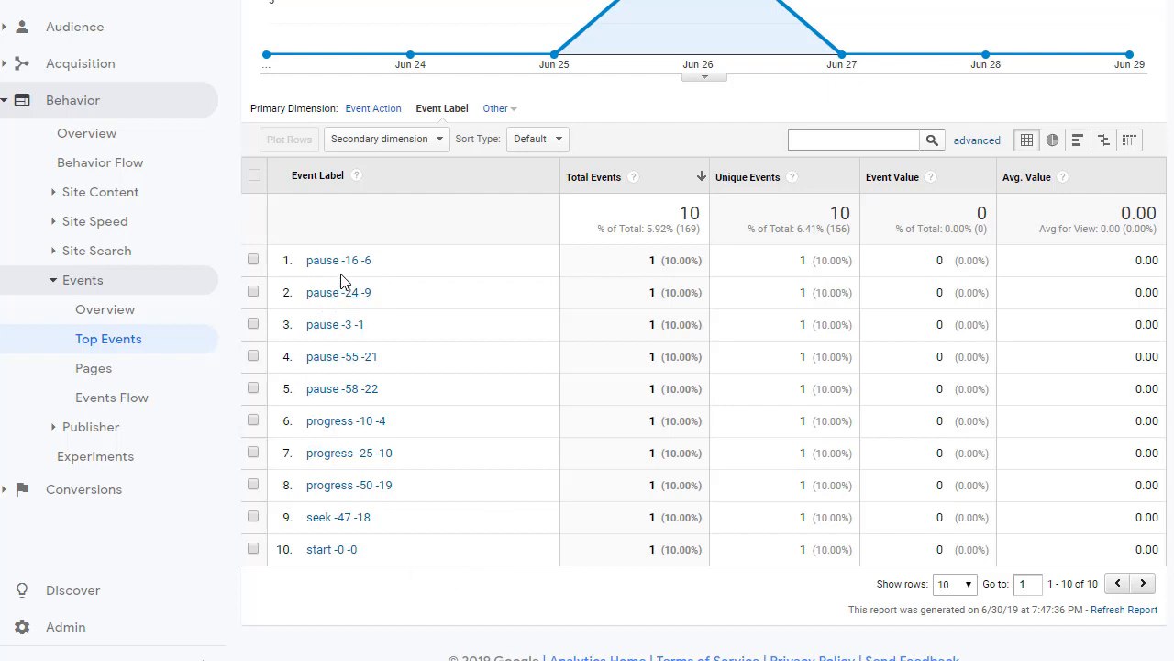
{"action": "mouse_move", "coordinate": [338, 261]}
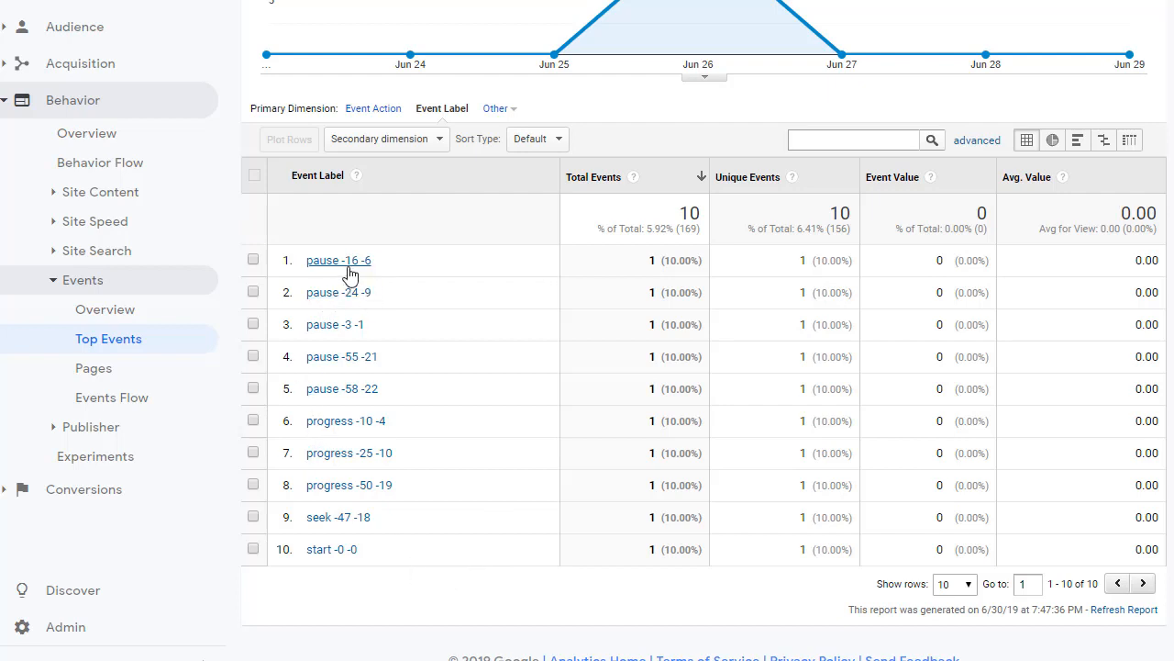
{"action": "mouse_move", "coordinate": [376, 266]}
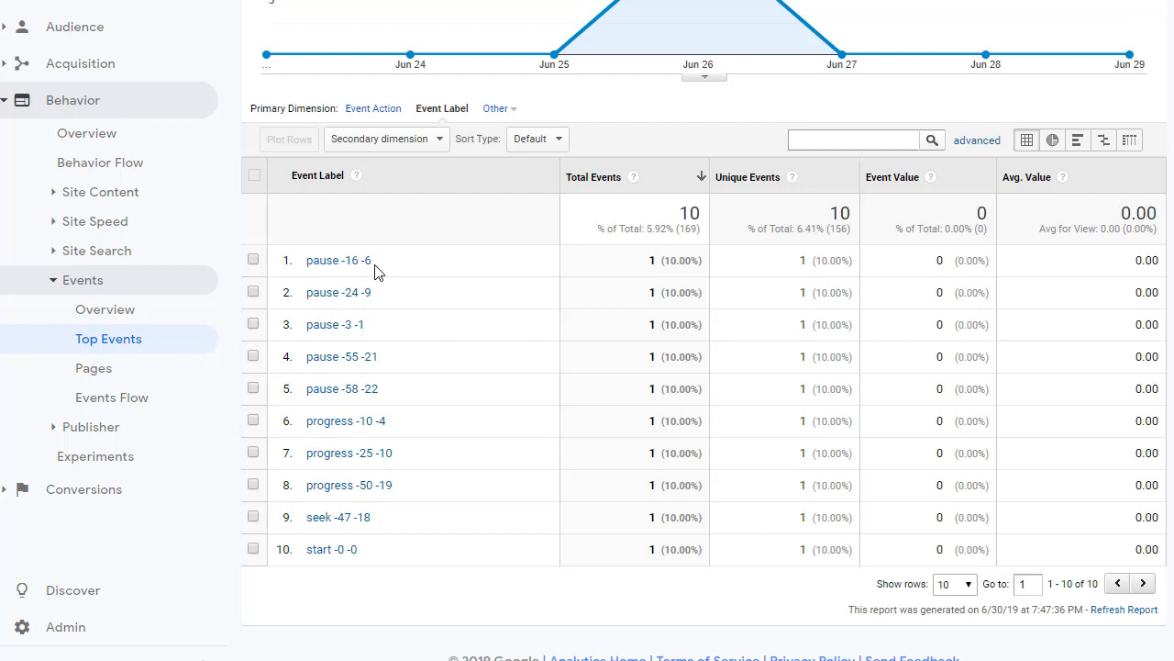